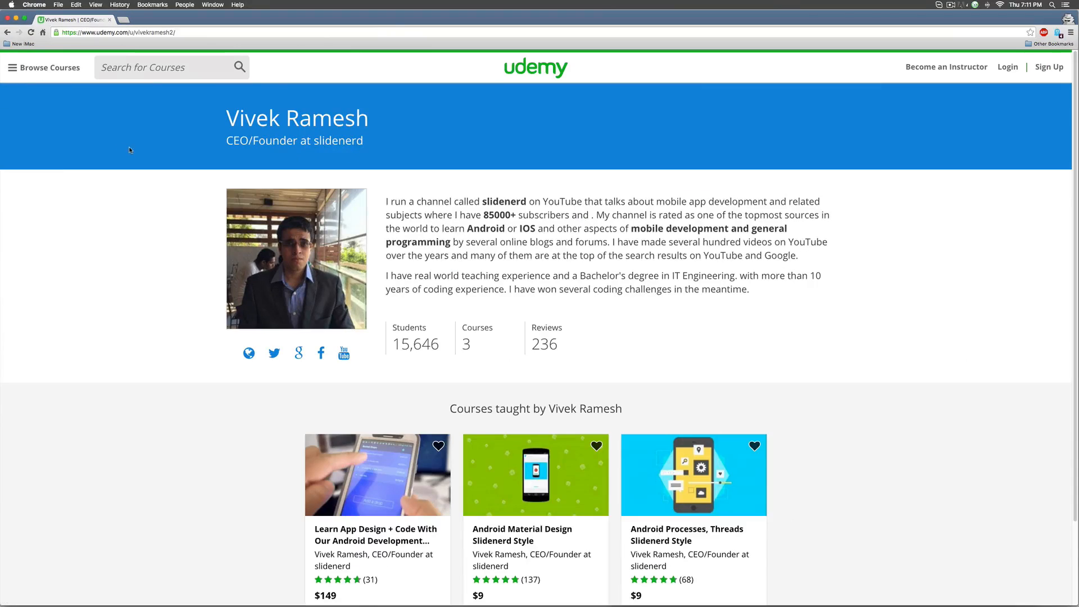
- Apply the slidenerd coupon to the Learn App Design + Code Android course, dropping it to $20
{"action": "scroll", "scroll_direction": "down", "scroll_amount": 3}
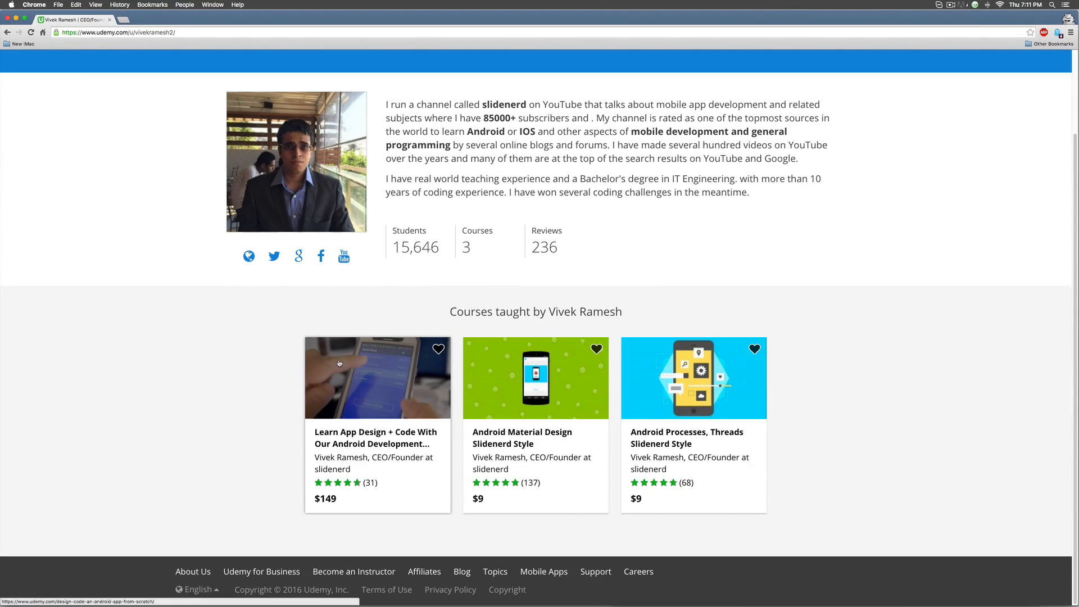
{"action": "mouse_move", "coordinate": [374, 397]}
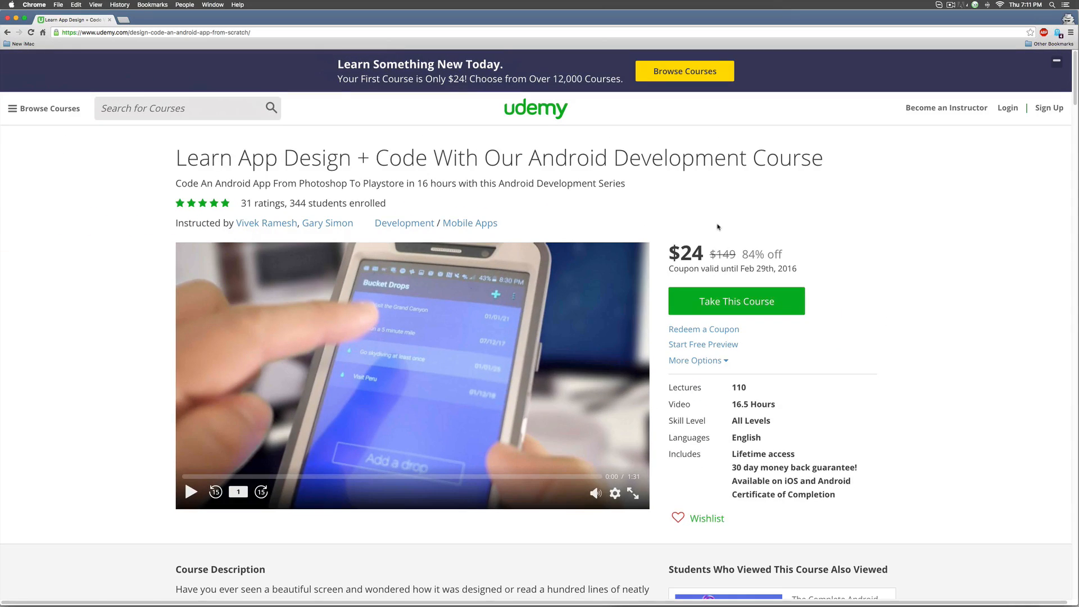
{"action": "left_click", "coordinate": [703, 329]}
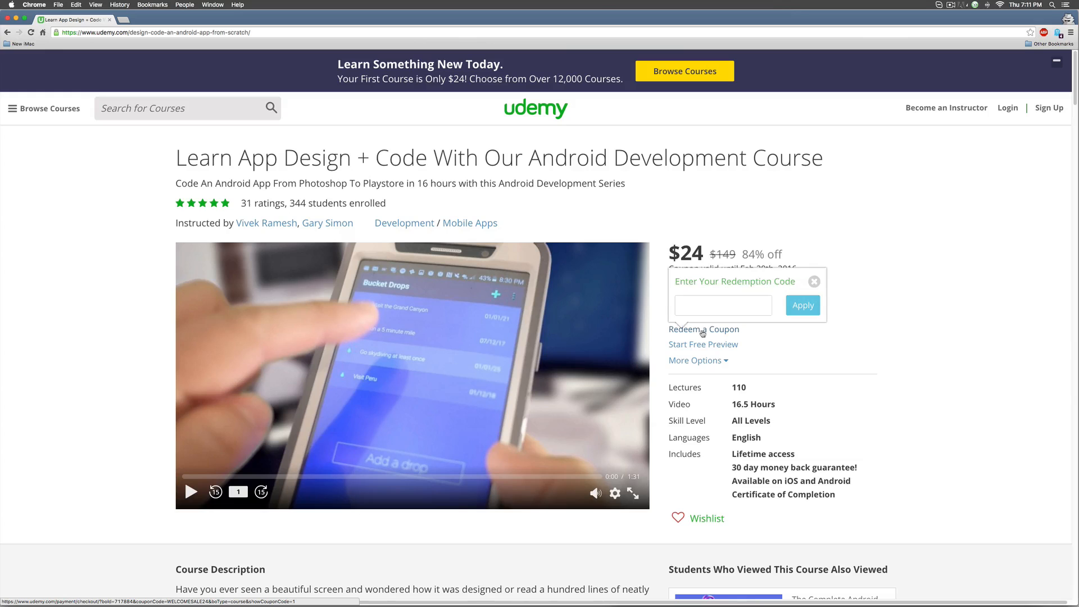
{"action": "type", "text": "slide"}
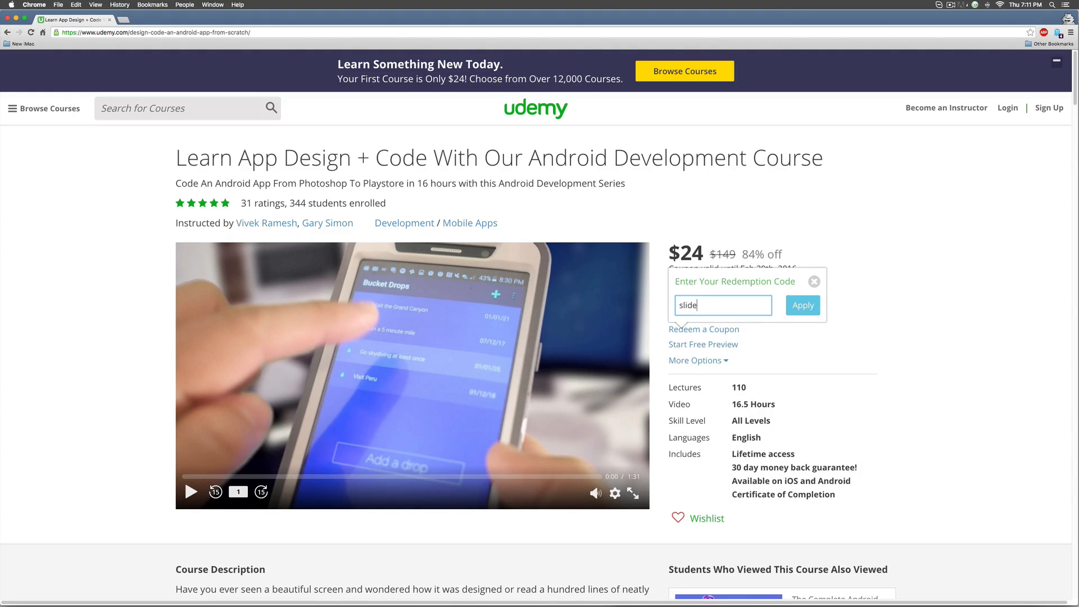
{"action": "type", "text": "nerd"}
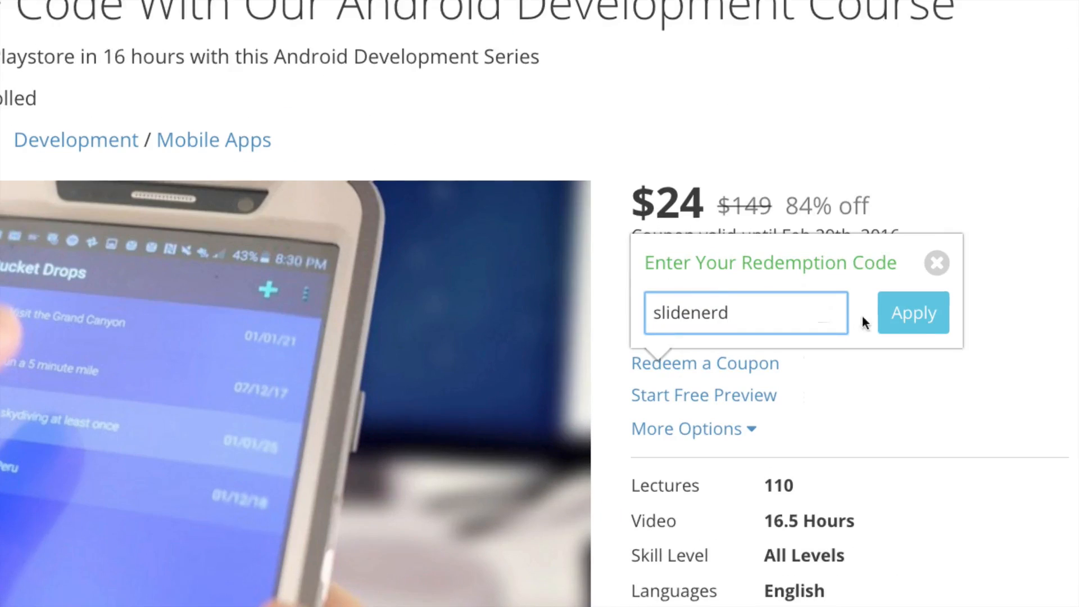
{"action": "left_click", "coordinate": [912, 312]}
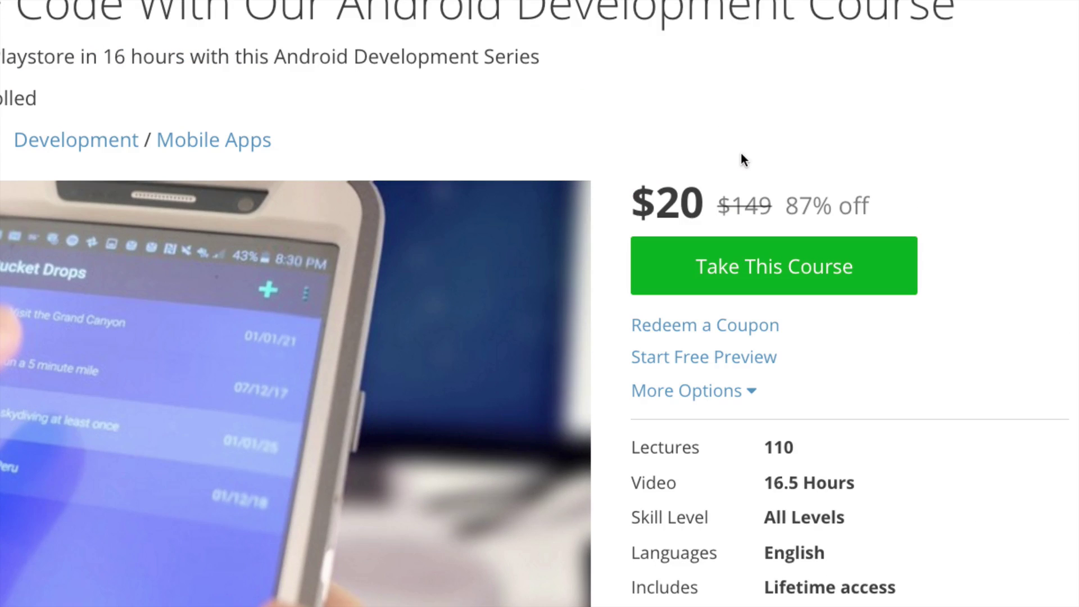
{"action": "left_click", "coordinate": [773, 266]}
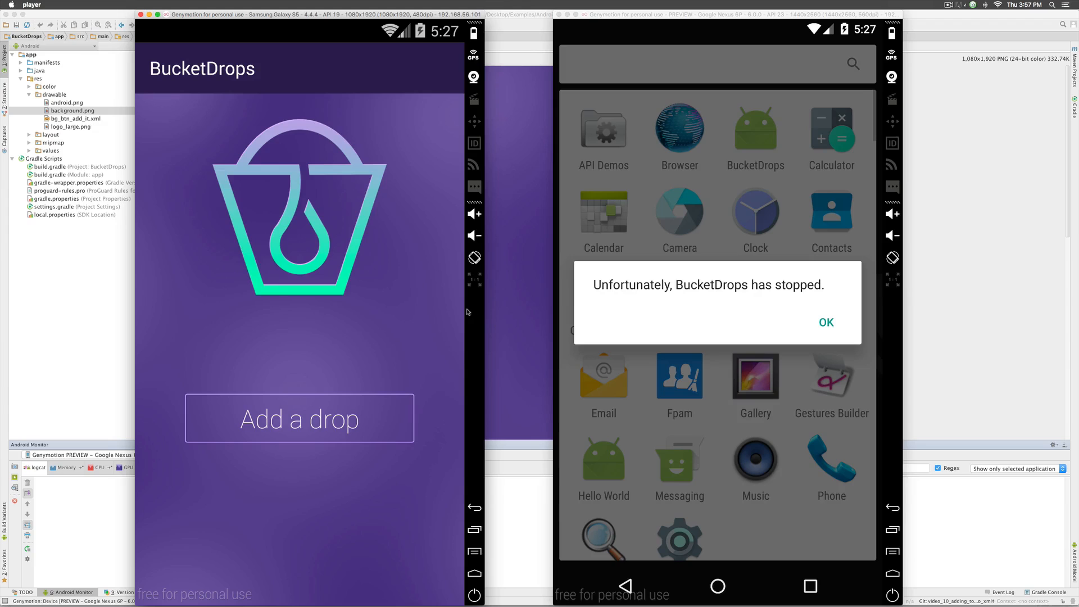
{"action": "mouse_move", "coordinate": [452, 297]}
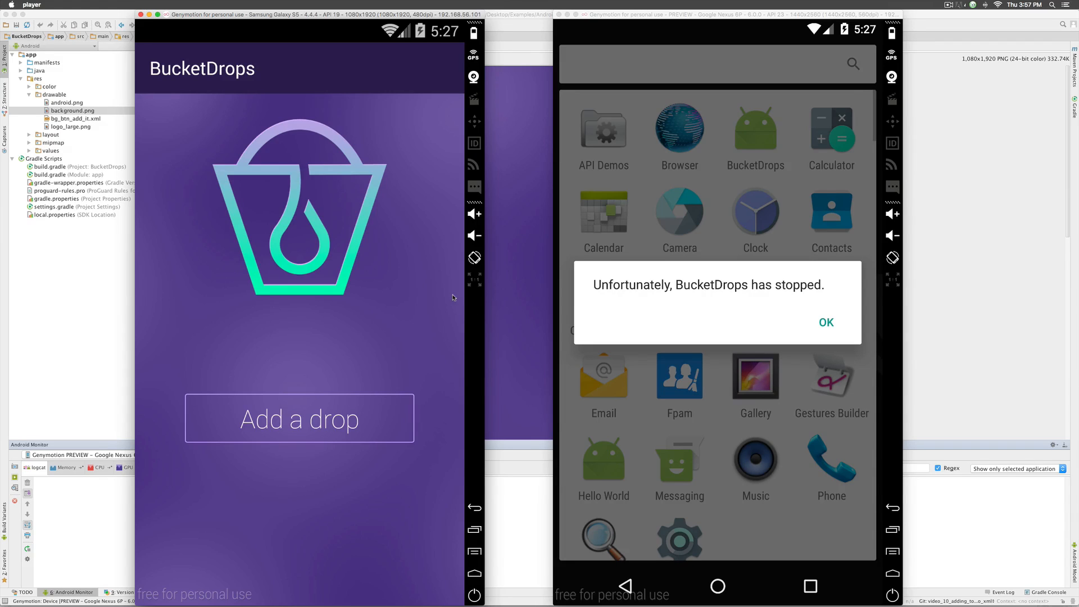
{"action": "mouse_move", "coordinate": [231, 189]}
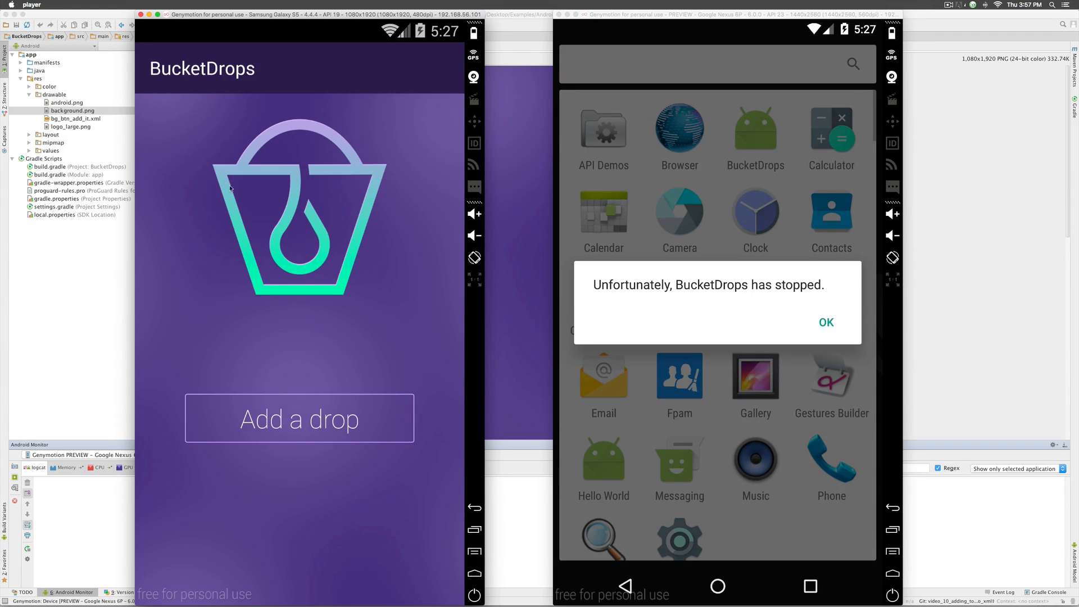
{"action": "mouse_move", "coordinate": [363, 216]}
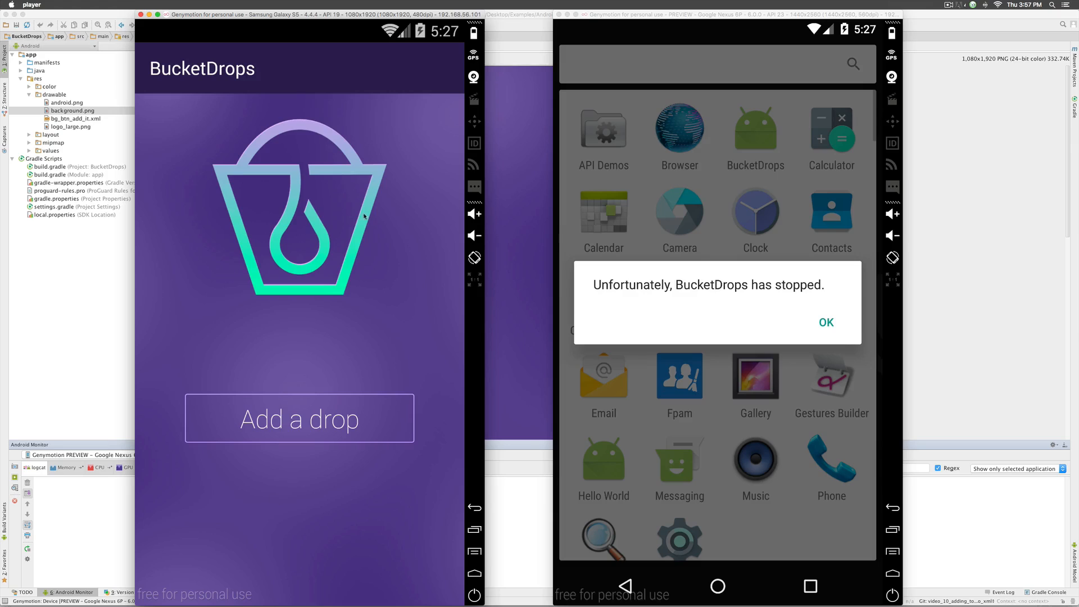
{"action": "mouse_move", "coordinate": [341, 236]}
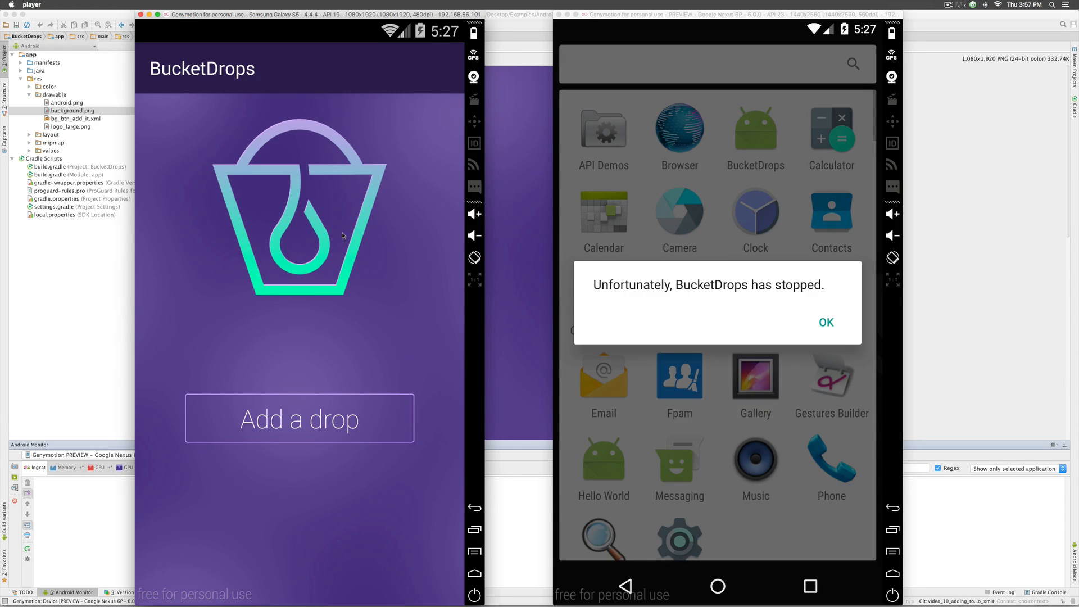
{"action": "mouse_move", "coordinate": [828, 268]}
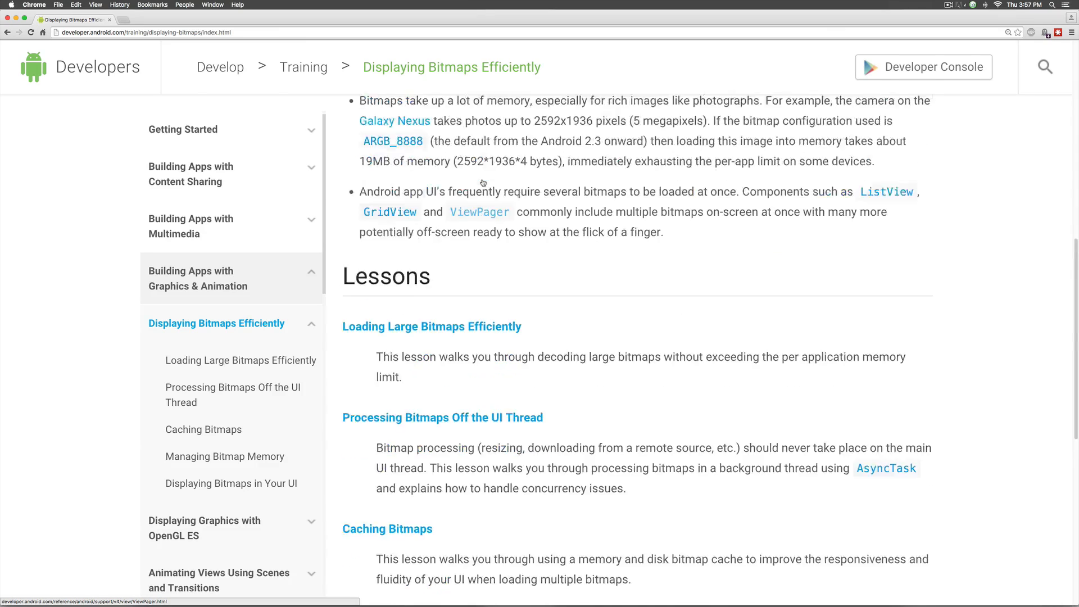
{"action": "scroll", "scroll_direction": "up", "scroll_amount": 3}
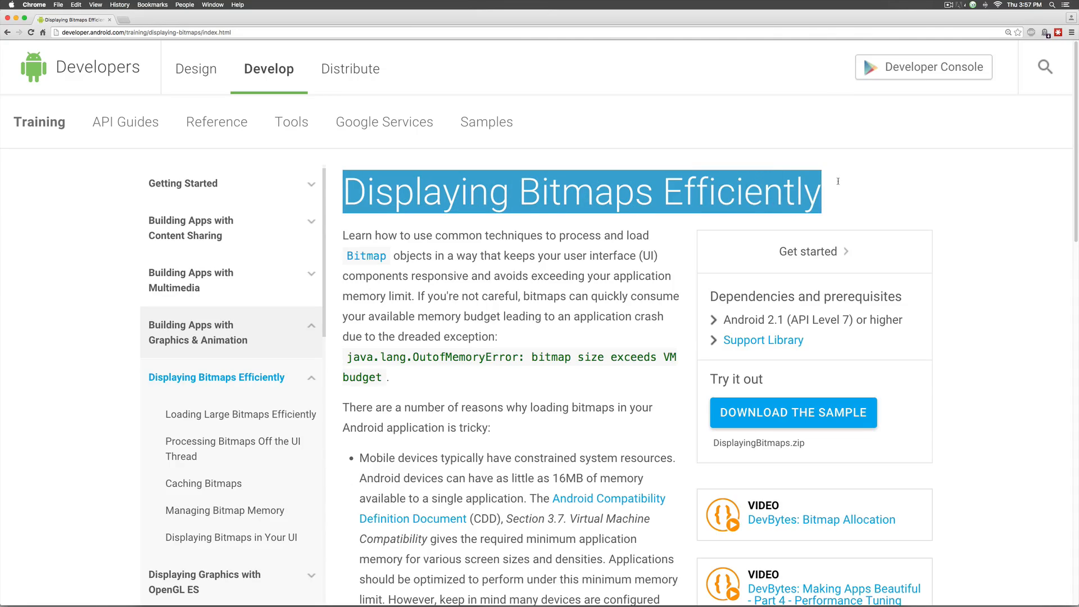
{"action": "scroll", "scroll_direction": "down", "scroll_amount": 3}
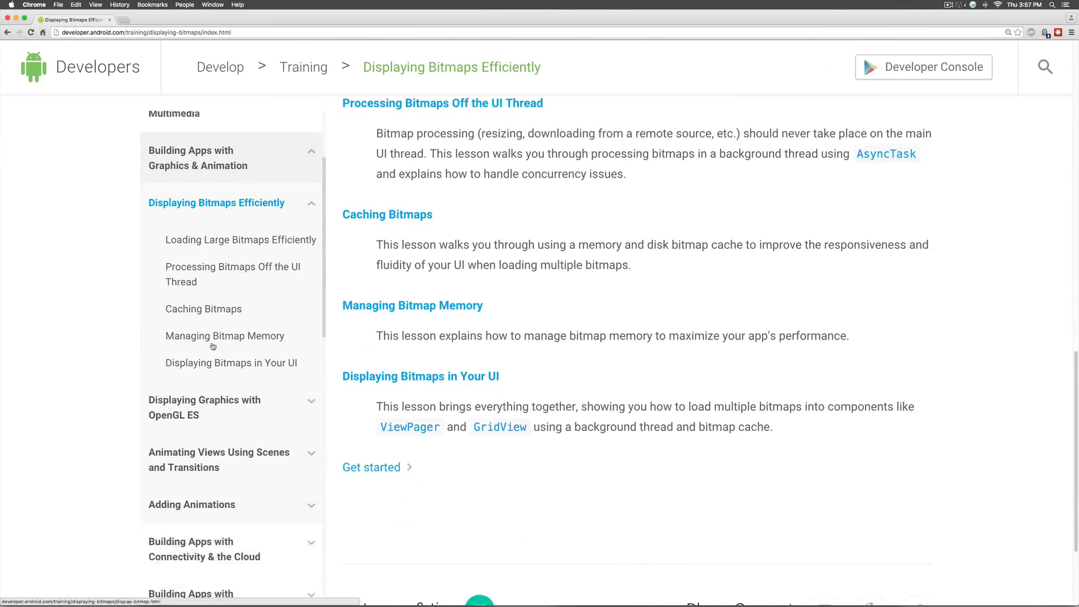
{"action": "scroll", "scroll_direction": "up", "scroll_amount": 3}
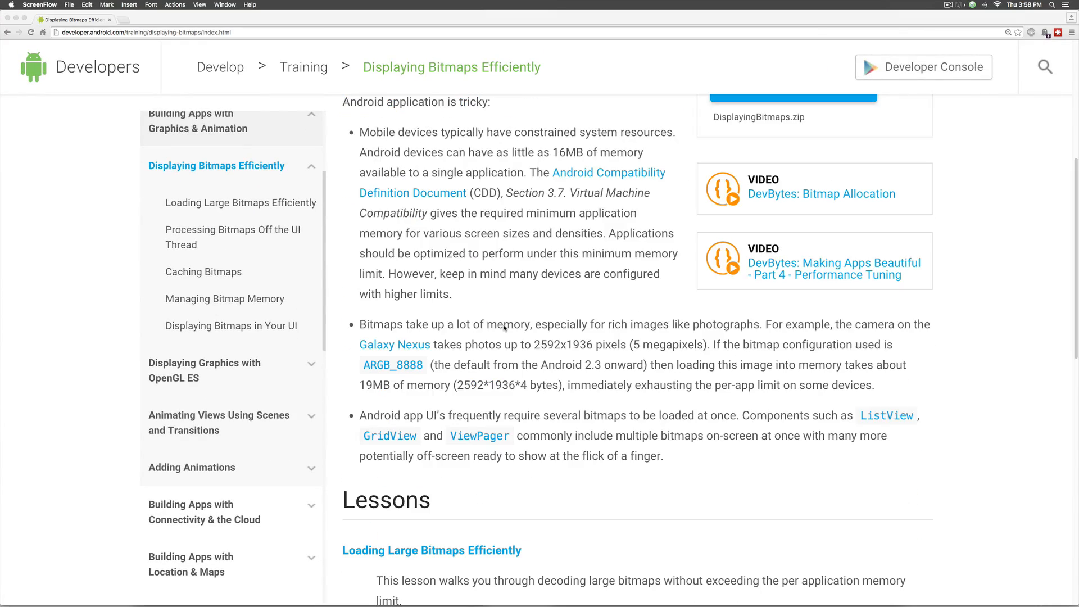
{"action": "mouse_move", "coordinate": [484, 306]}
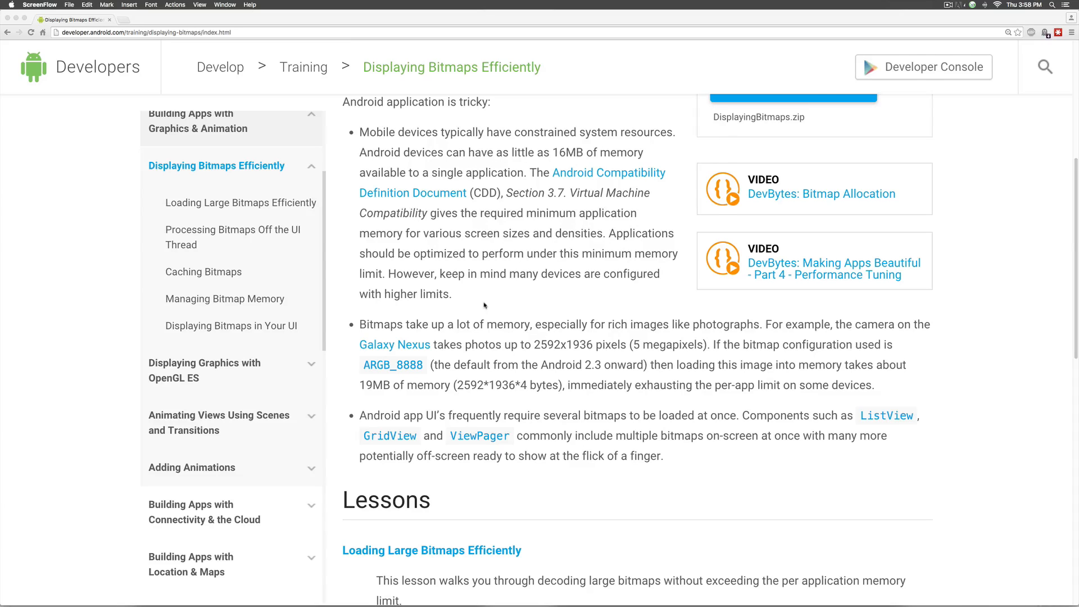
{"action": "scroll", "scroll_direction": "up", "scroll_amount": 3}
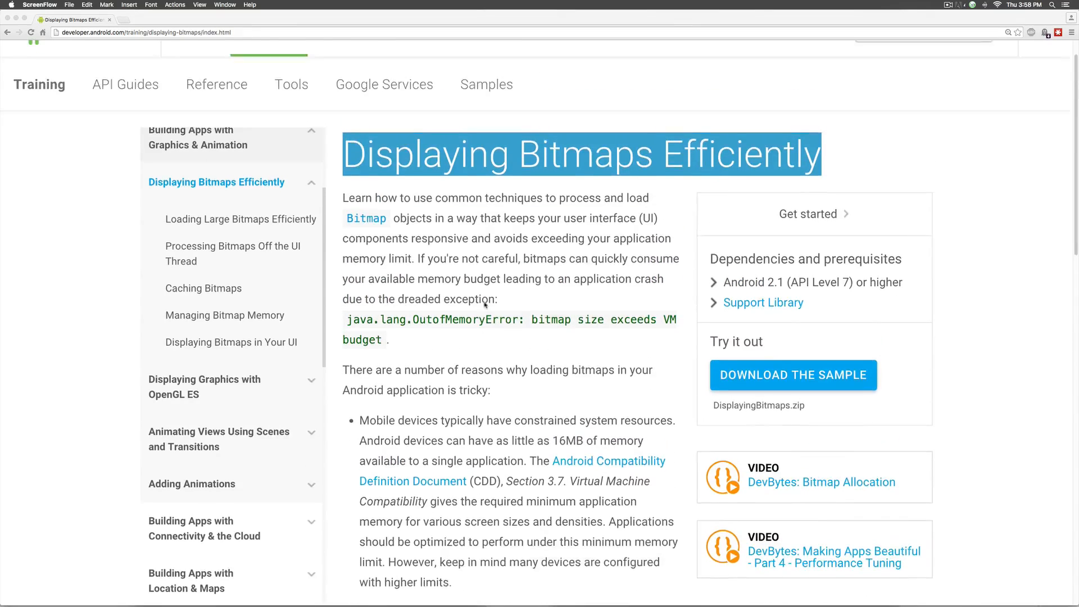
{"action": "scroll", "scroll_direction": "up", "scroll_amount": 3}
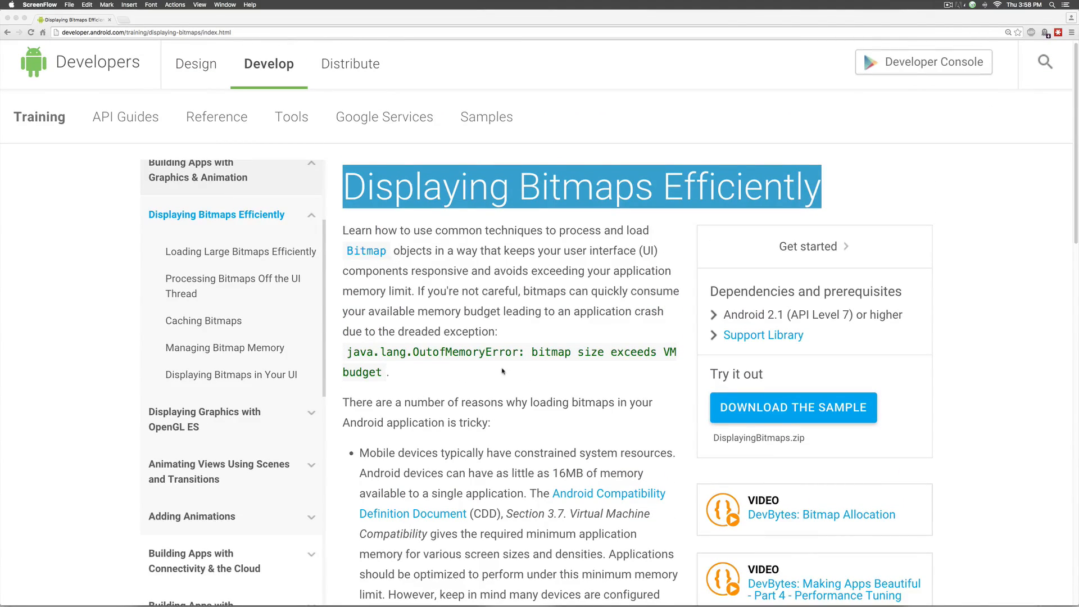
{"action": "scroll", "scroll_direction": "down", "scroll_amount": 3}
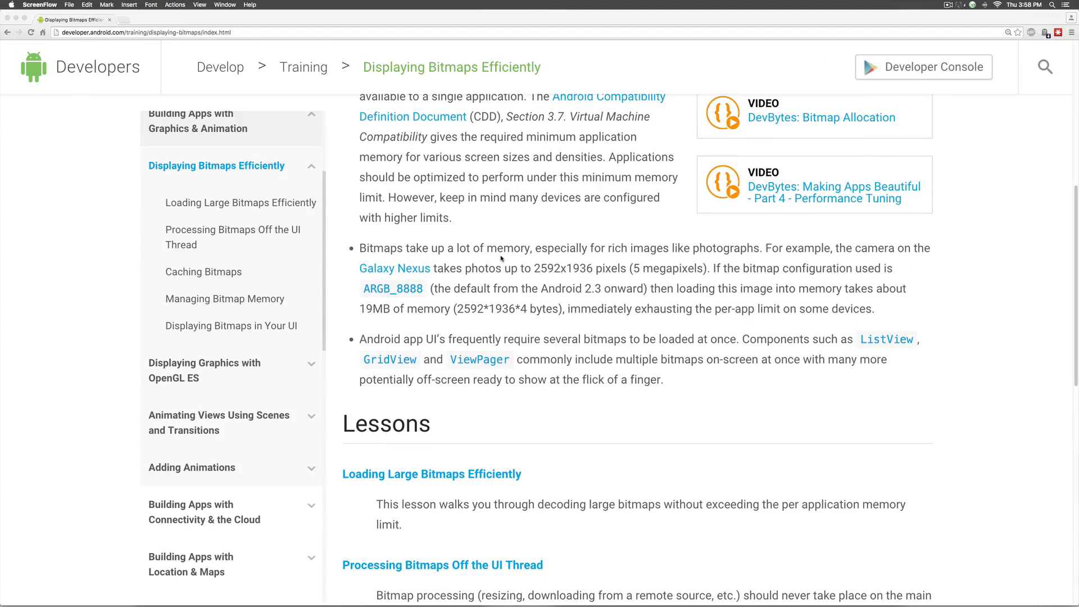
{"action": "double_click", "coordinate": [549, 269]}
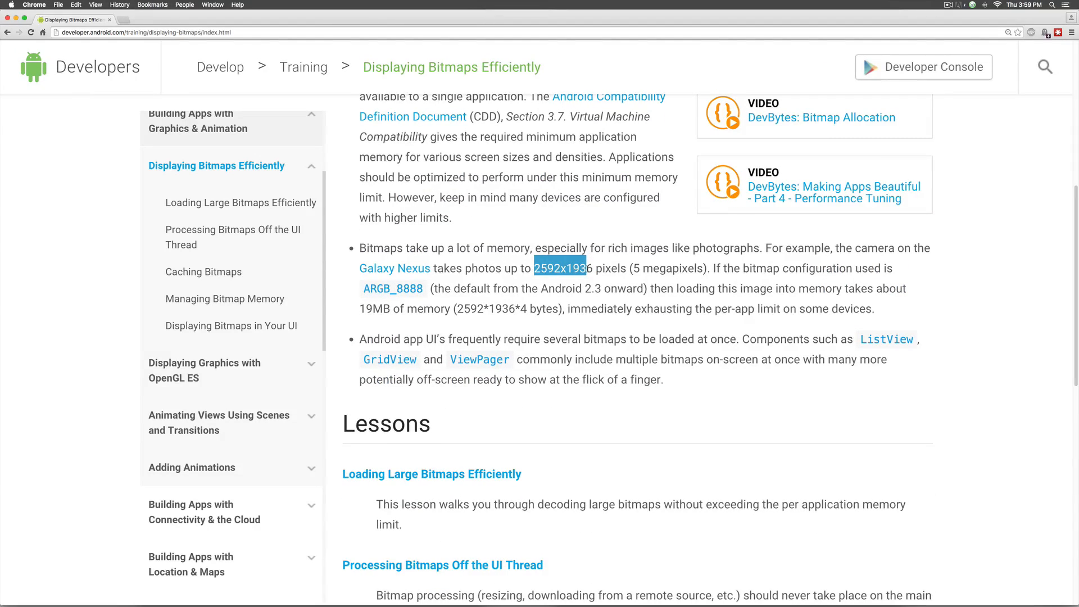
{"action": "left_click", "coordinate": [523, 308]}
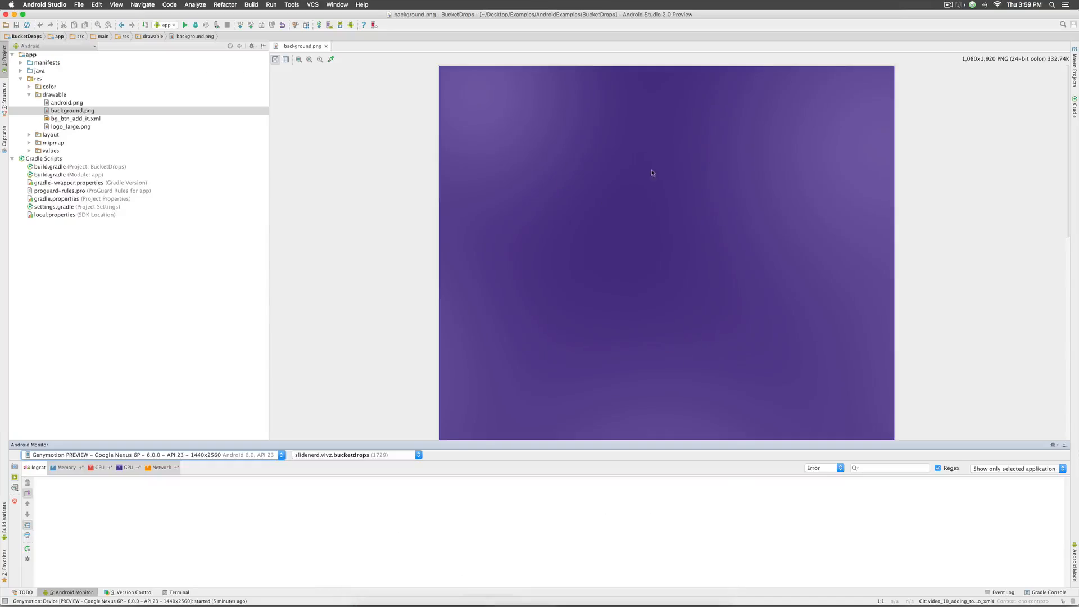
{"action": "mouse_move", "coordinate": [994, 61]}
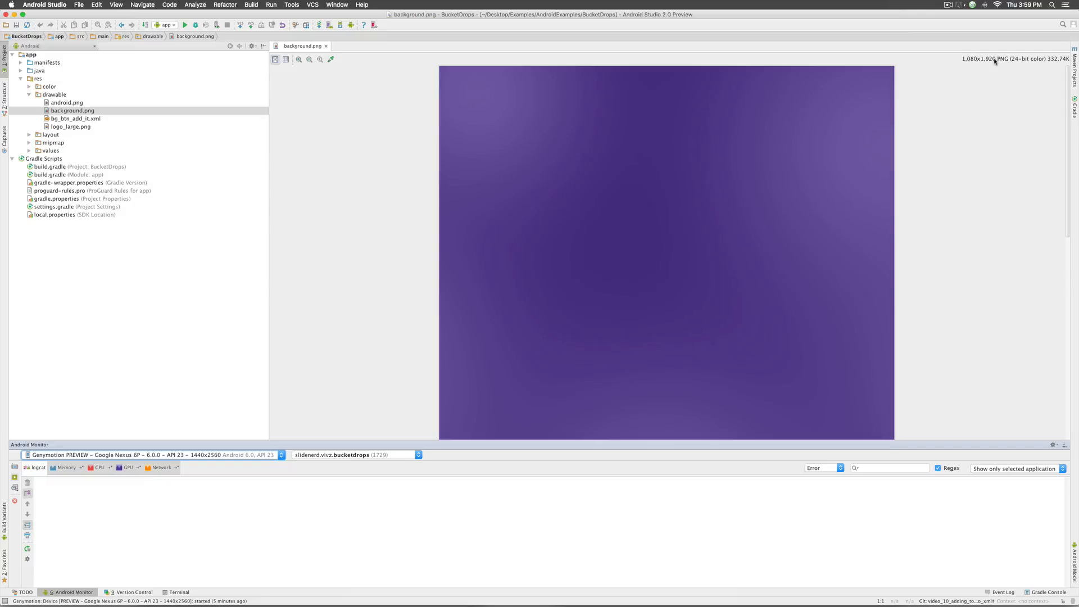
{"action": "mouse_move", "coordinate": [691, 258]}
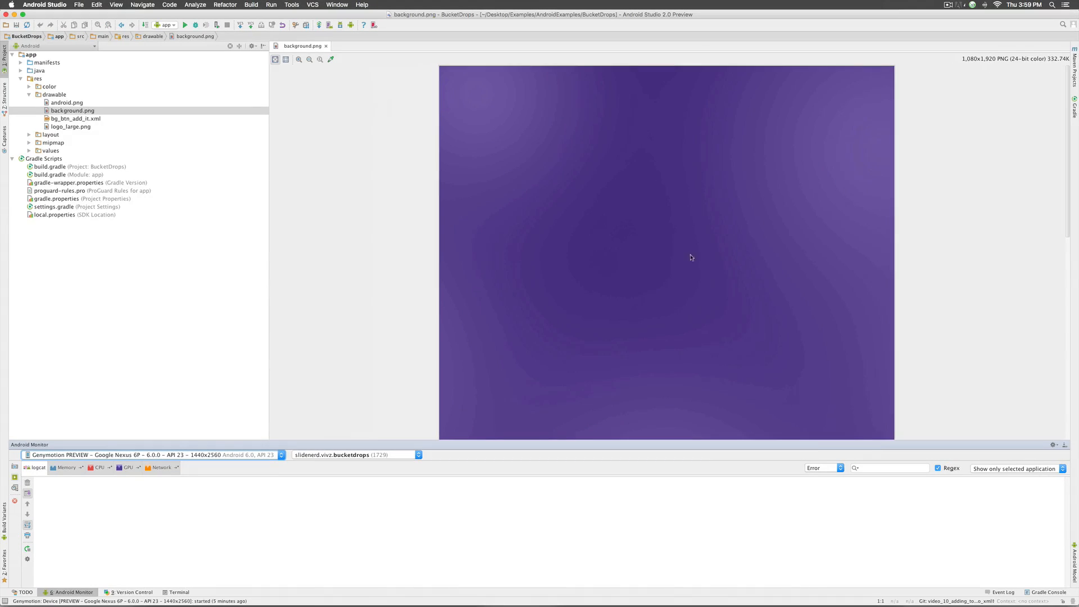
{"action": "mouse_move", "coordinate": [620, 166]}
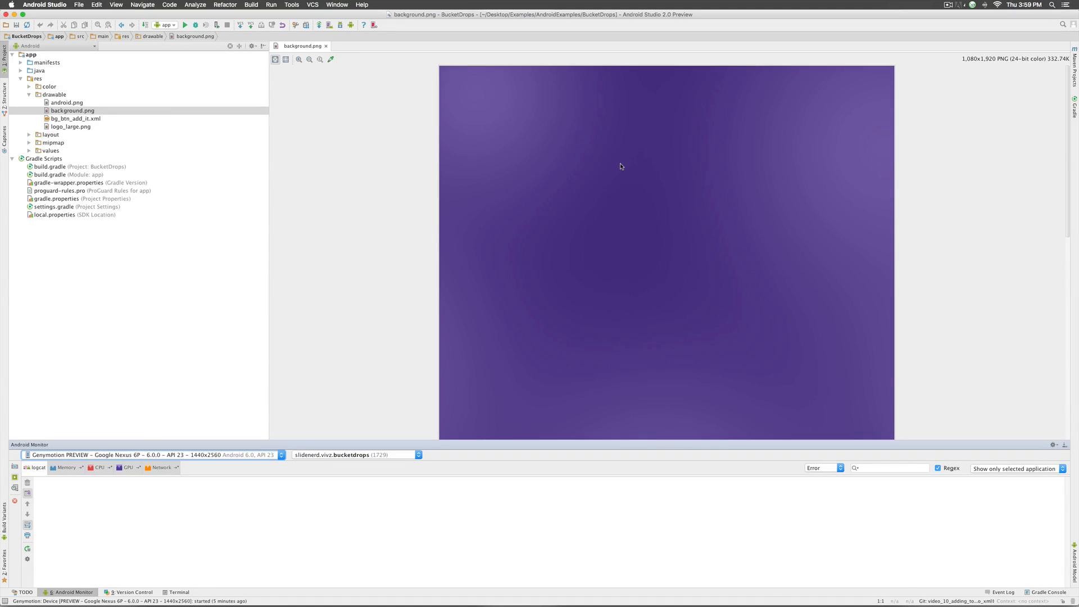
{"action": "mouse_move", "coordinate": [616, 163]}
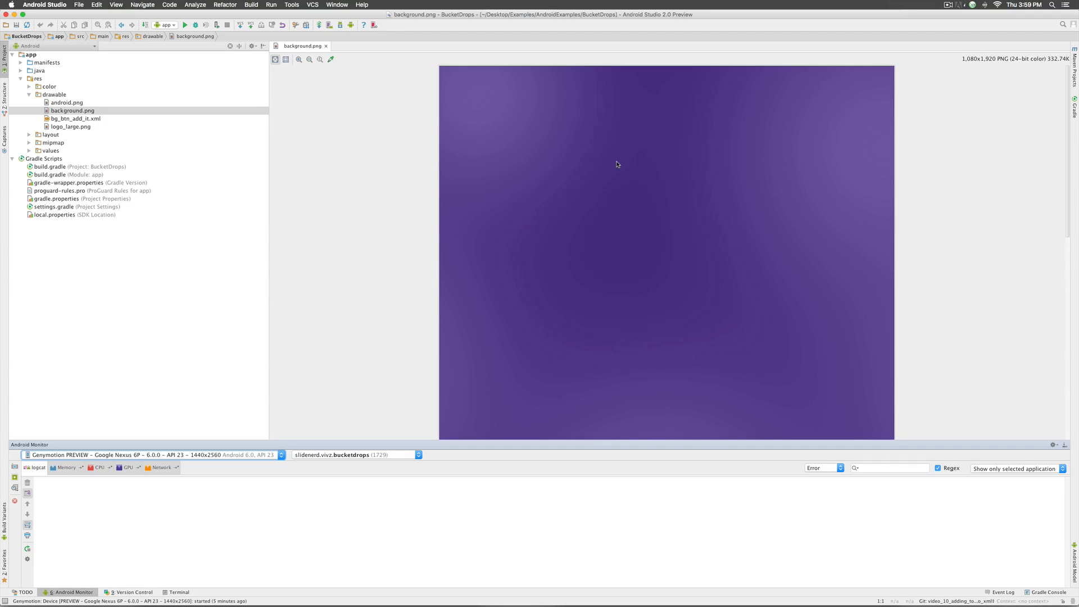
{"action": "mouse_move", "coordinate": [451, 237]}
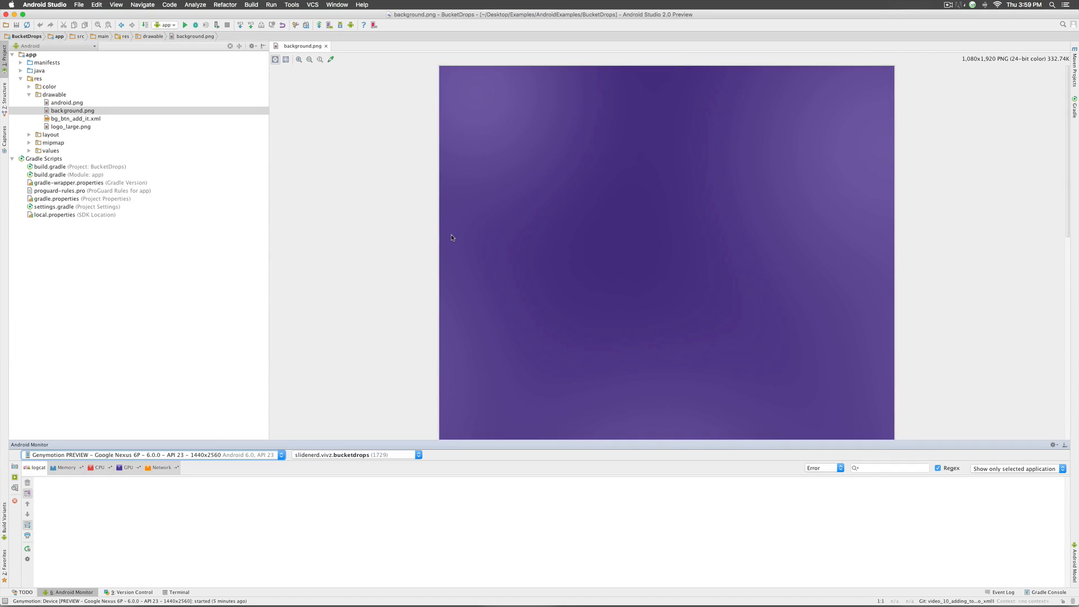
{"action": "mouse_move", "coordinate": [392, 221]}
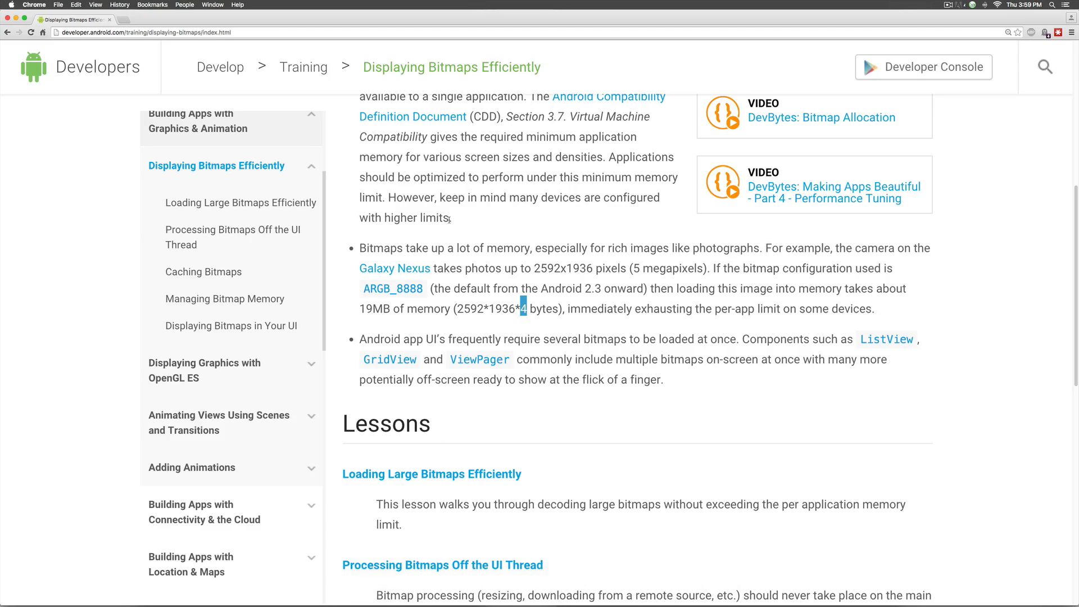
{"action": "scroll", "scroll_direction": "down", "scroll_amount": 3}
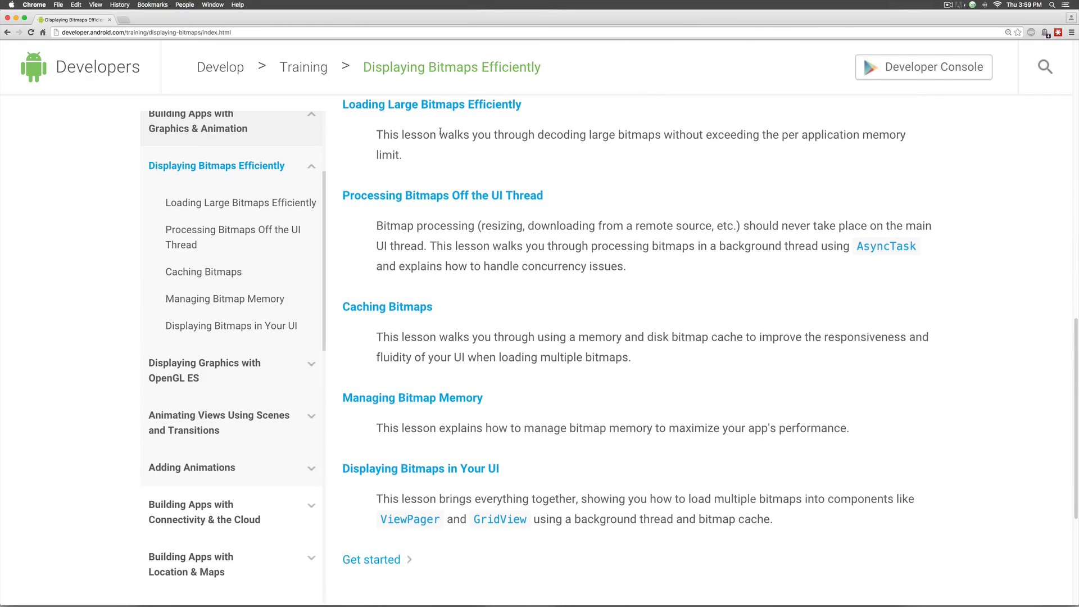
{"action": "scroll", "scroll_direction": "up", "scroll_amount": 3}
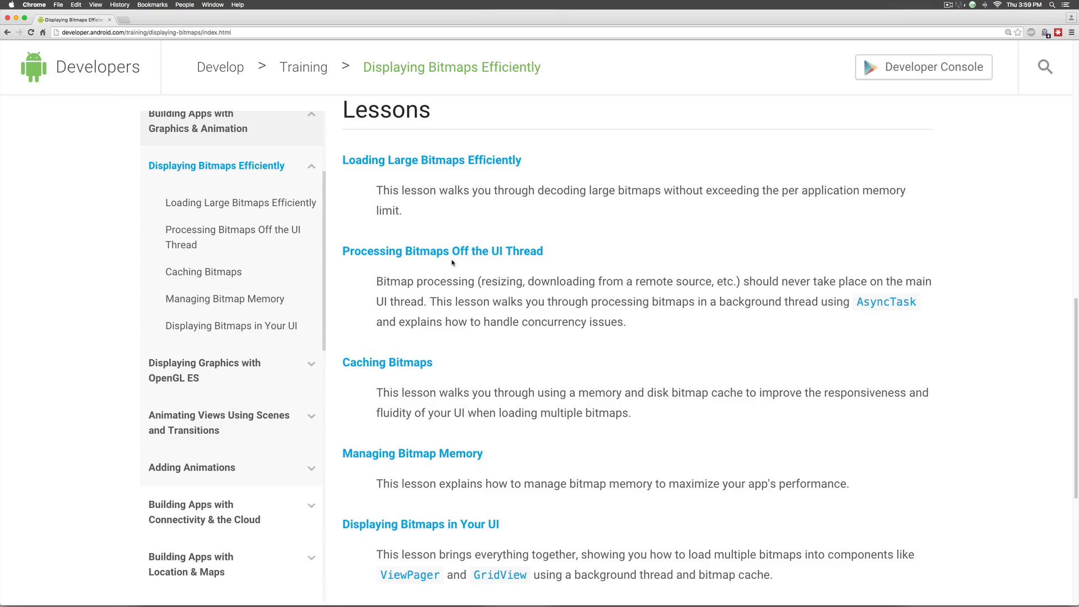
{"action": "mouse_move", "coordinate": [453, 260]}
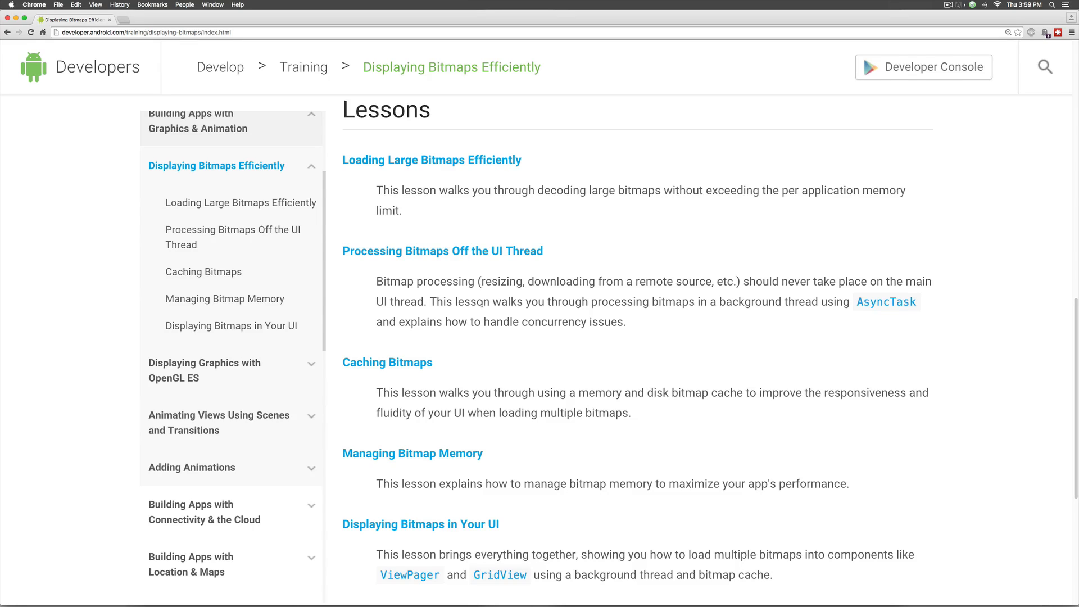
{"action": "mouse_move", "coordinate": [442, 251]}
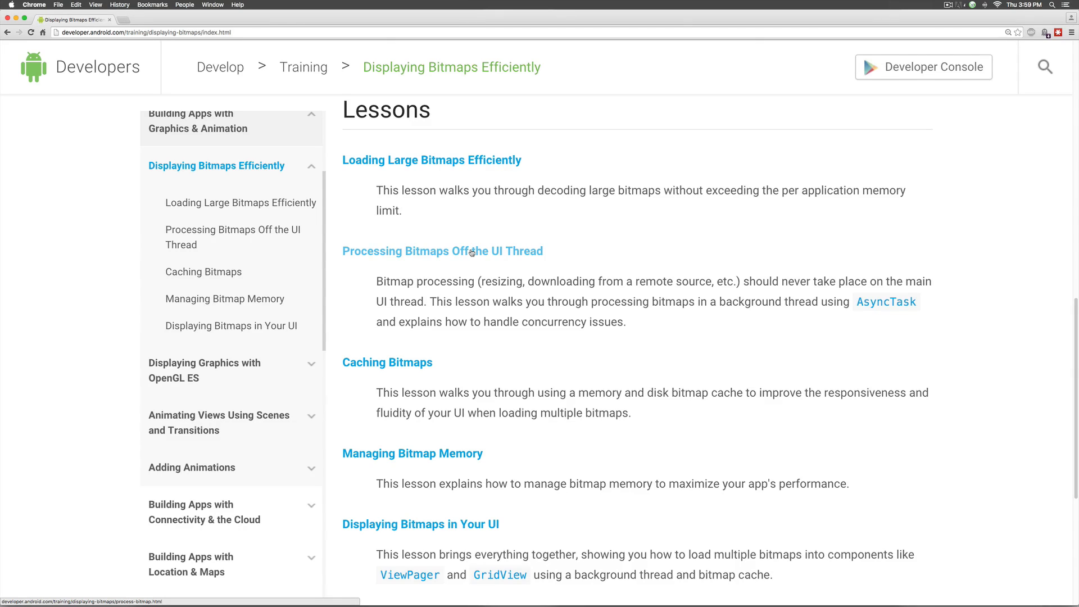
{"action": "mouse_move", "coordinate": [473, 252]}
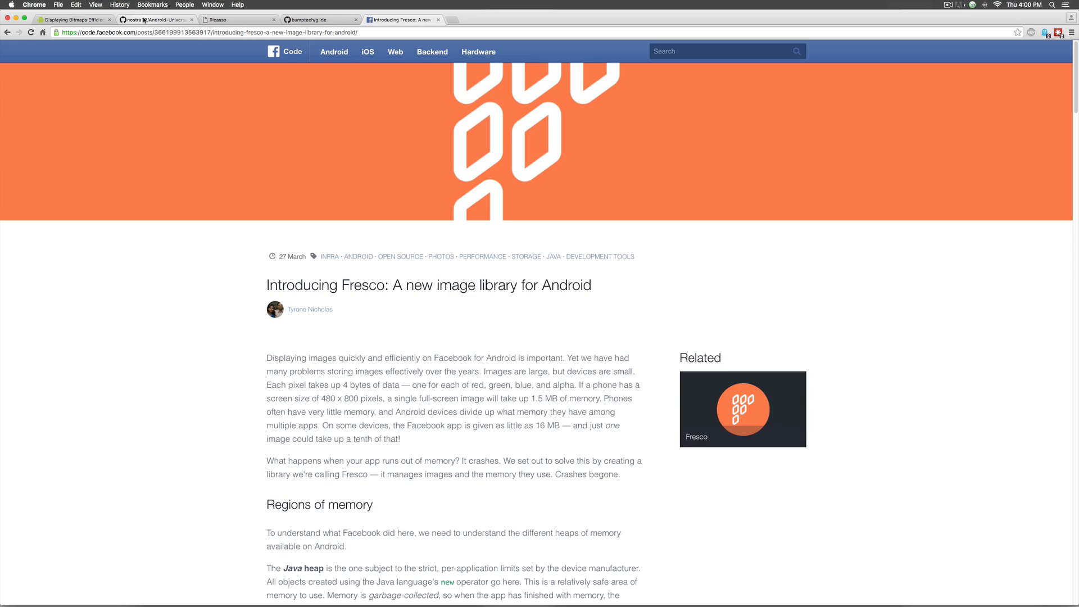
- Browse the Universal Image Loader, Picasso, Glide and Fresco pages, then scroll to the Stack Overflow rating table
{"action": "left_click", "coordinate": [155, 19]}
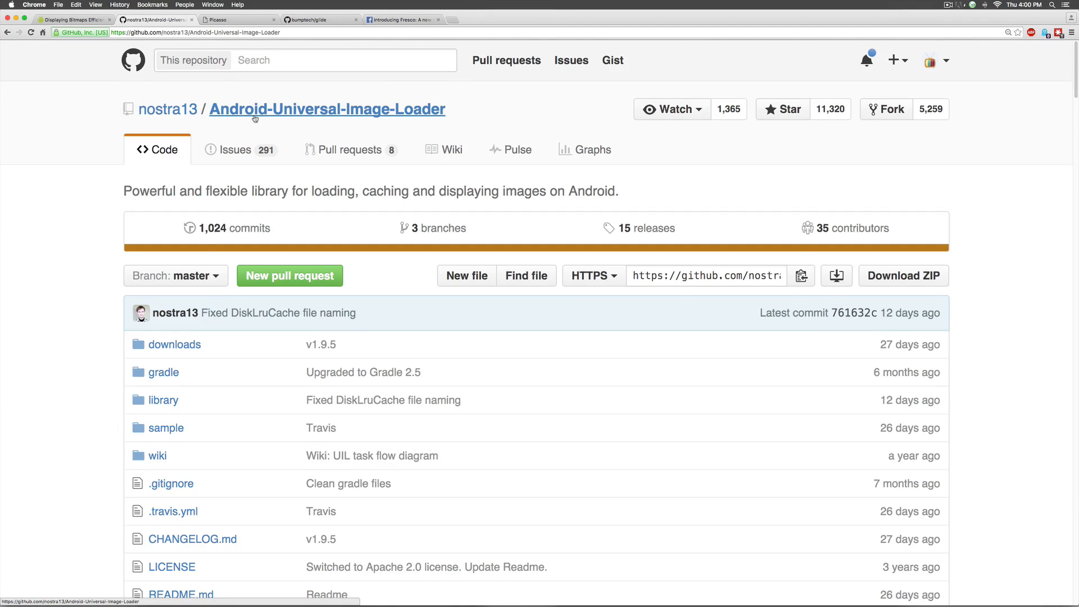
{"action": "scroll", "scroll_direction": "down", "scroll_amount": 3}
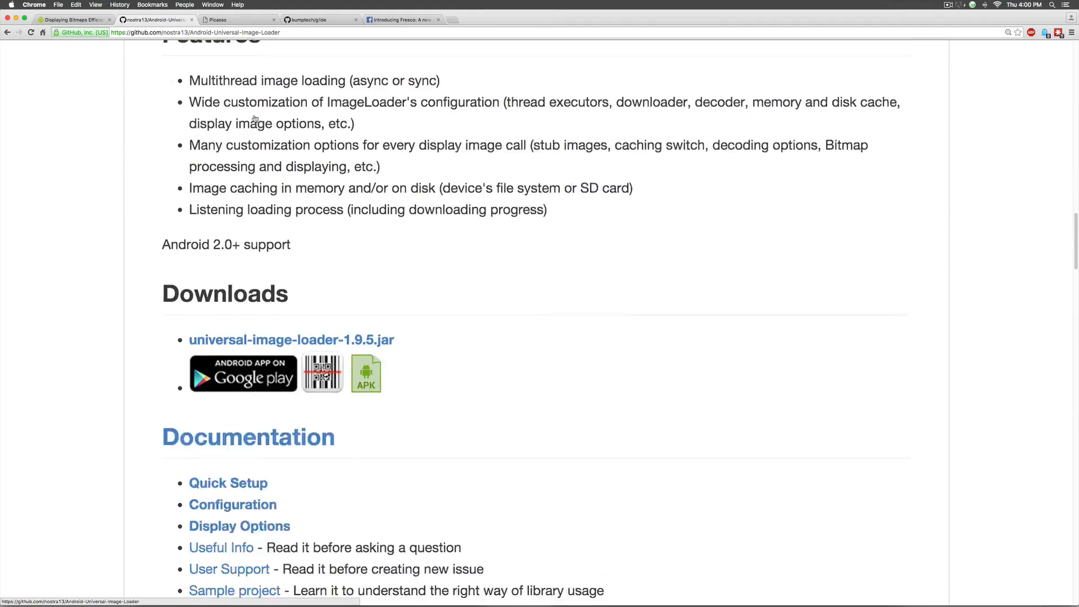
{"action": "left_click", "coordinate": [215, 19]}
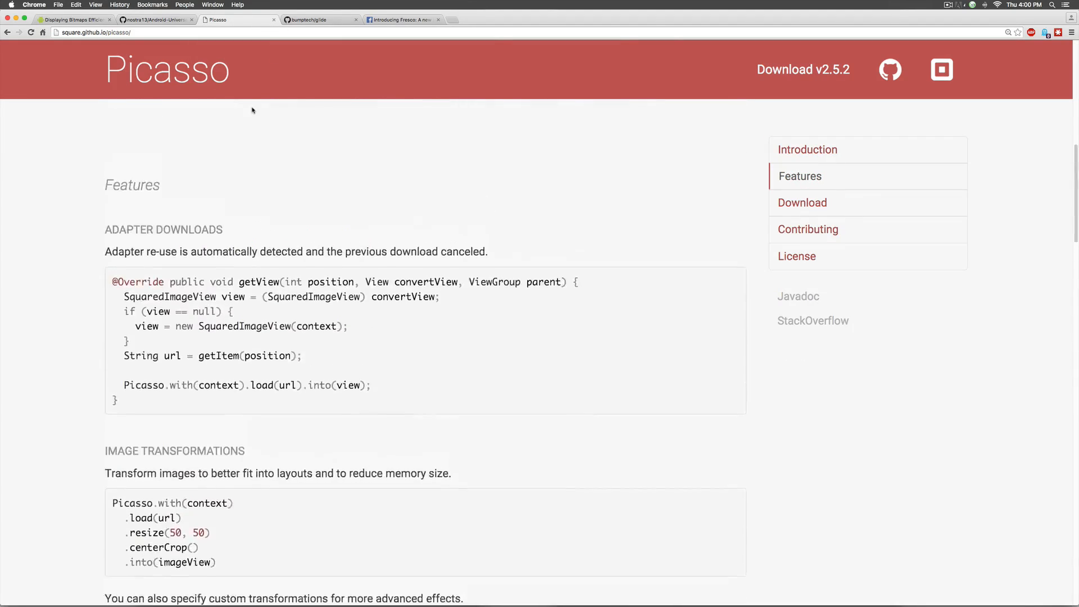
{"action": "scroll", "scroll_direction": "up", "scroll_amount": 3}
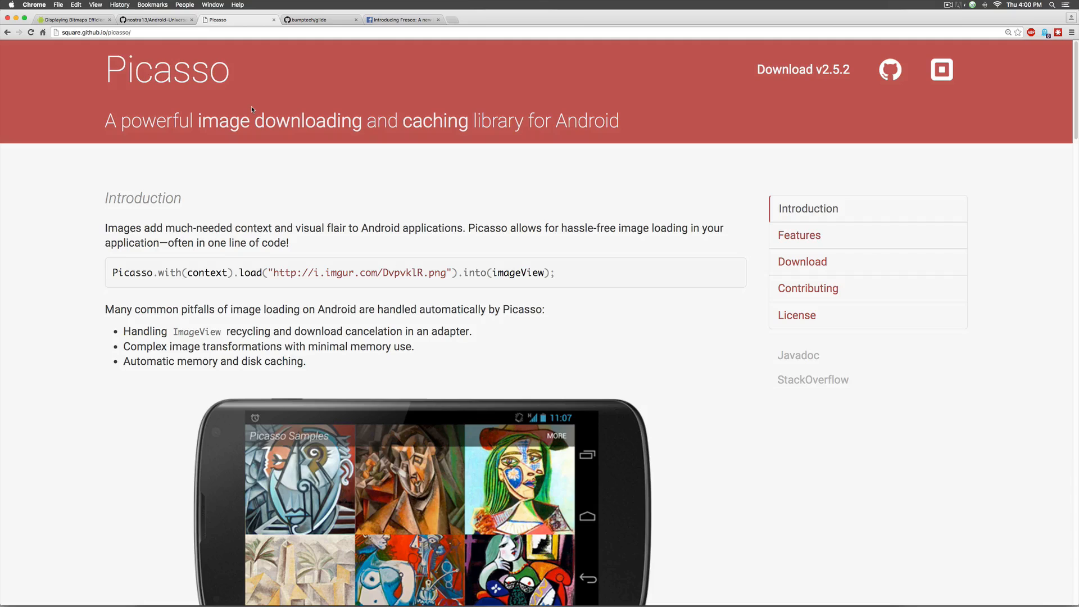
{"action": "left_click", "coordinate": [319, 20]}
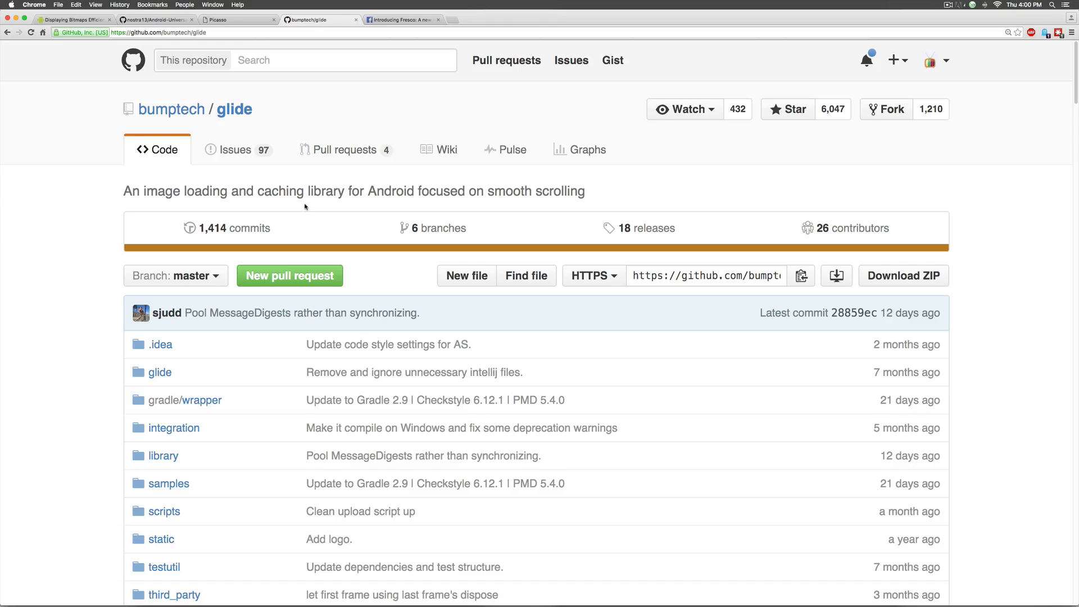
{"action": "scroll", "scroll_direction": "down", "scroll_amount": 3}
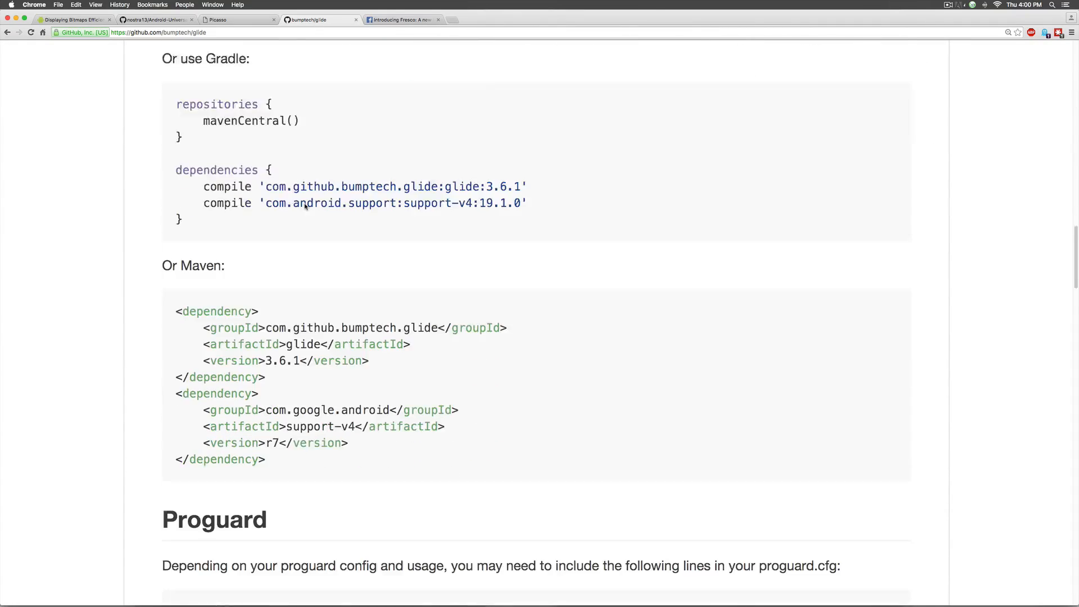
{"action": "left_click", "coordinate": [399, 19]}
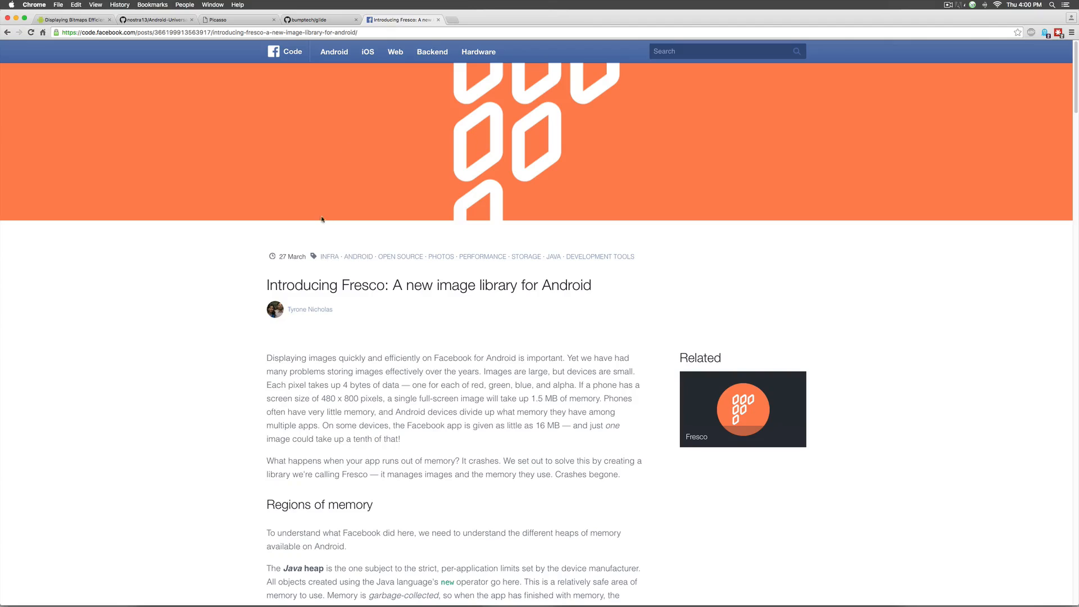
{"action": "mouse_move", "coordinate": [394, 264]}
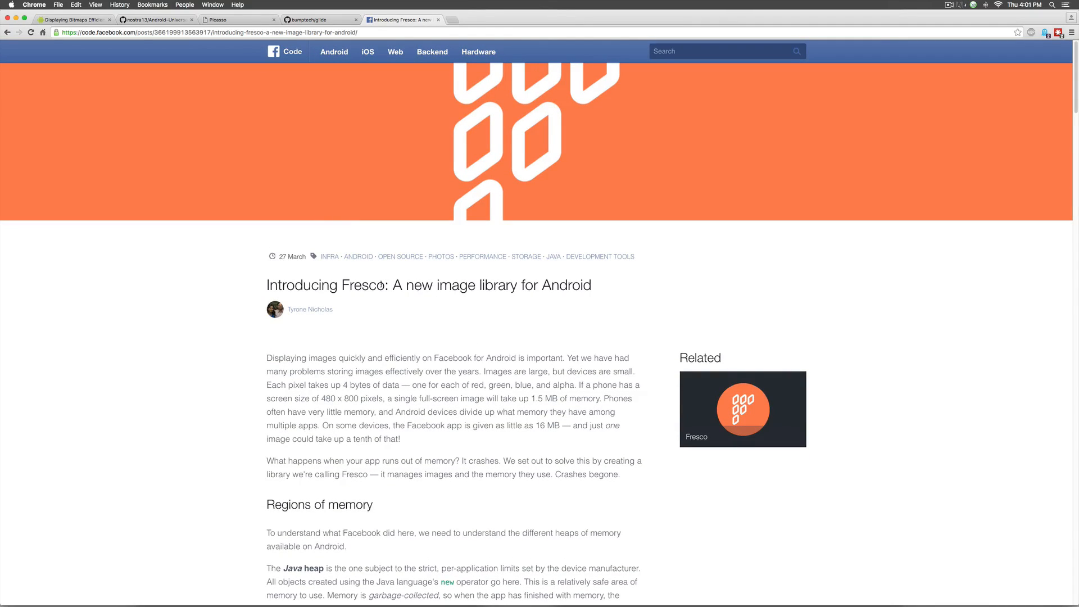
{"action": "mouse_move", "coordinate": [592, 292]}
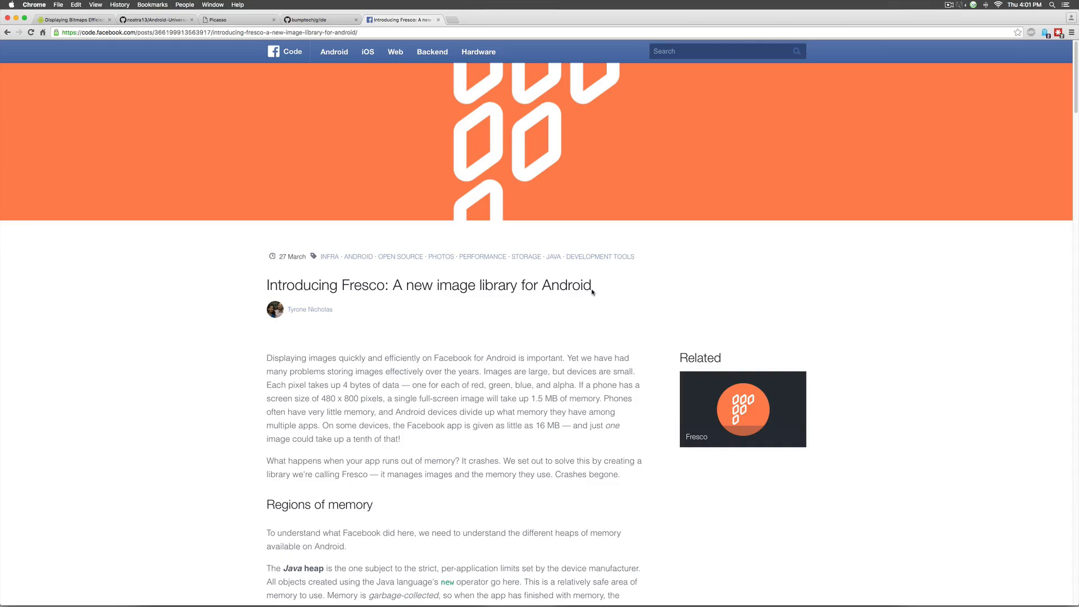
{"action": "mouse_move", "coordinate": [148, 47]}
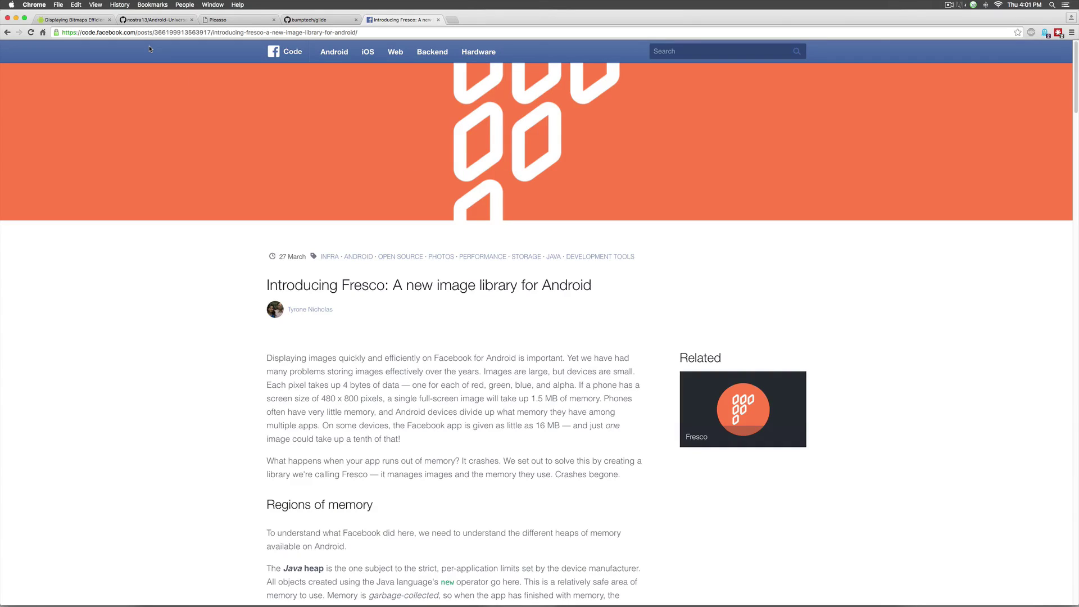
{"action": "mouse_move", "coordinate": [277, 113]}
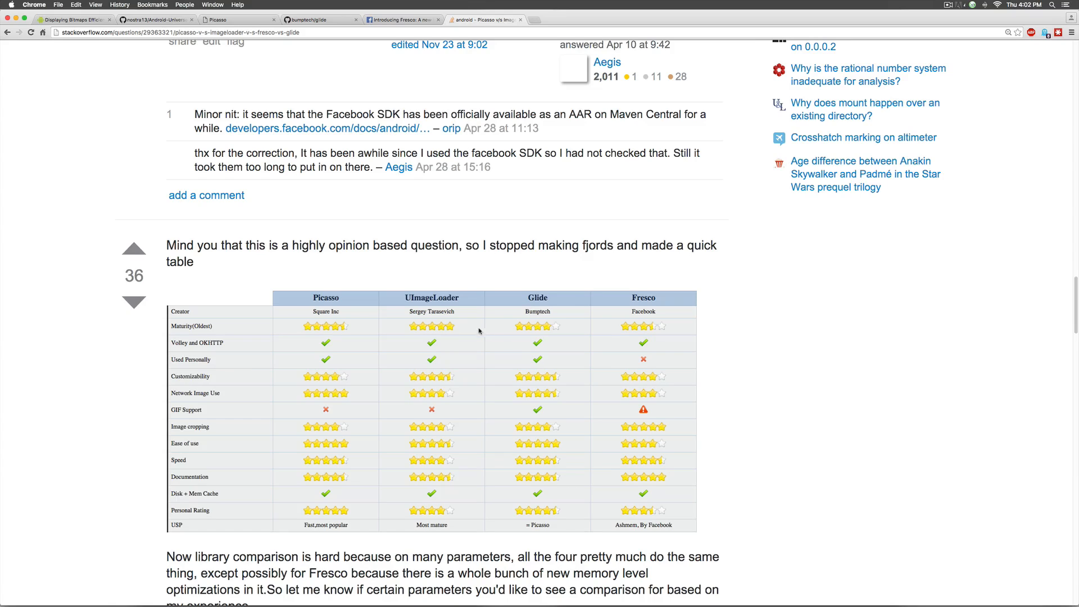
{"action": "mouse_move", "coordinate": [430, 264]}
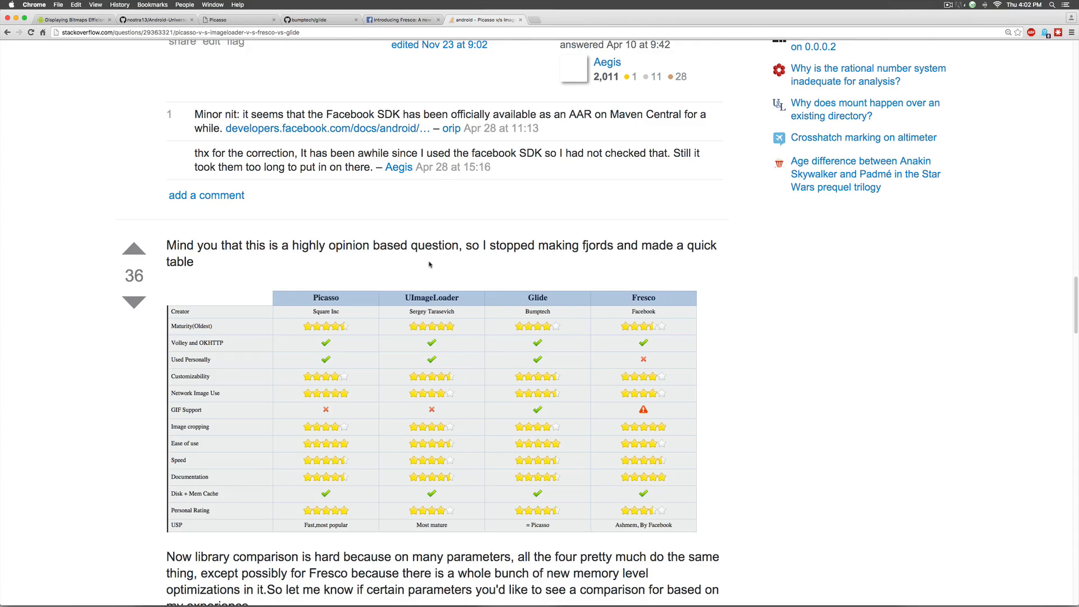
{"action": "mouse_move", "coordinate": [439, 270]}
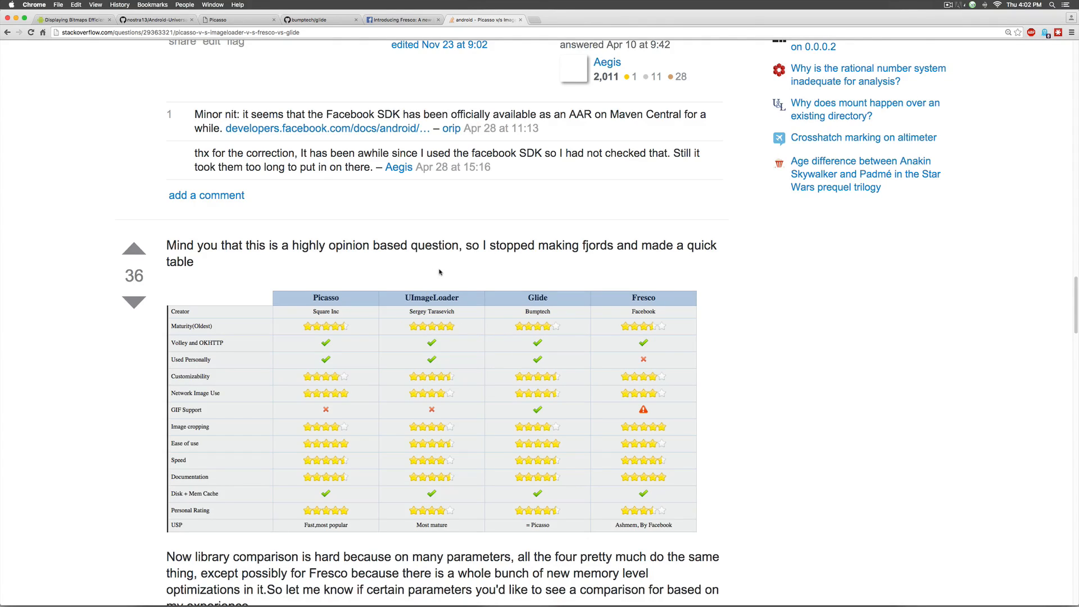
{"action": "mouse_move", "coordinate": [501, 272]}
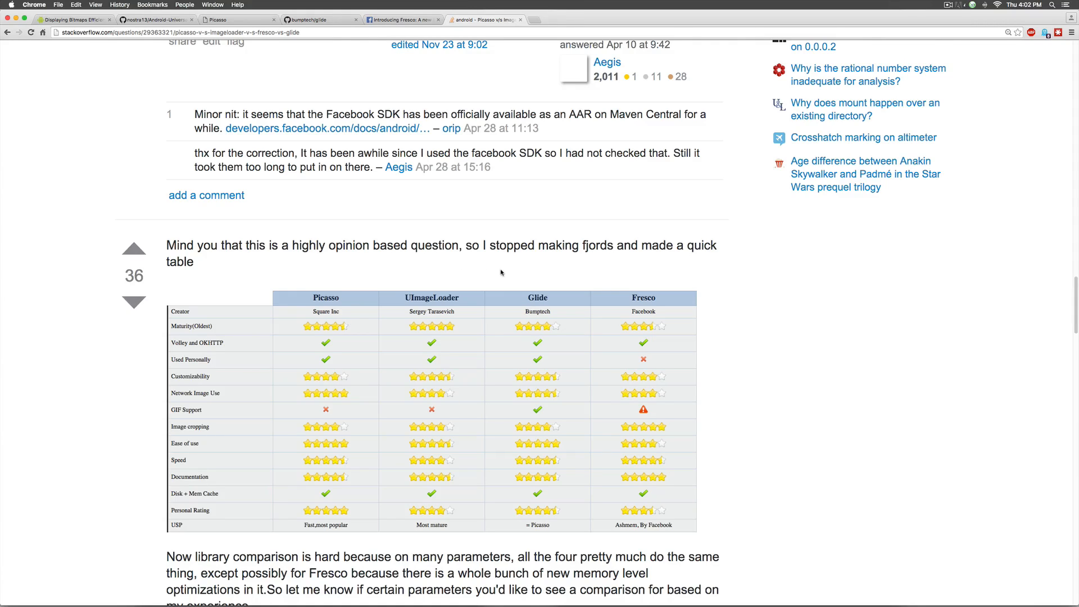
{"action": "mouse_move", "coordinate": [490, 276]}
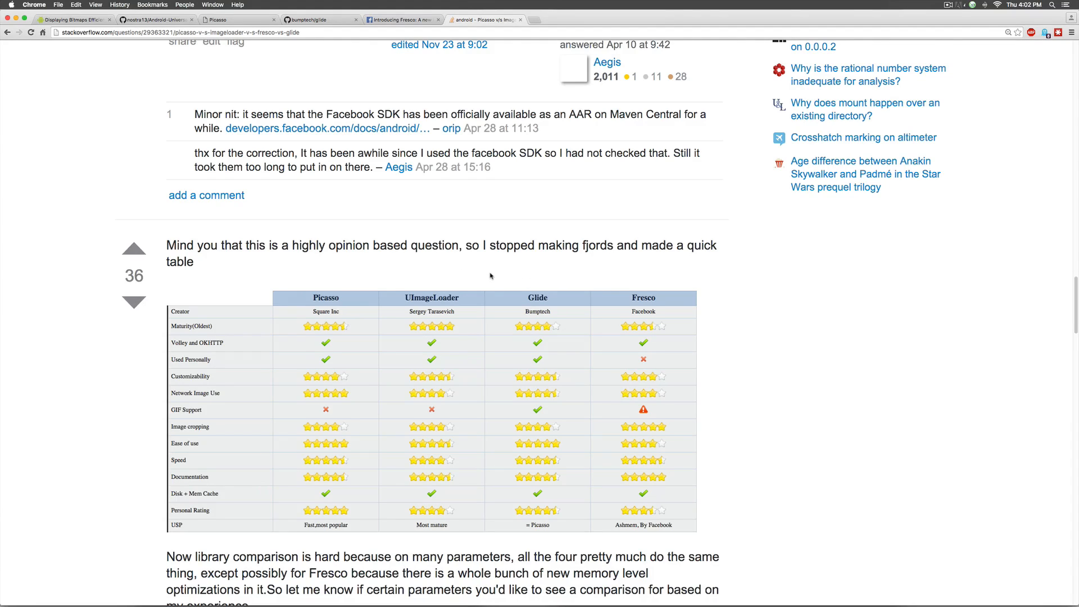
{"action": "mouse_move", "coordinate": [630, 312]}
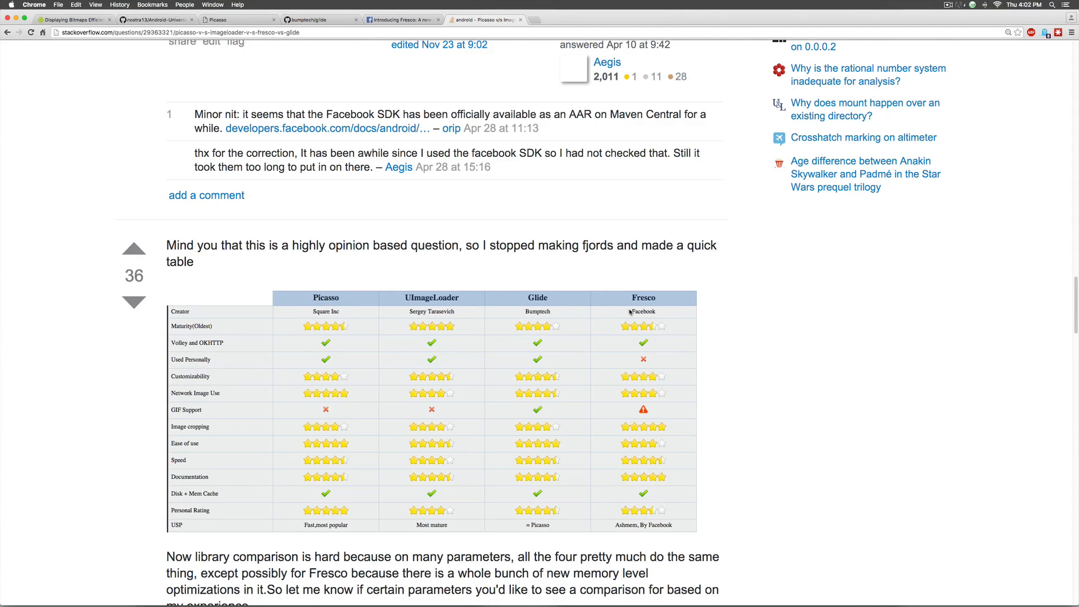
{"action": "mouse_move", "coordinate": [382, 328]}
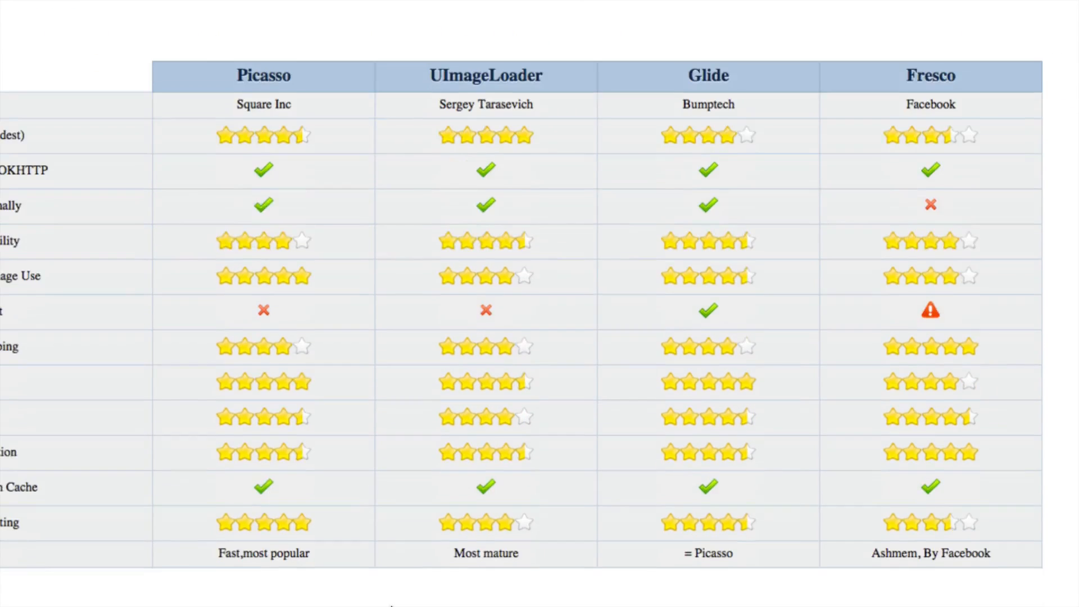
{"action": "scroll", "scroll_direction": "down", "scroll_amount": 3}
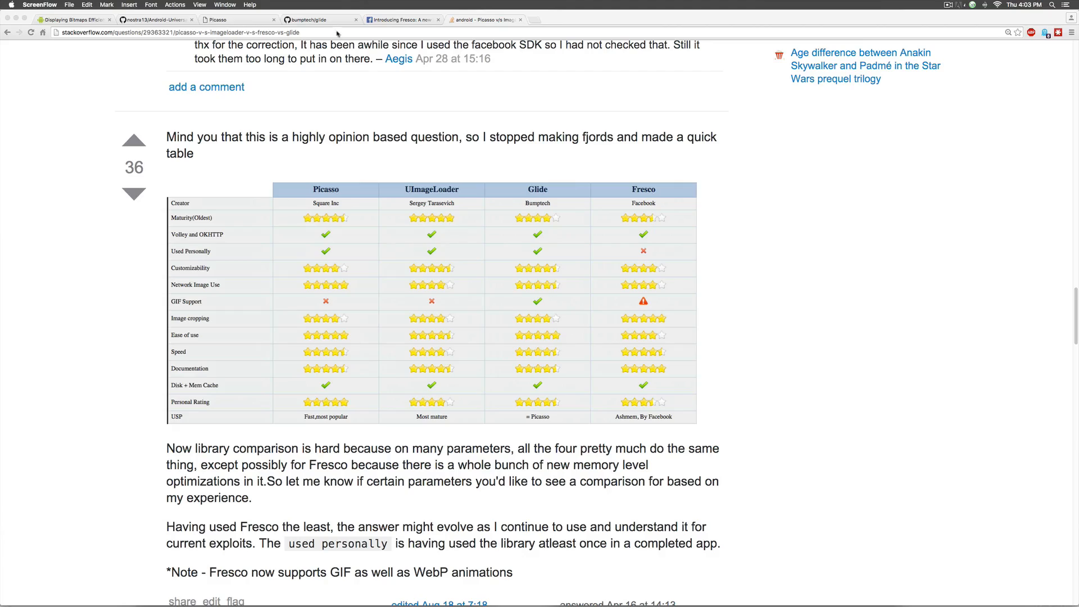
- Scroll through the bumptech/glide repository README
{"action": "left_click", "coordinate": [318, 19]}
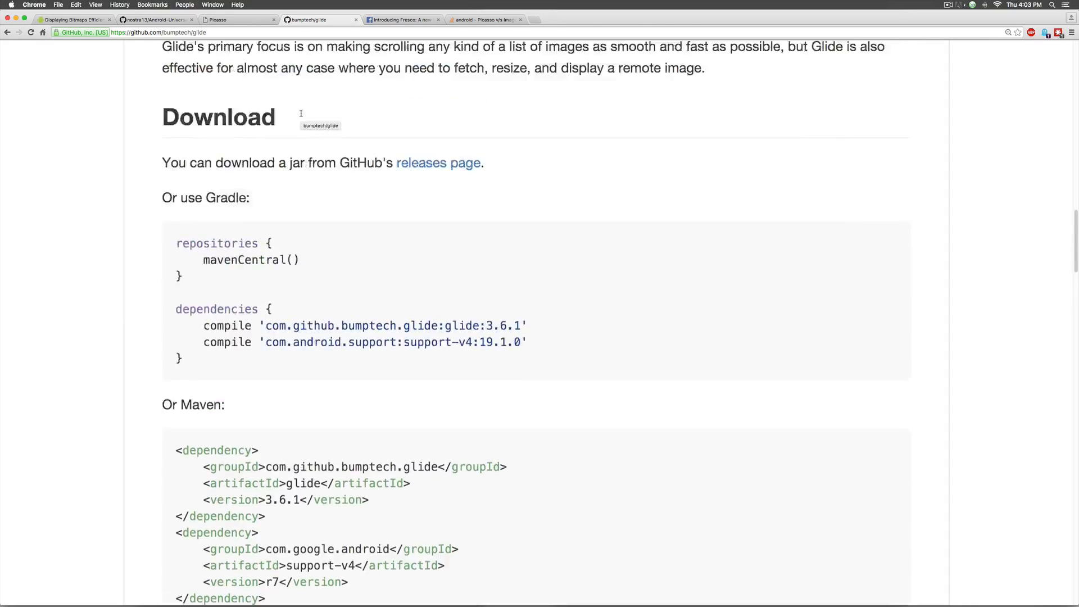
{"action": "scroll", "scroll_direction": "up", "scroll_amount": 3}
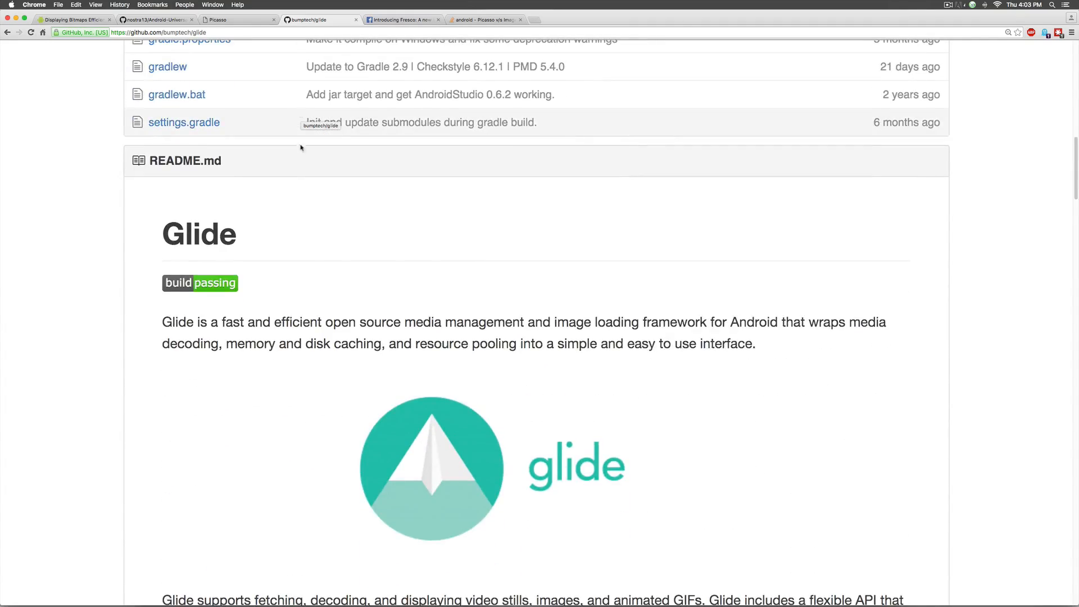
{"action": "scroll", "scroll_direction": "down", "scroll_amount": 3}
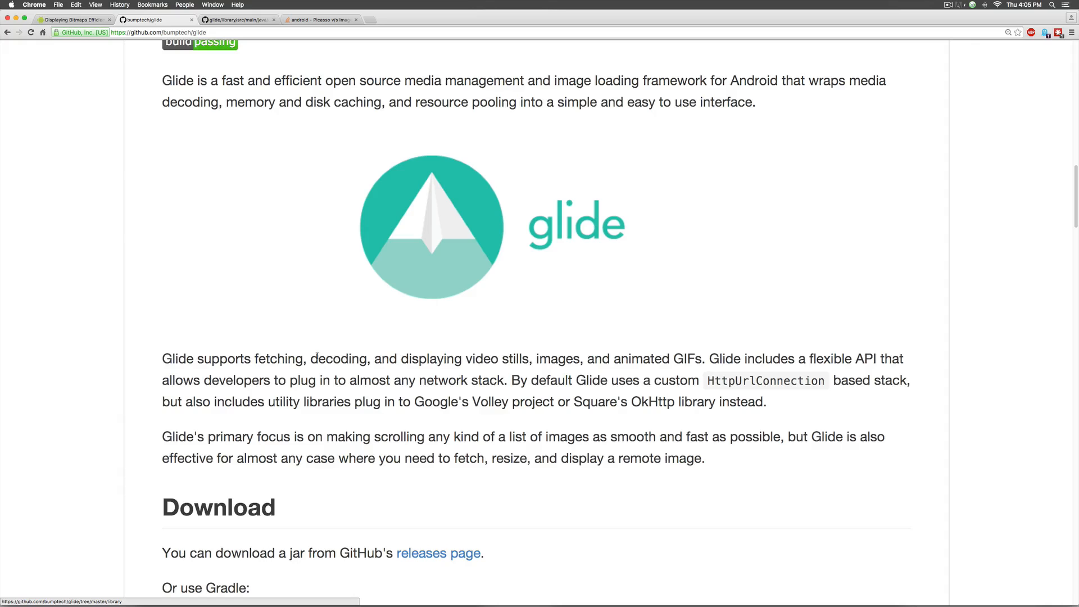
{"action": "mouse_move", "coordinate": [255, 260]}
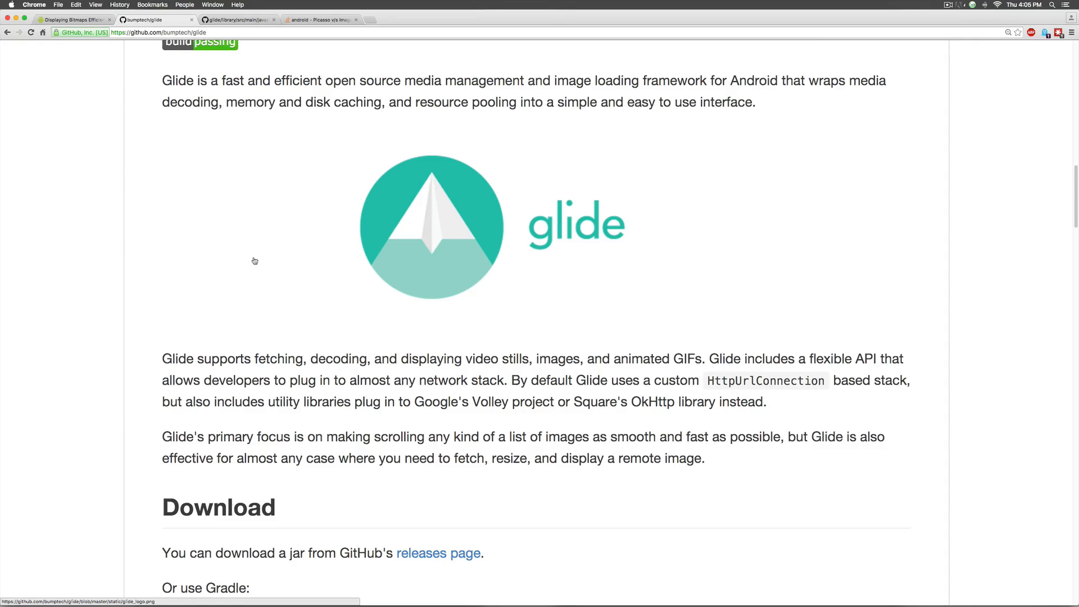
{"action": "scroll", "scroll_direction": "up", "scroll_amount": 3}
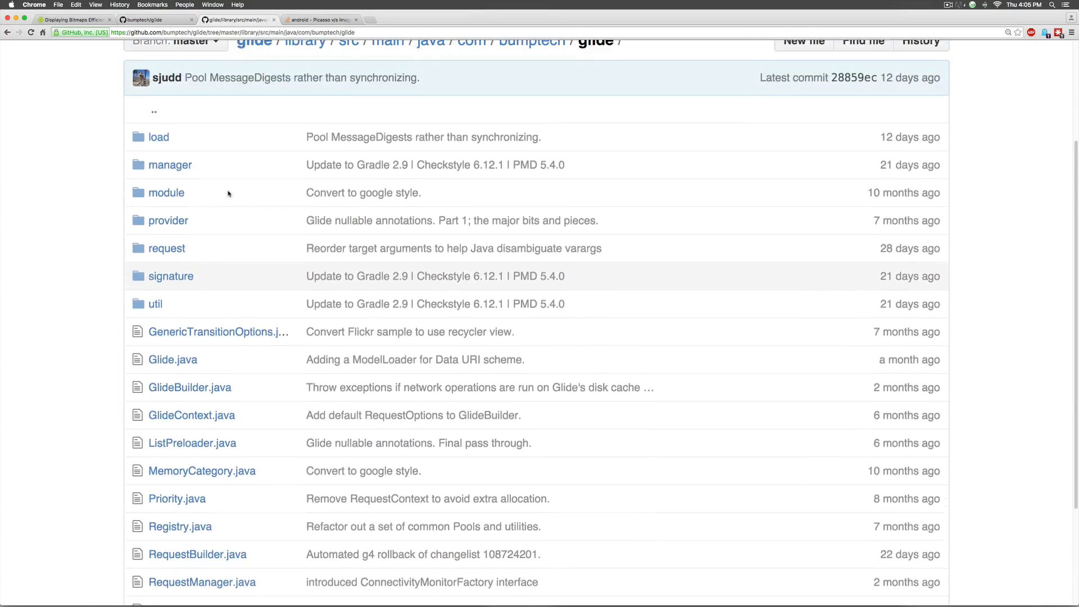
{"action": "scroll", "scroll_direction": "up", "scroll_amount": 3}
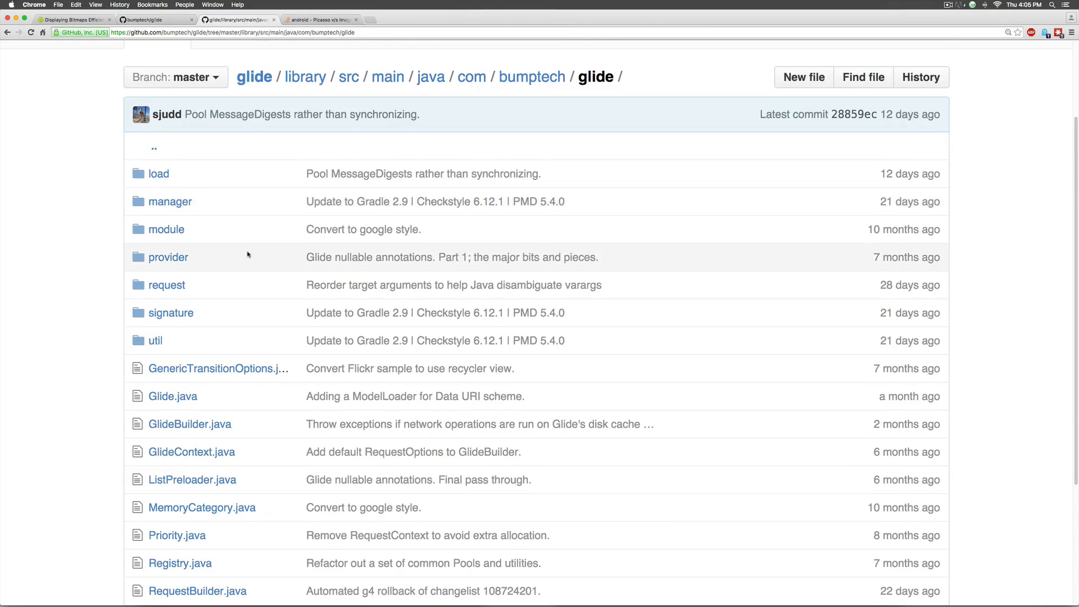
{"action": "scroll", "scroll_direction": "down", "scroll_amount": 3}
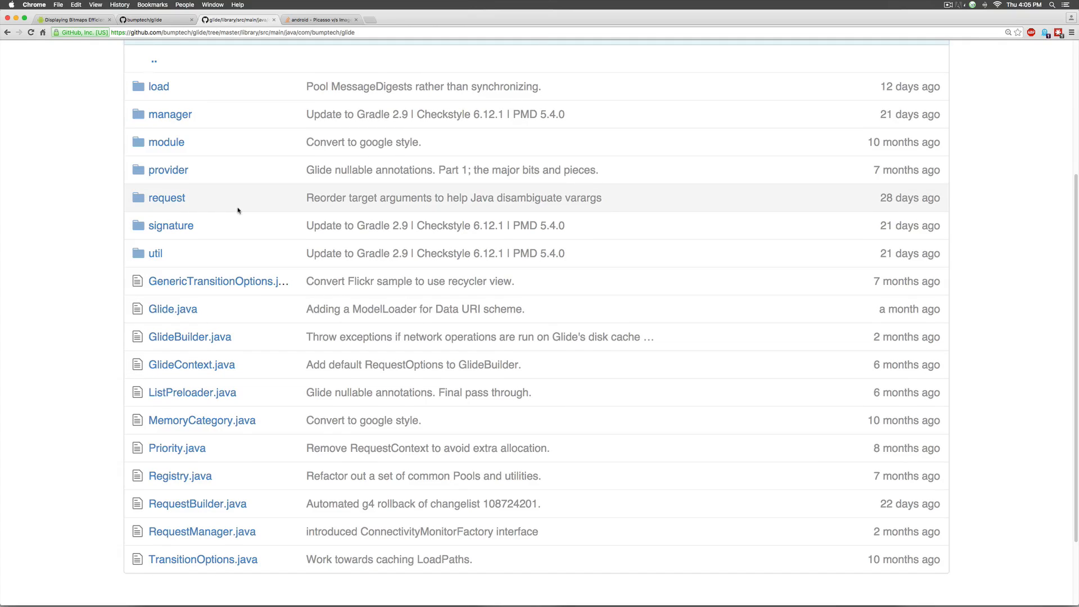
{"action": "mouse_move", "coordinate": [246, 50]}
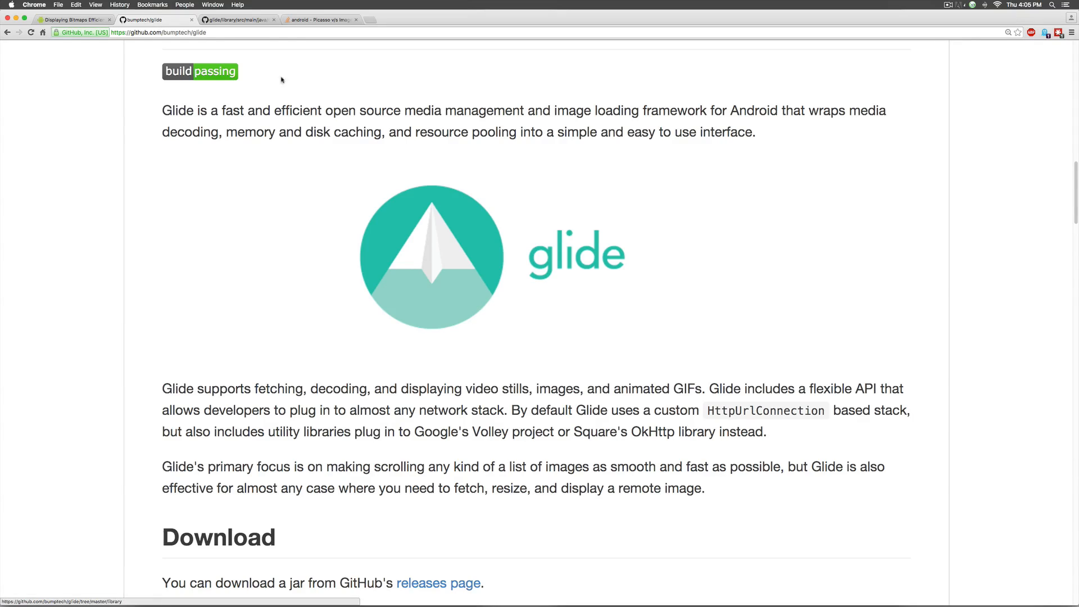
- In the README's Download section, select the Glide compile dependency line and version 3.6.1
{"action": "left_click", "coordinate": [237, 19]}
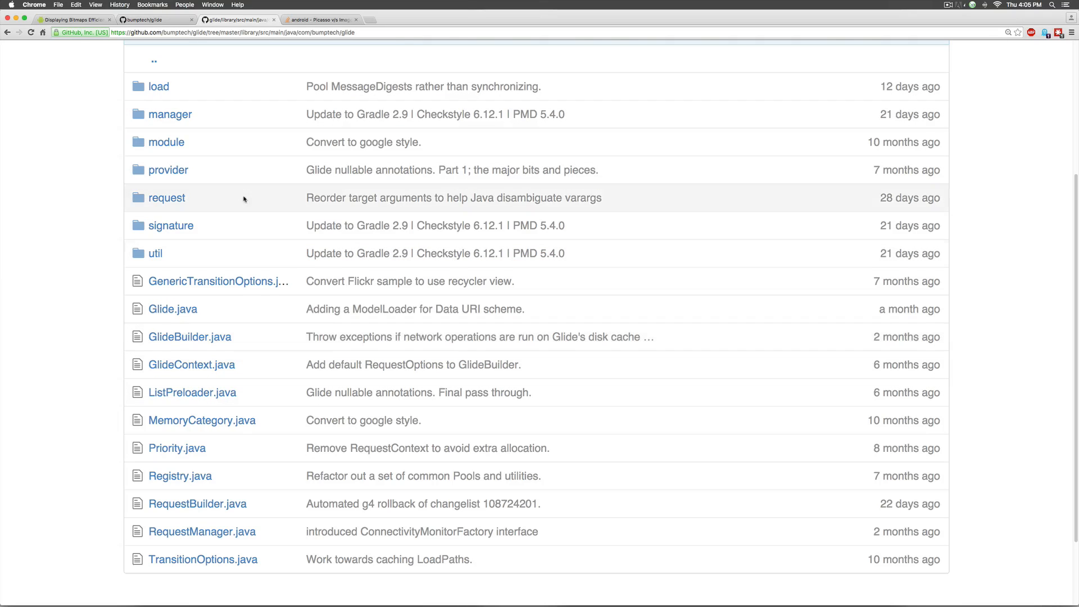
{"action": "left_click", "coordinate": [152, 20]}
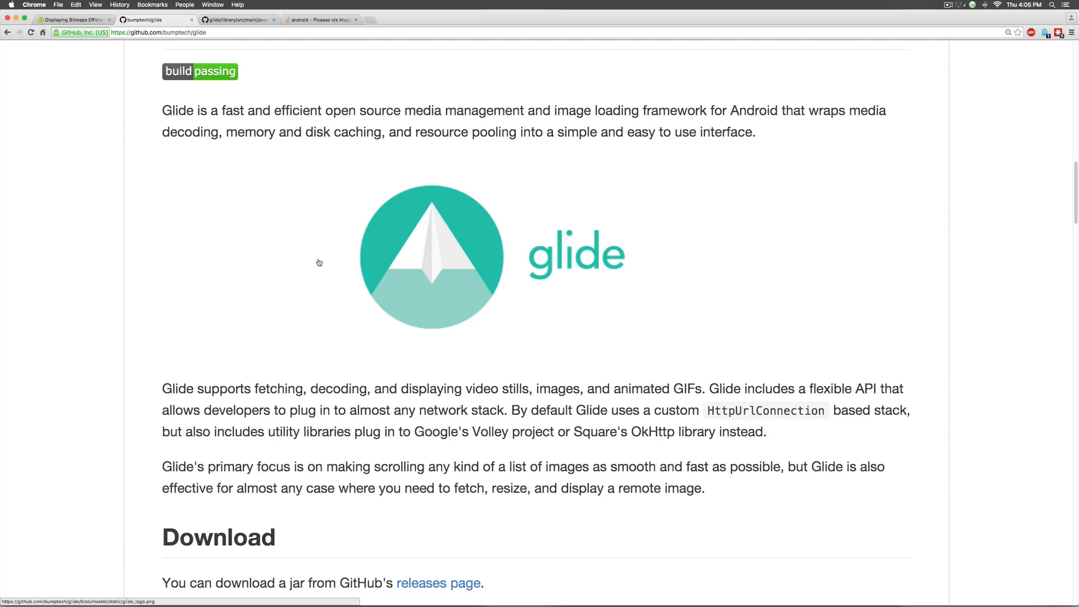
{"action": "scroll", "scroll_direction": "down", "scroll_amount": 3}
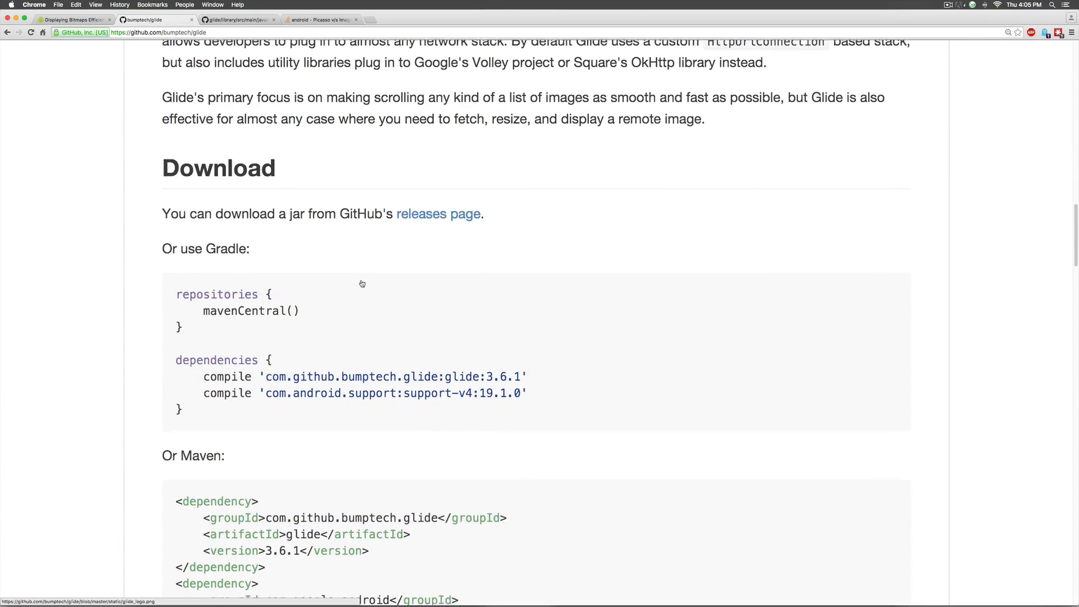
{"action": "scroll", "scroll_direction": "down", "scroll_amount": 3}
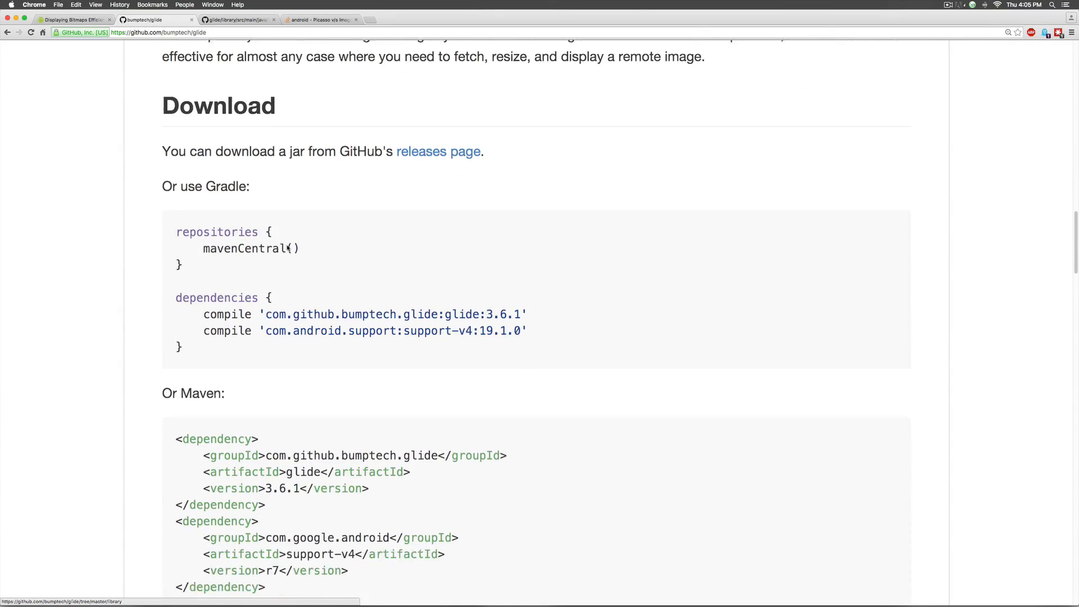
{"action": "scroll", "scroll_direction": "up", "scroll_amount": 3}
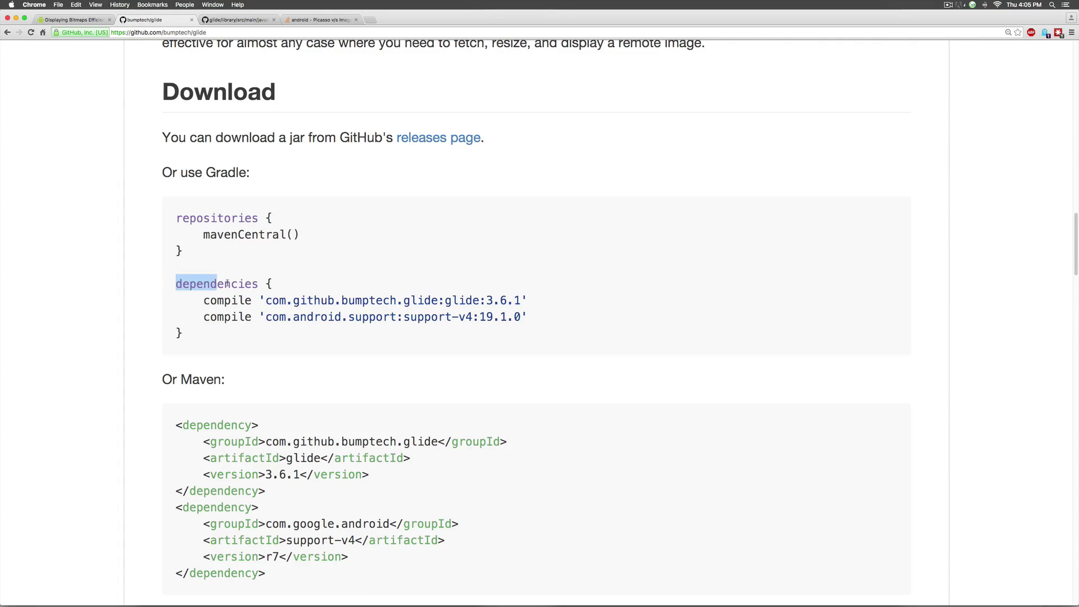
{"action": "double_click", "coordinate": [216, 282]}
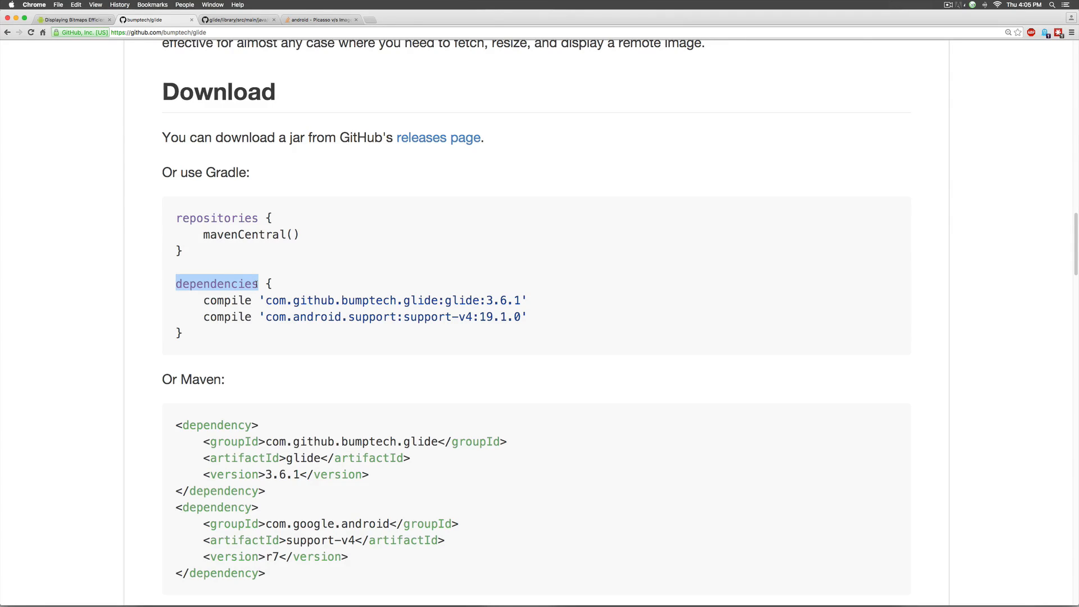
{"action": "left_click", "coordinate": [216, 301]}
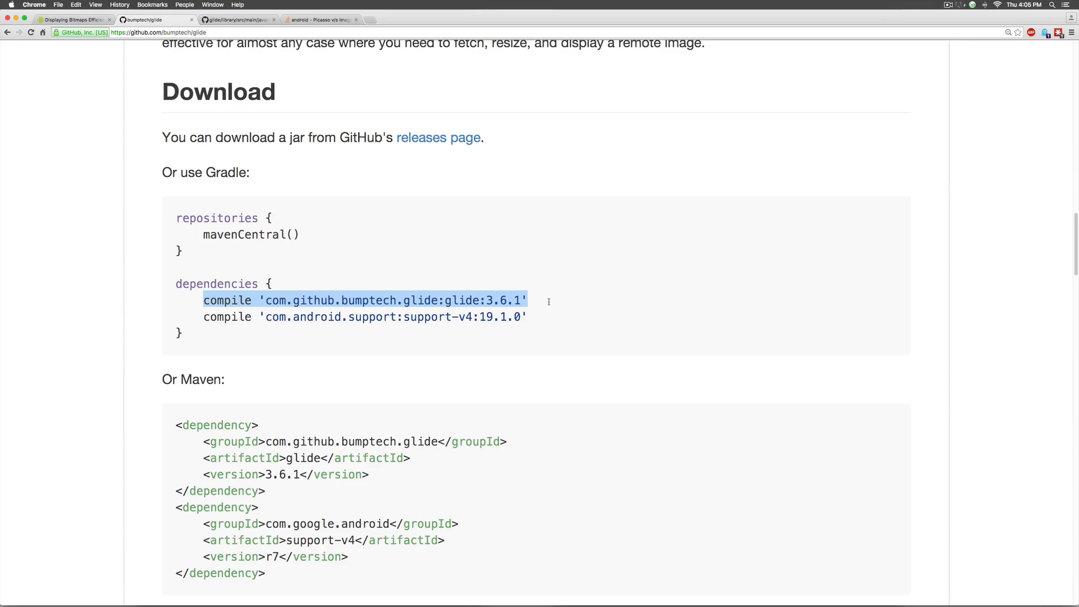
{"action": "left_click", "coordinate": [546, 300]}
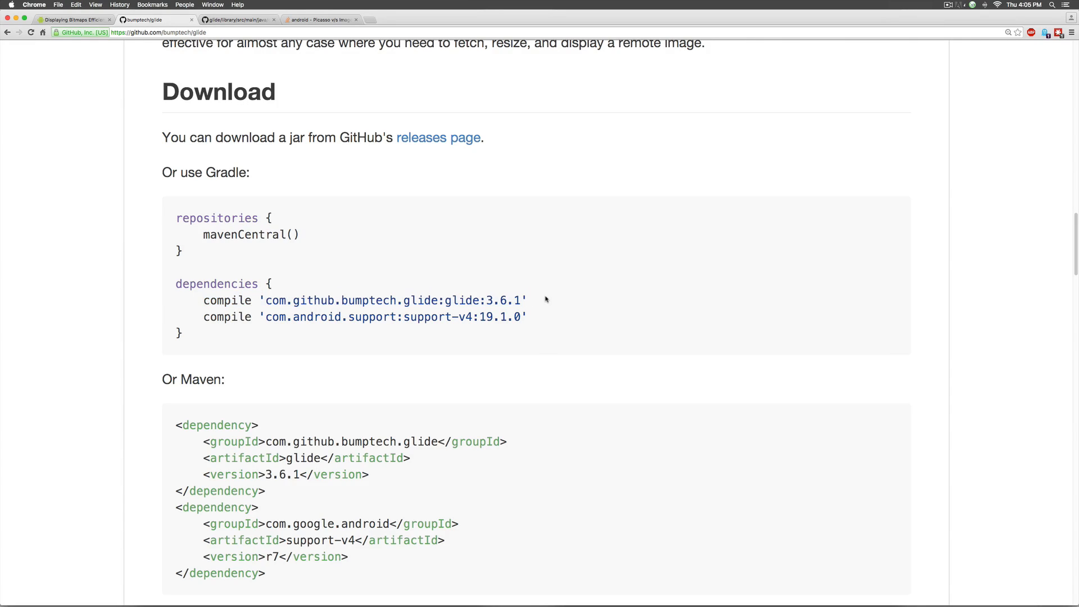
{"action": "double_click", "coordinate": [502, 300]}
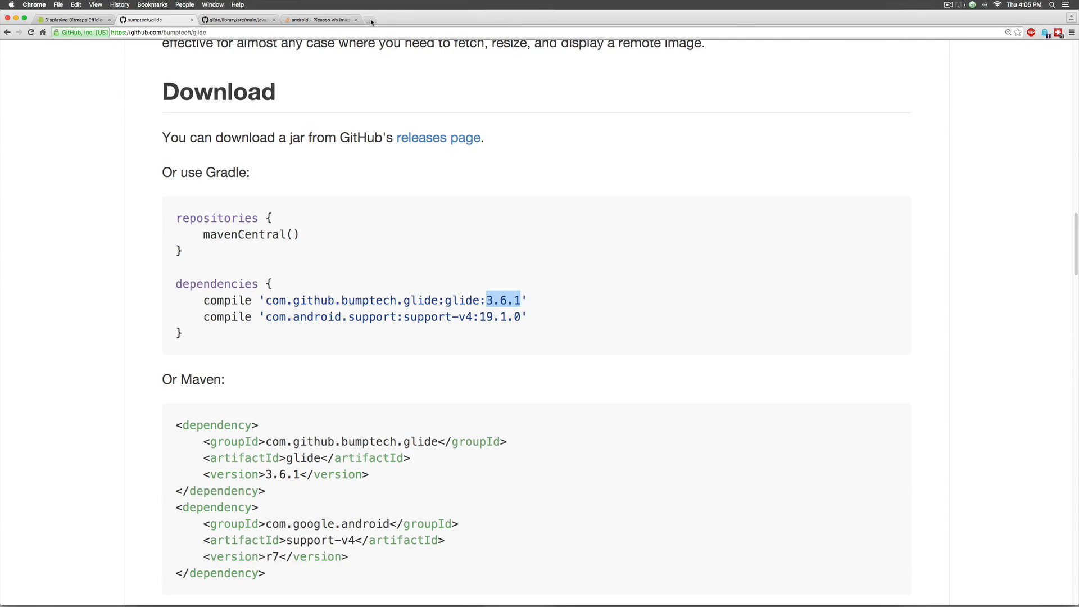
- Search 'gradle please', open gradleplease.appspot.com and look up glide's compile line
{"action": "type", "text": "gradle"}
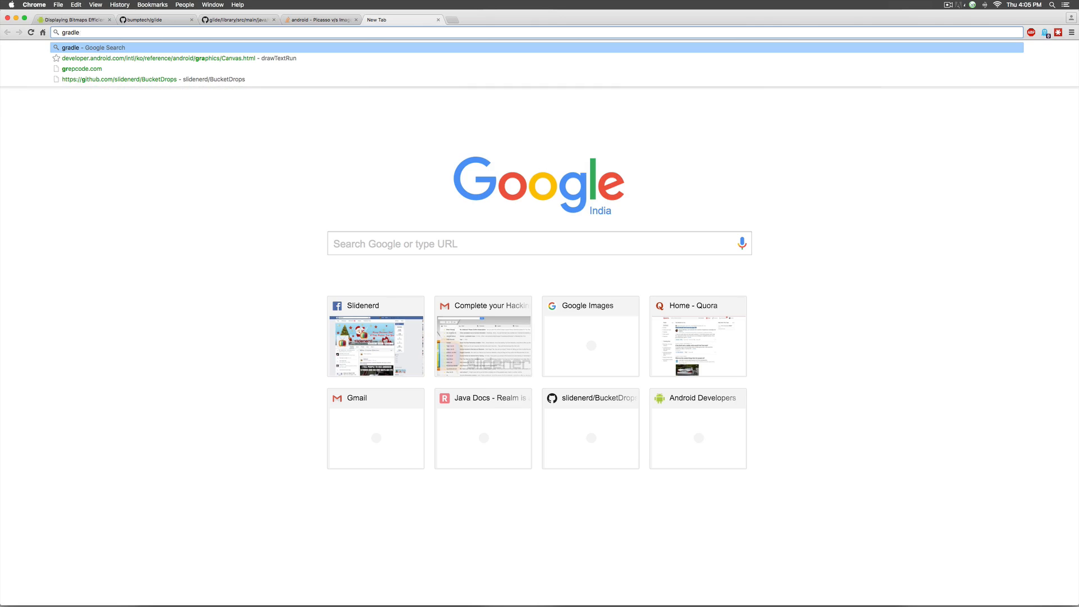
{"action": "type", "text": "please"}
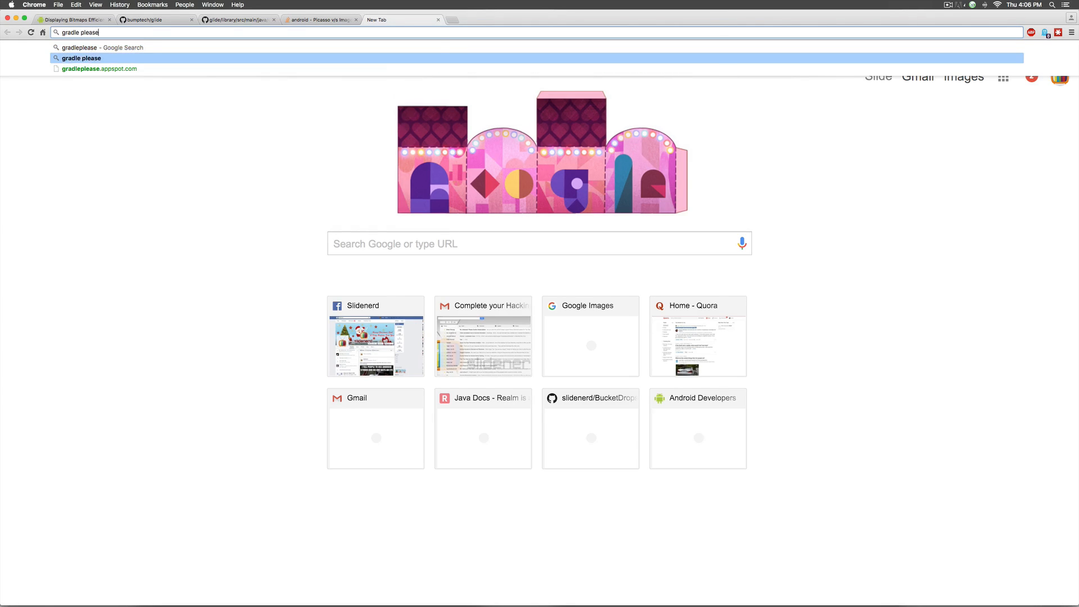
{"action": "key", "text": "Return"}
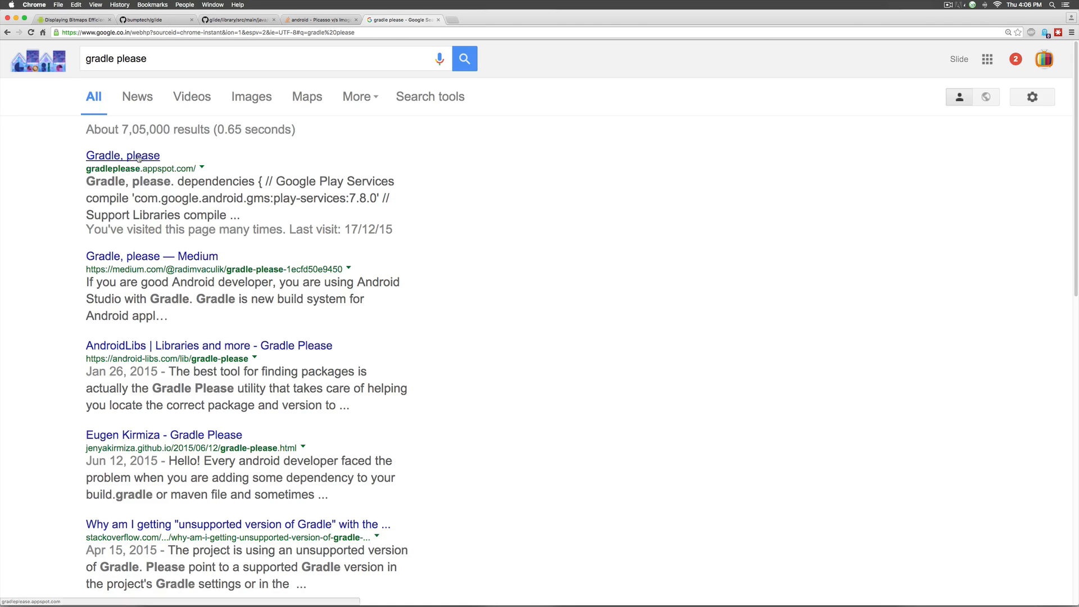
{"action": "left_click", "coordinate": [122, 155]}
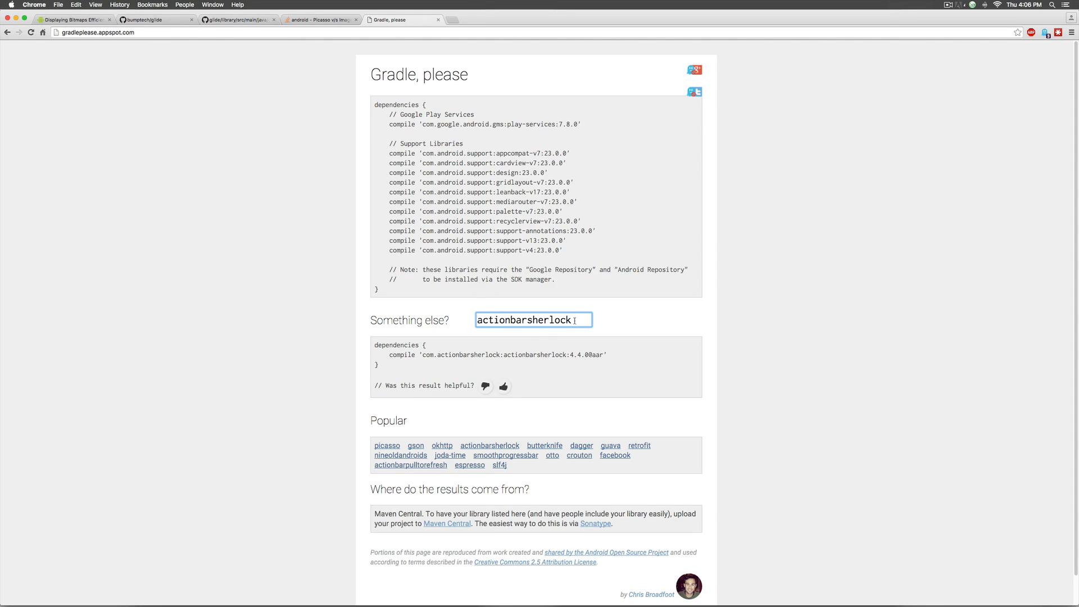
{"action": "type", "text": "glide"}
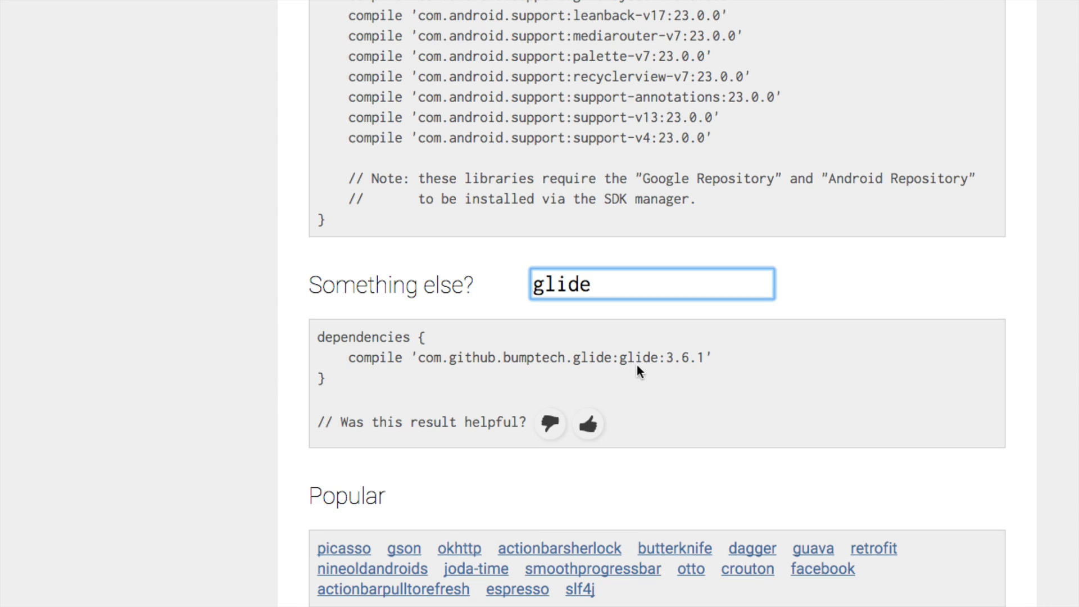
{"action": "mouse_move", "coordinate": [699, 363]}
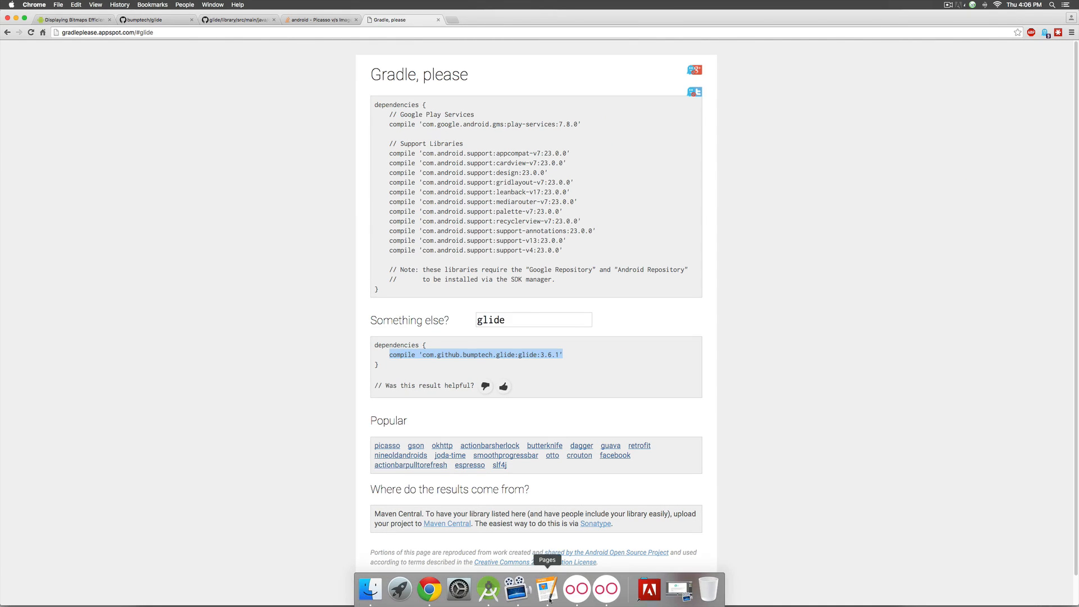
{"action": "left_click", "coordinate": [487, 589]}
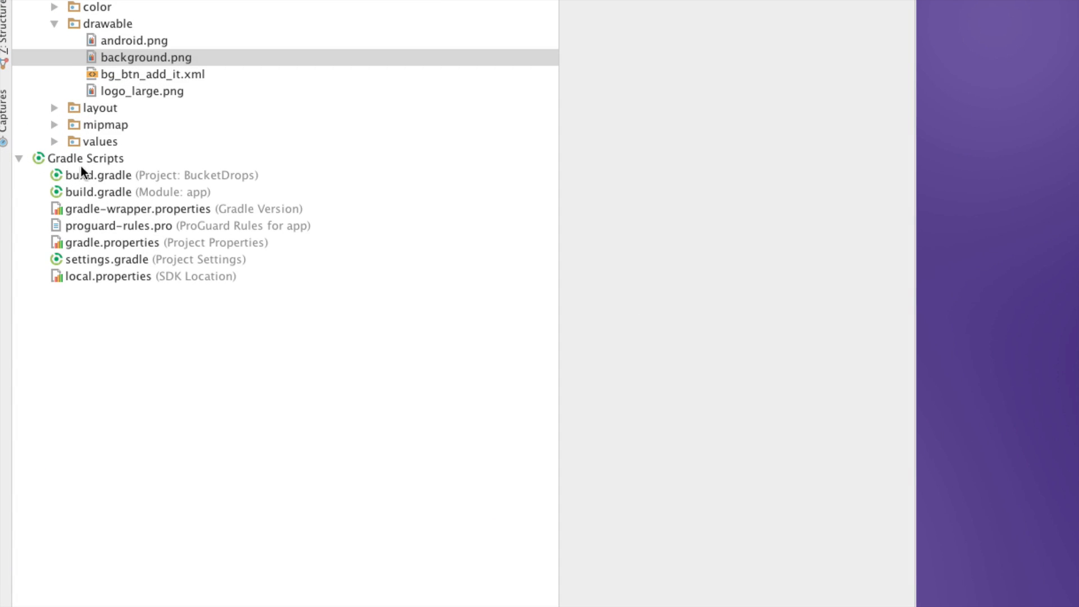
{"action": "mouse_move", "coordinate": [111, 188]}
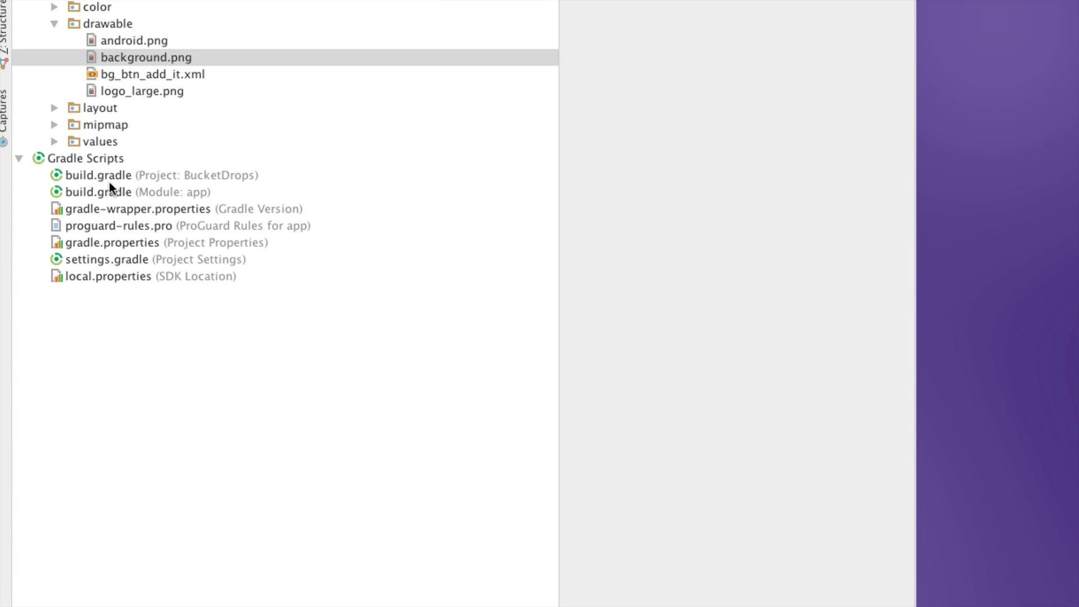
- Open build.gradle (Module: app) under Gradle Scripts and scroll to its dependencies block
{"action": "left_click", "coordinate": [97, 191]}
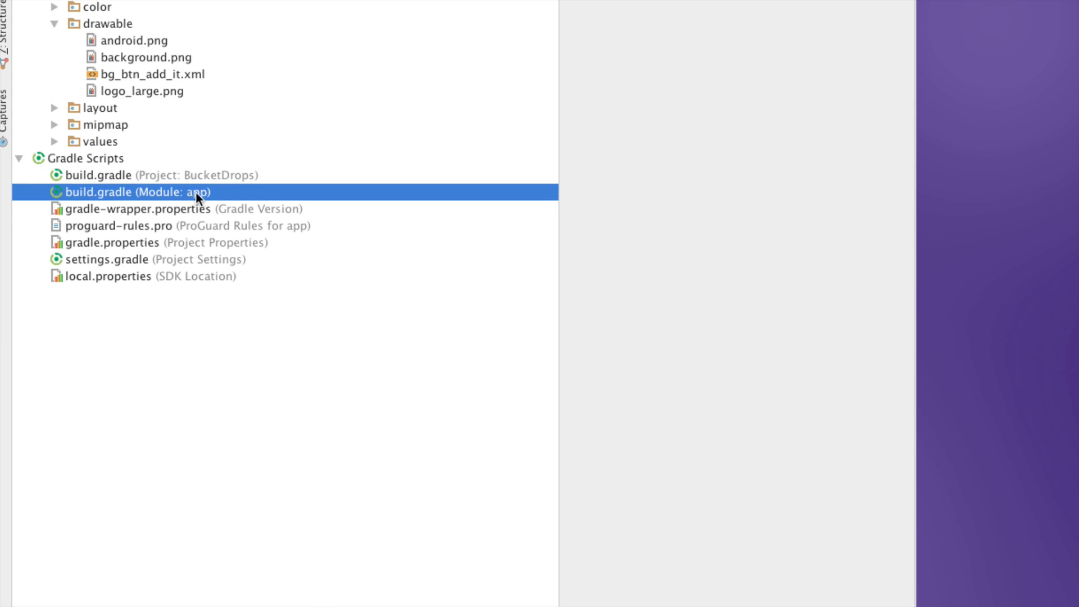
{"action": "mouse_move", "coordinate": [190, 198]}
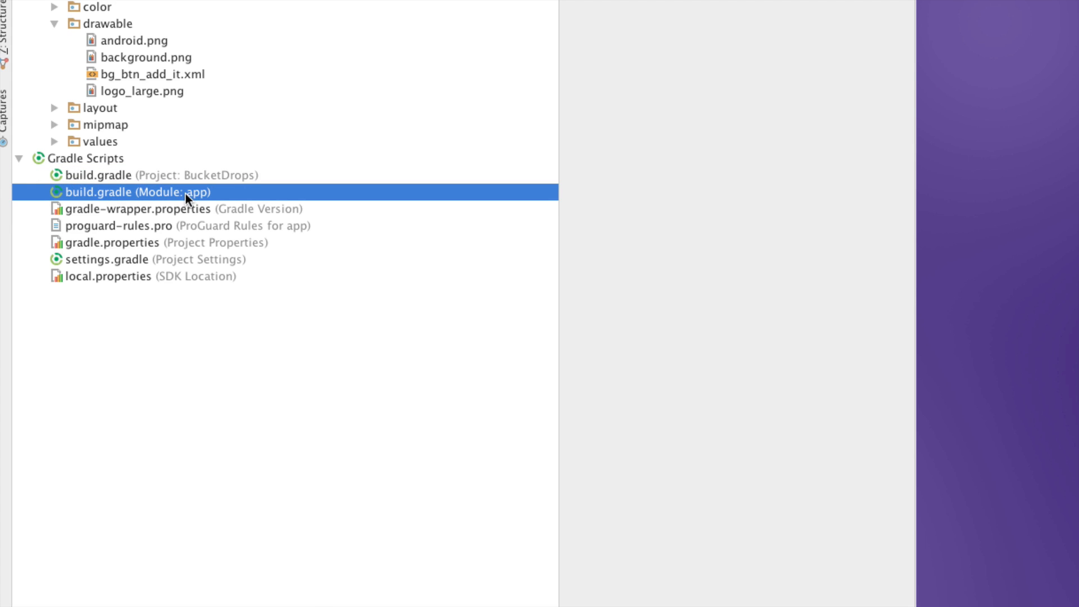
{"action": "double_click", "coordinate": [136, 192]}
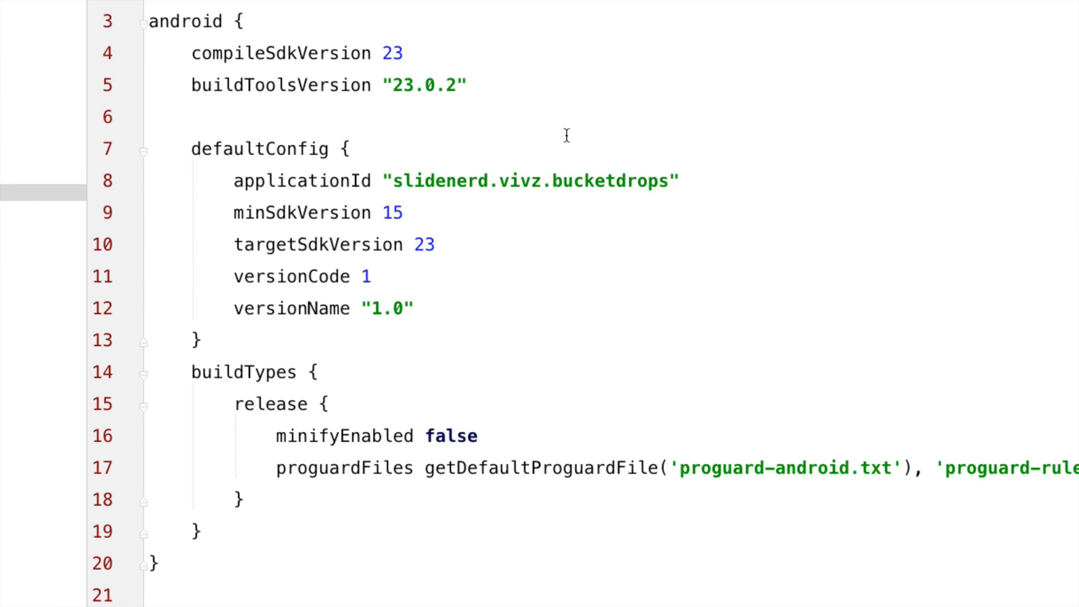
{"action": "scroll", "scroll_direction": "down", "scroll_amount": 3}
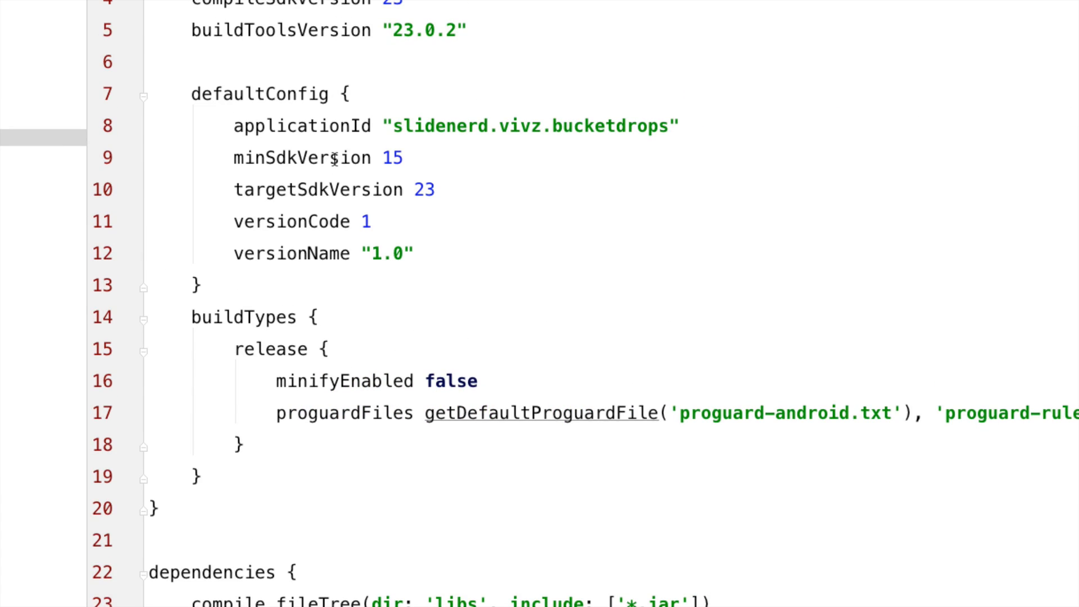
{"action": "scroll", "scroll_direction": "down", "scroll_amount": 3}
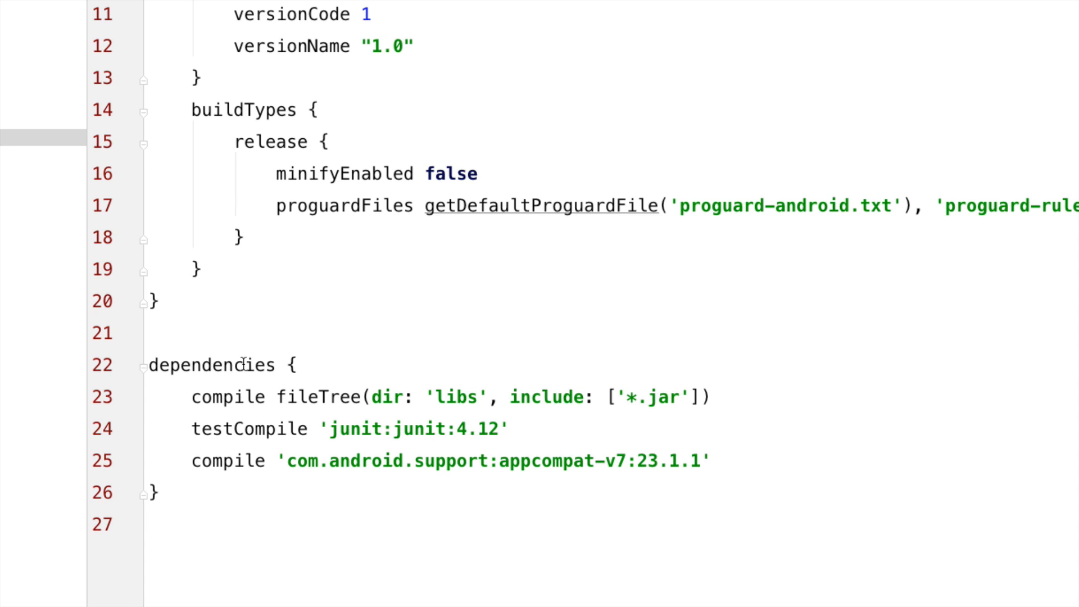
{"action": "mouse_move", "coordinate": [580, 450]}
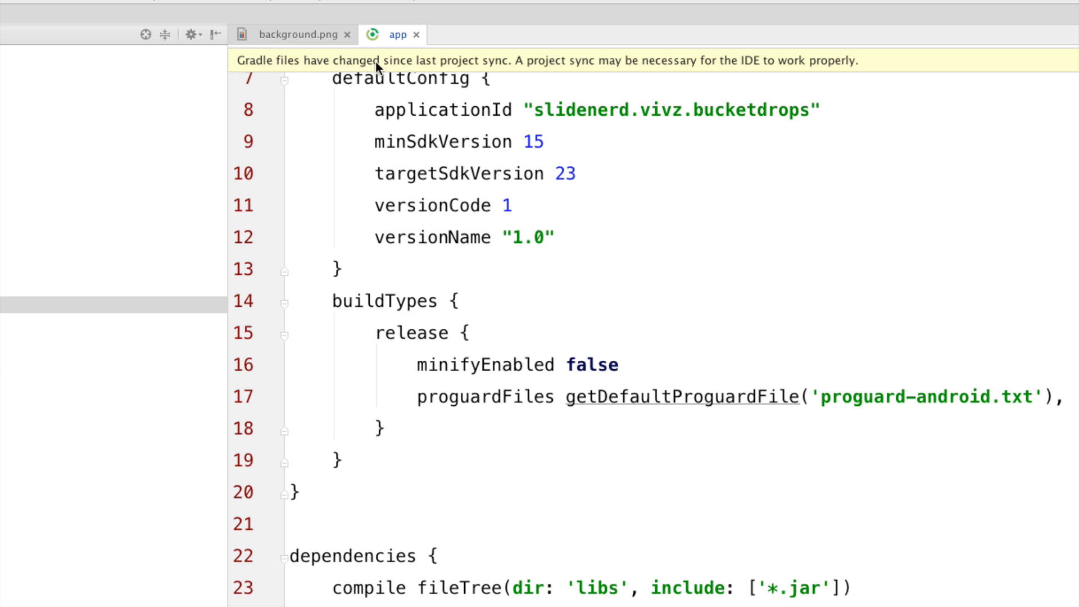
{"action": "mouse_move", "coordinate": [554, 114]}
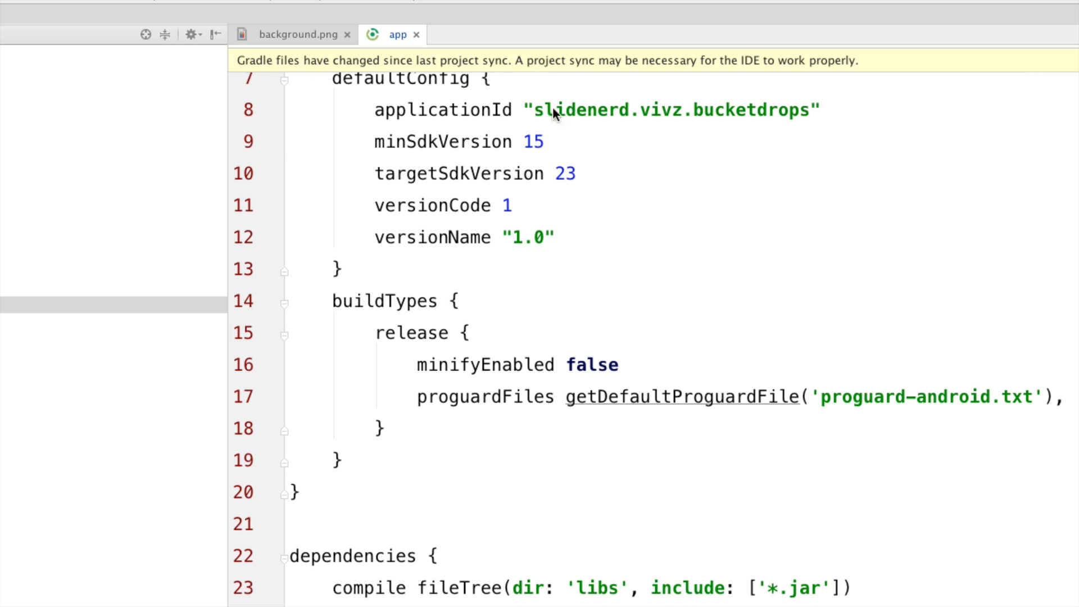
- Sync BucketDrops with Gradle files so the Glide 3.6.1 dependency builds successfully
{"action": "scroll", "scroll_direction": "down", "scroll_amount": 3}
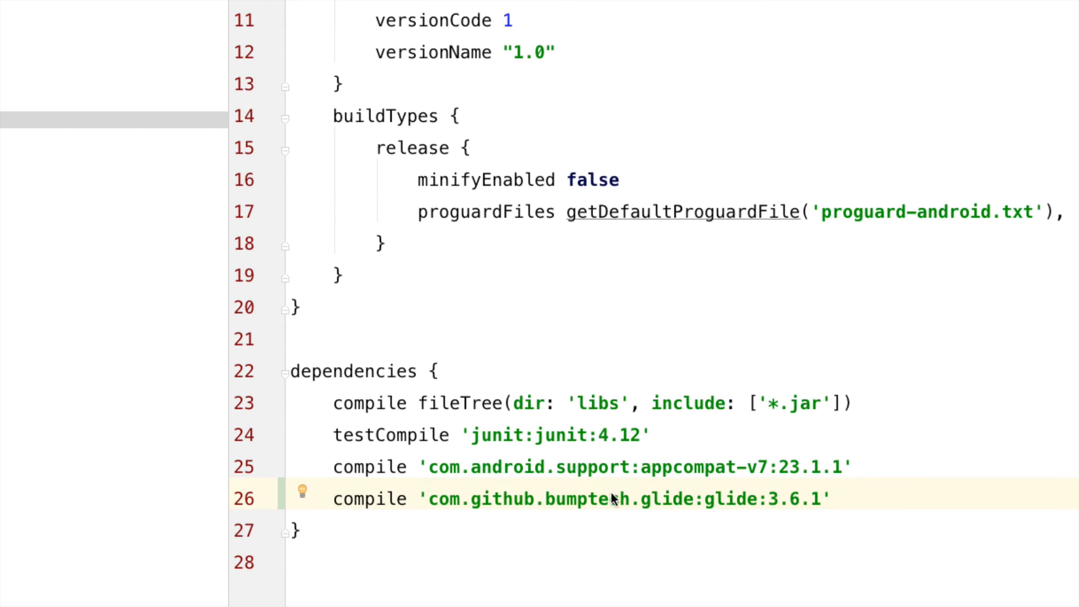
{"action": "mouse_move", "coordinate": [685, 501]}
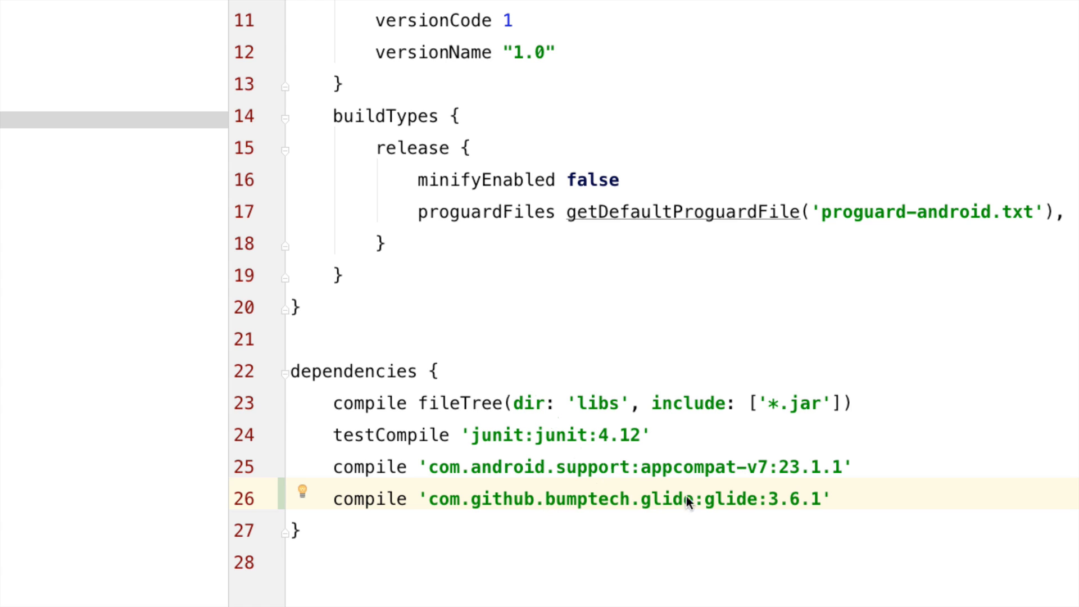
{"action": "mouse_move", "coordinate": [776, 389]}
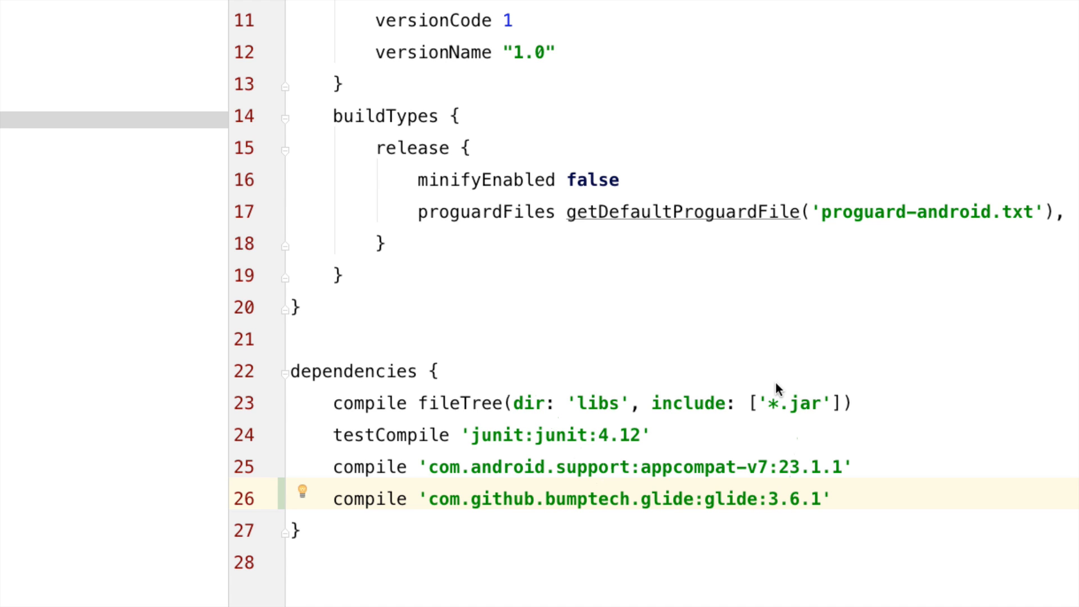
{"action": "mouse_move", "coordinate": [775, 308]}
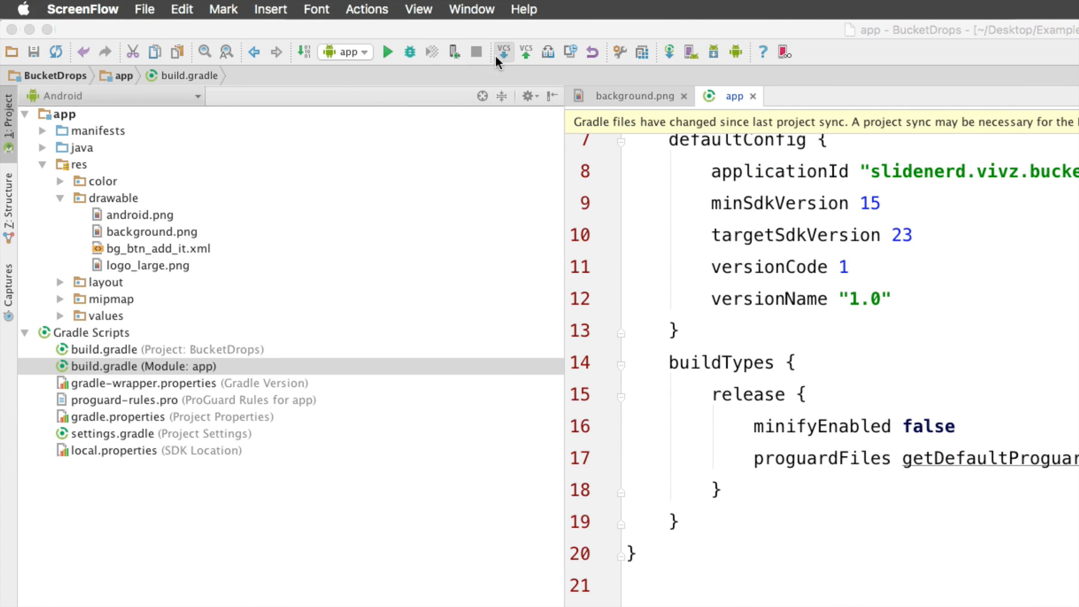
{"action": "mouse_move", "coordinate": [668, 52]}
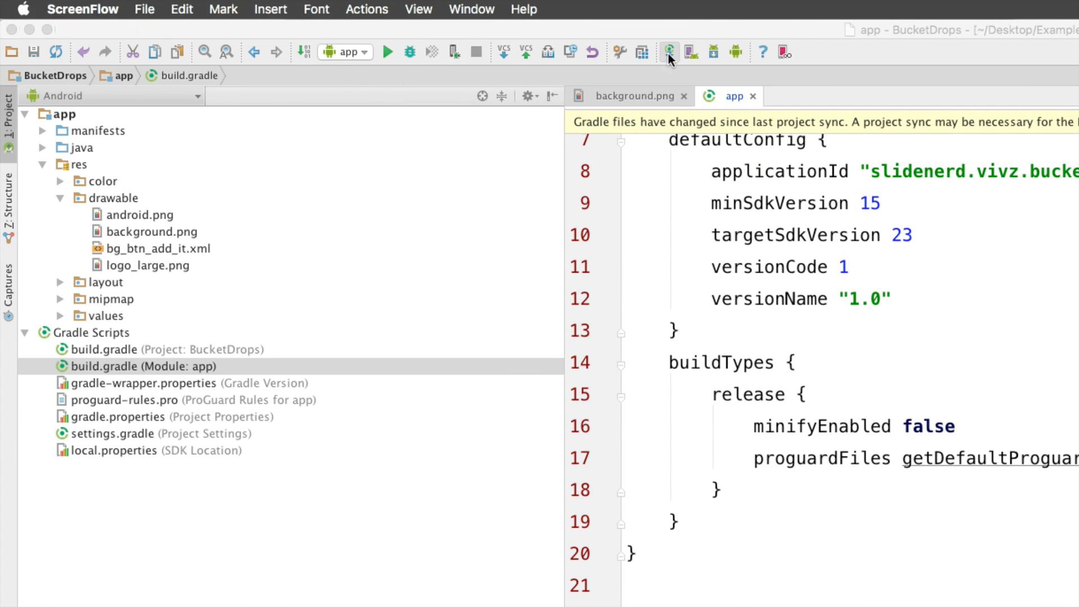
{"action": "mouse_move", "coordinate": [669, 52]}
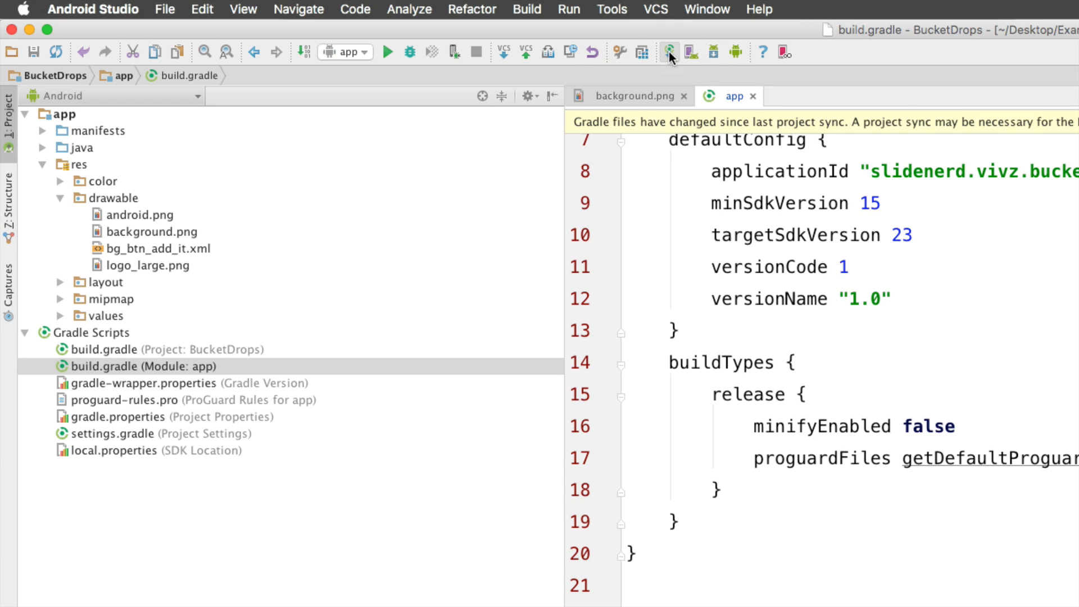
{"action": "left_click", "coordinate": [669, 51]}
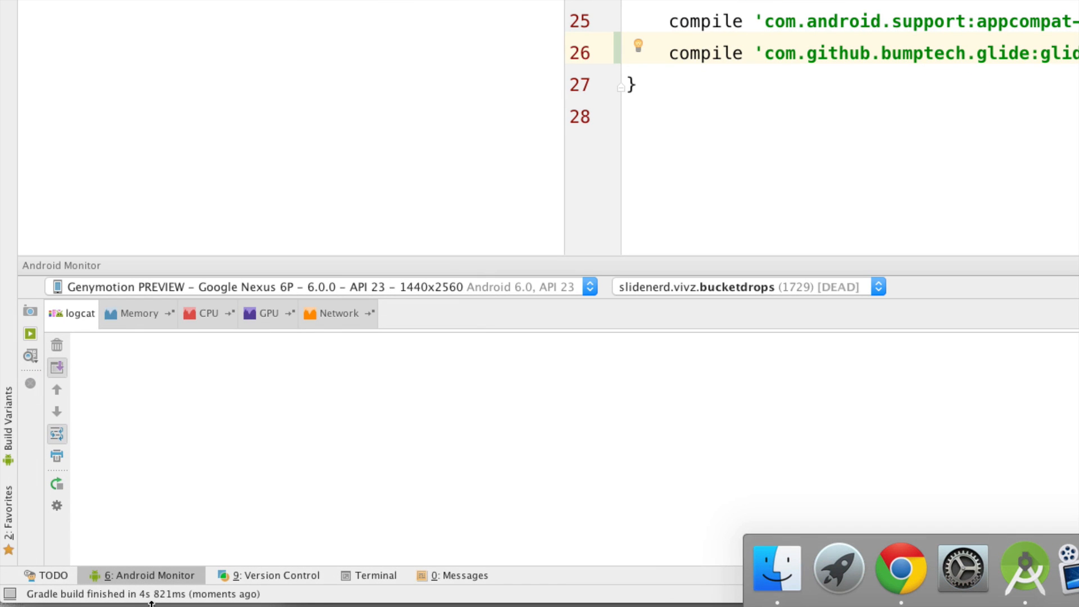
{"action": "mouse_move", "coordinate": [655, 307]}
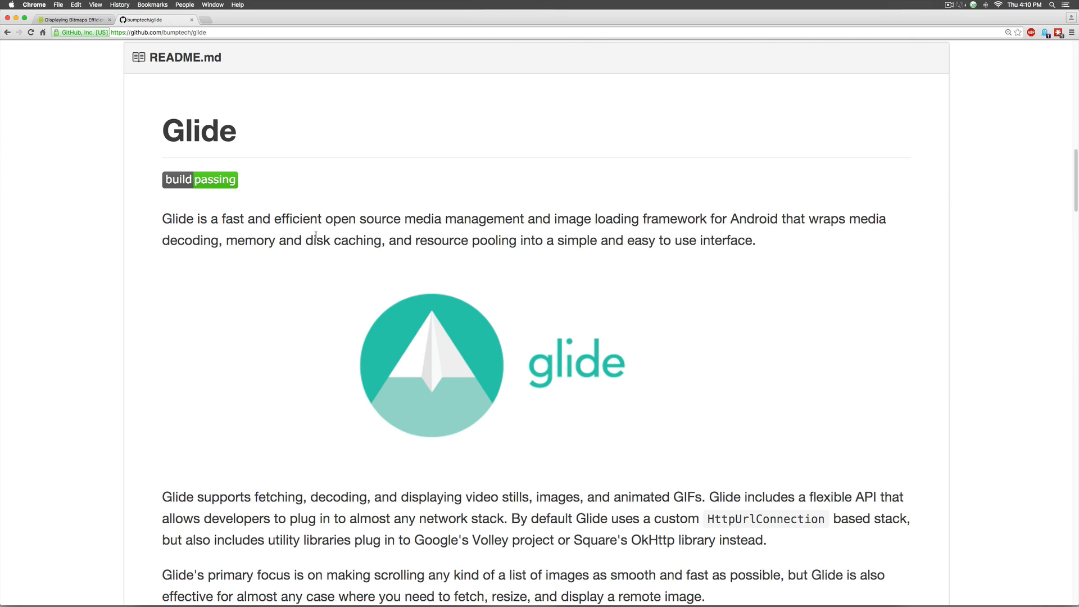
- Read Glide's 'How do I use Glide?' example, highlighting with, the load URL and into
{"action": "scroll", "scroll_direction": "down", "scroll_amount": 3}
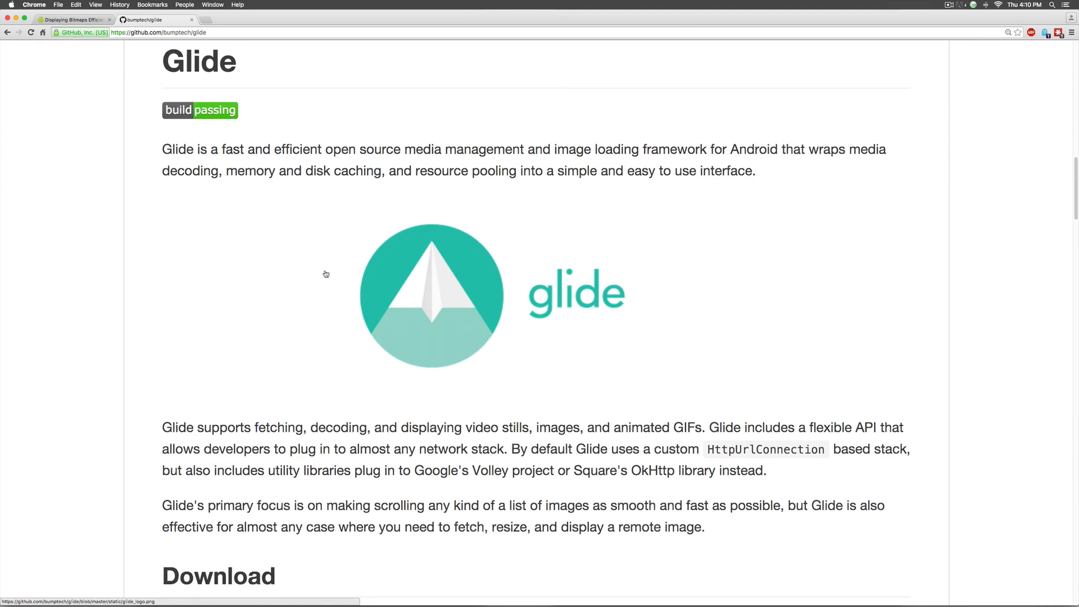
{"action": "scroll", "scroll_direction": "down", "scroll_amount": 3}
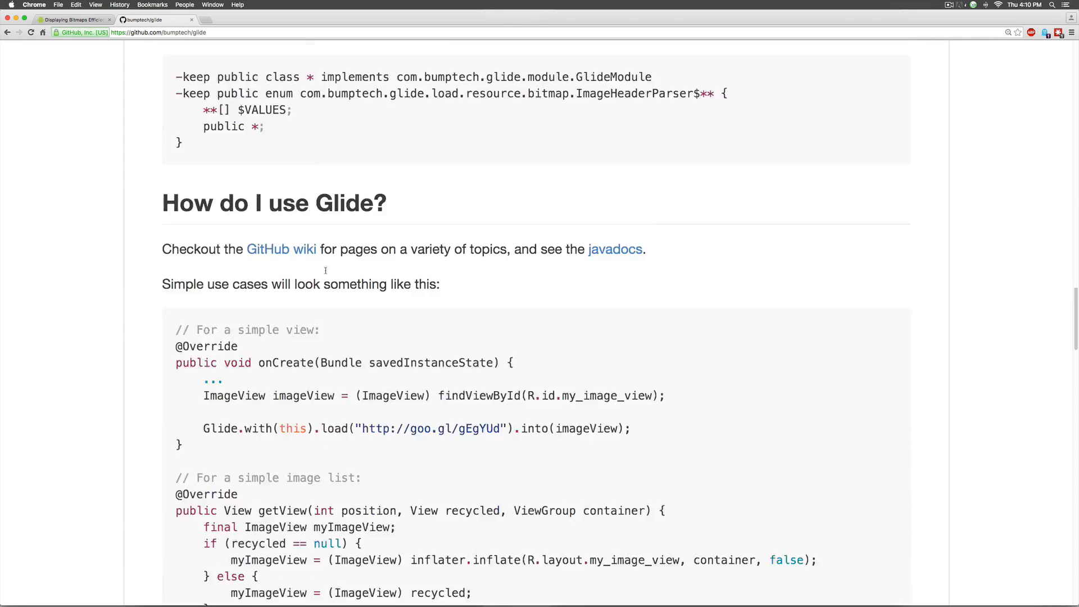
{"action": "scroll", "scroll_direction": "down", "scroll_amount": 3}
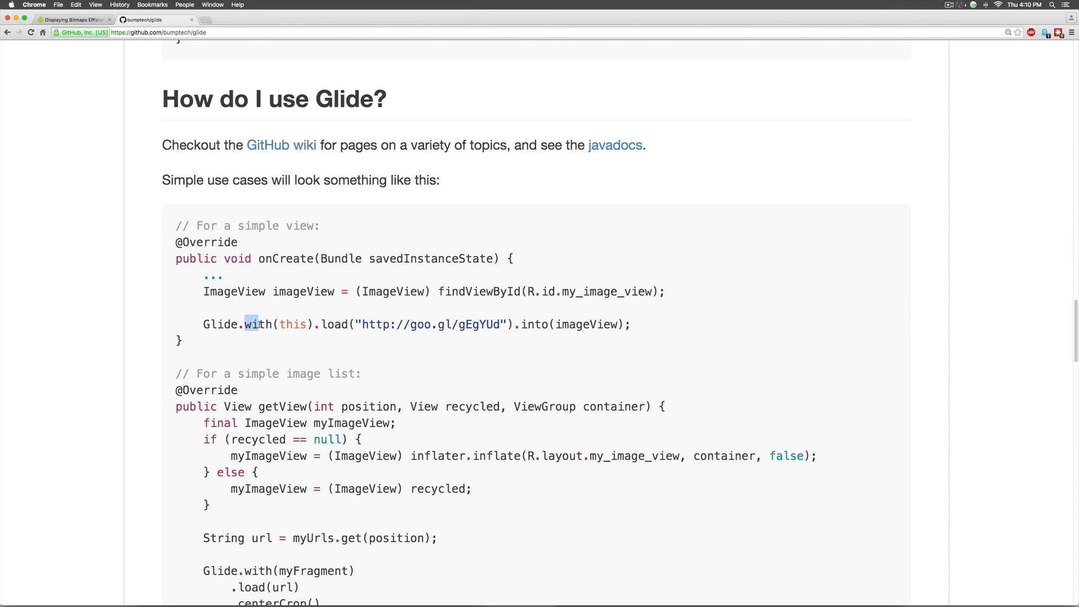
{"action": "double_click", "coordinate": [292, 324]}
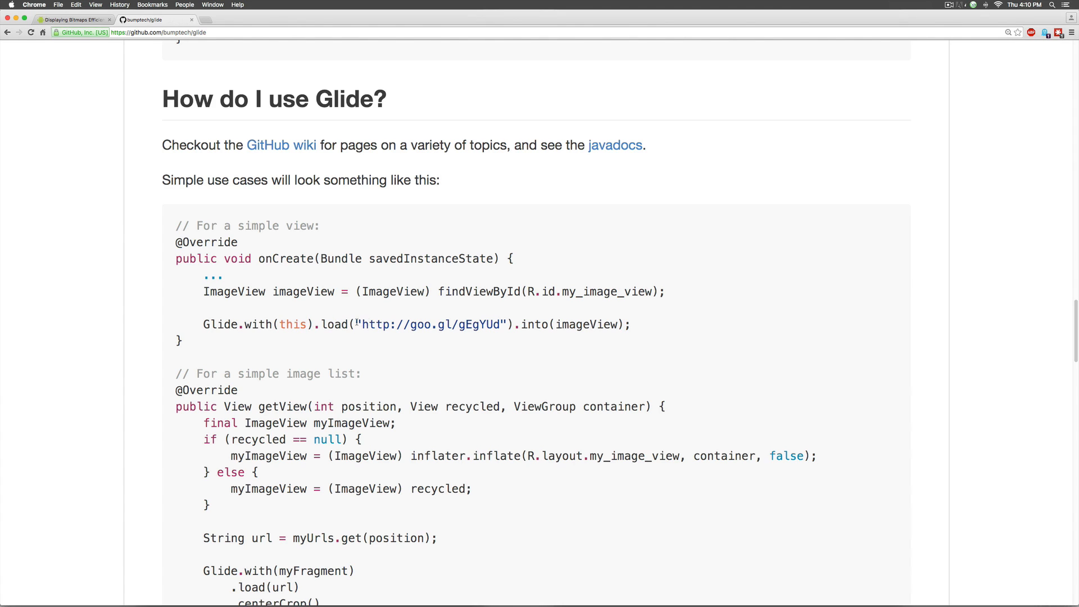
{"action": "double_click", "coordinate": [429, 324]}
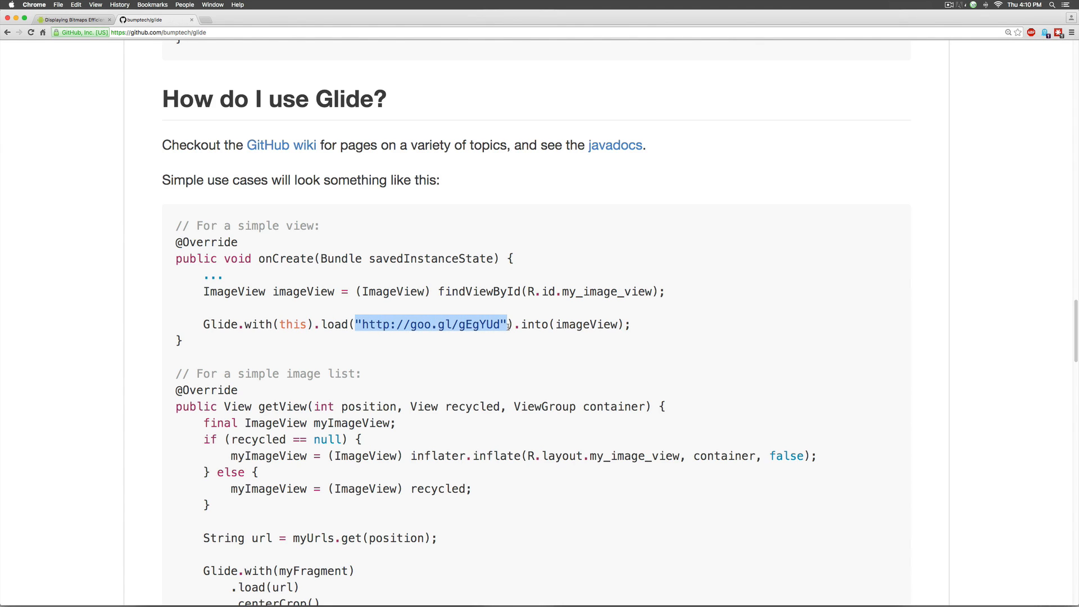
{"action": "double_click", "coordinate": [535, 324]}
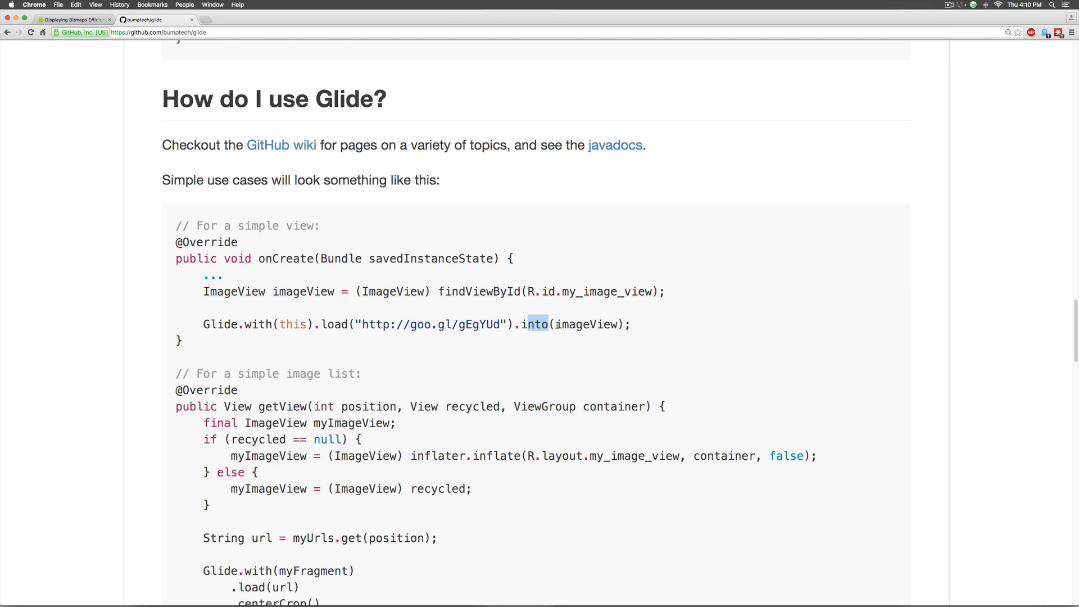
{"action": "double_click", "coordinate": [585, 324]}
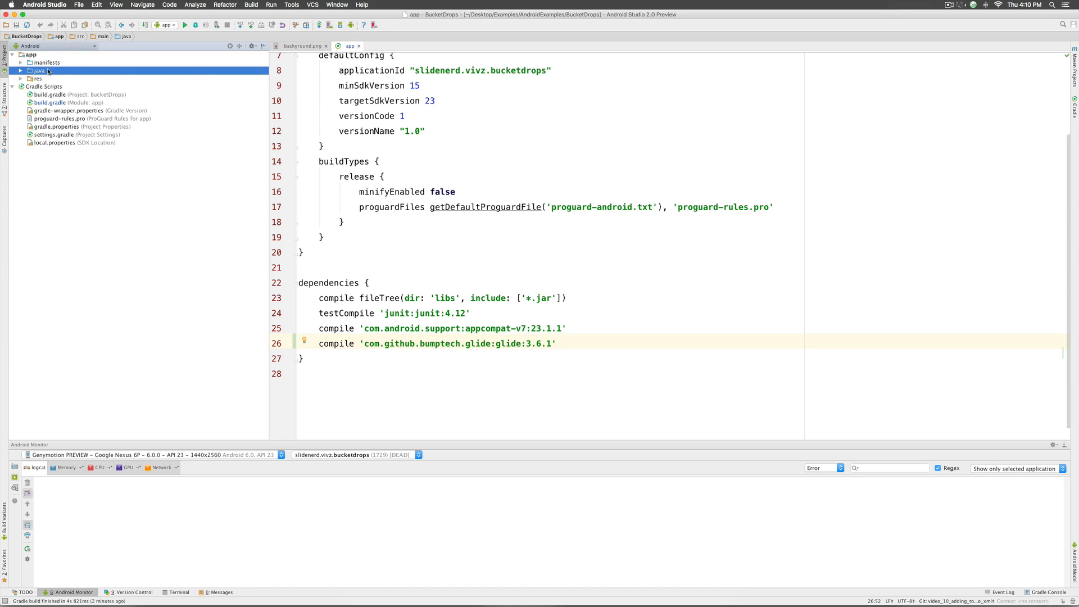
- Open ActivityMain.java, call initBackgroundImage() in onCreate and create the empty method
{"action": "left_click", "coordinate": [39, 70]}
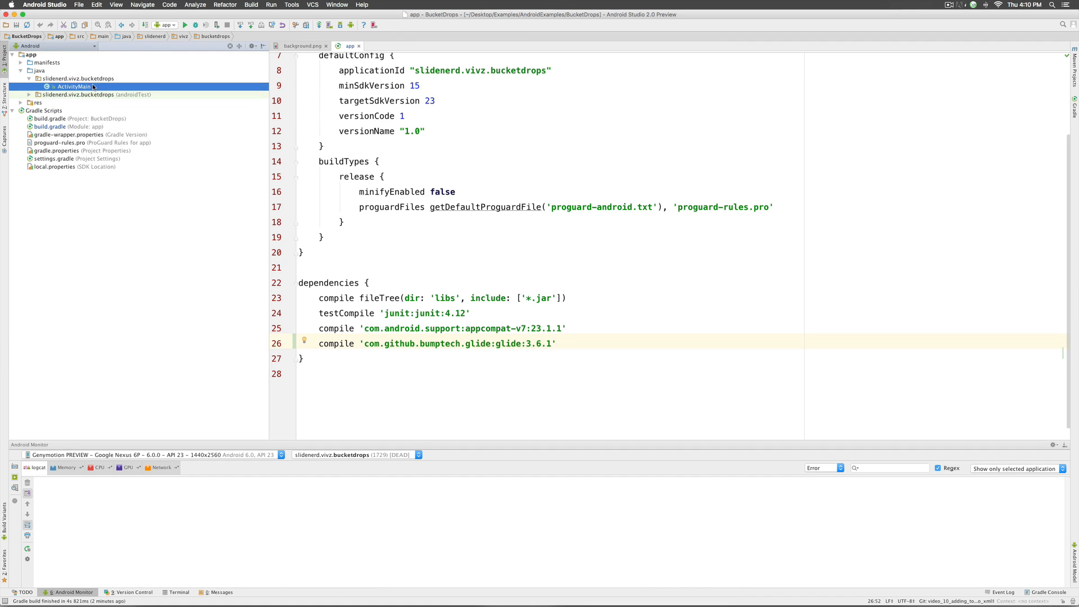
{"action": "double_click", "coordinate": [74, 86]}
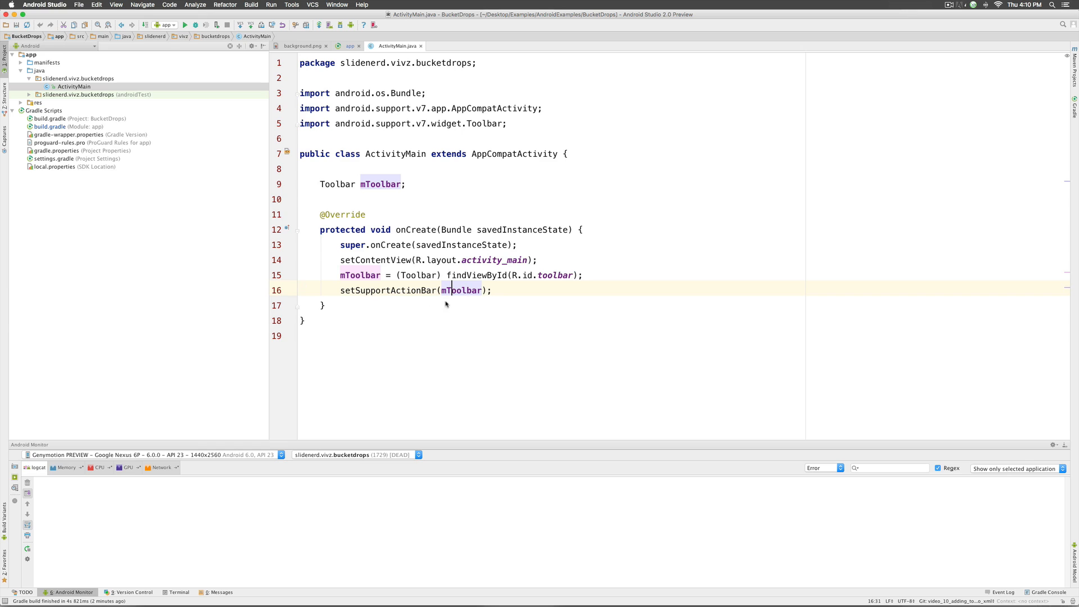
{"action": "type", "text": "initBackgroundImage();"}
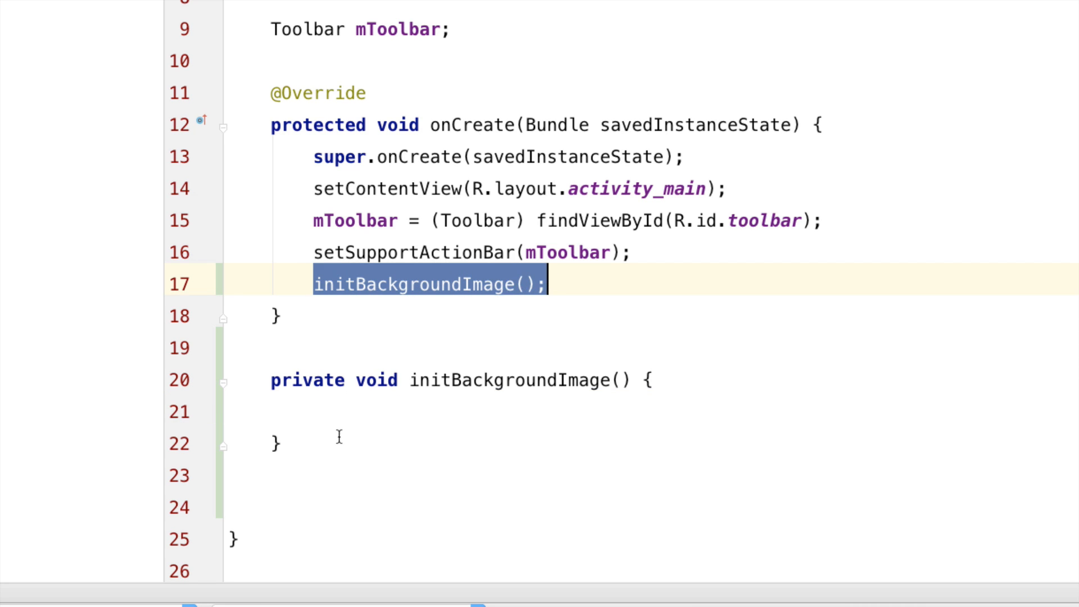
{"action": "left_click", "coordinate": [316, 401]}
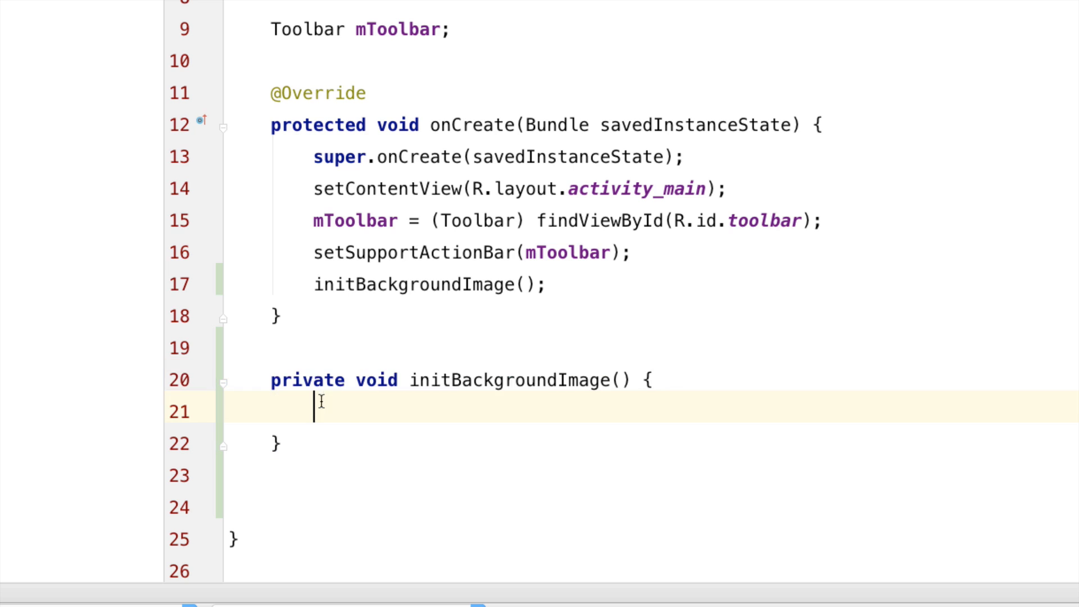
{"action": "mouse_move", "coordinate": [344, 405]}
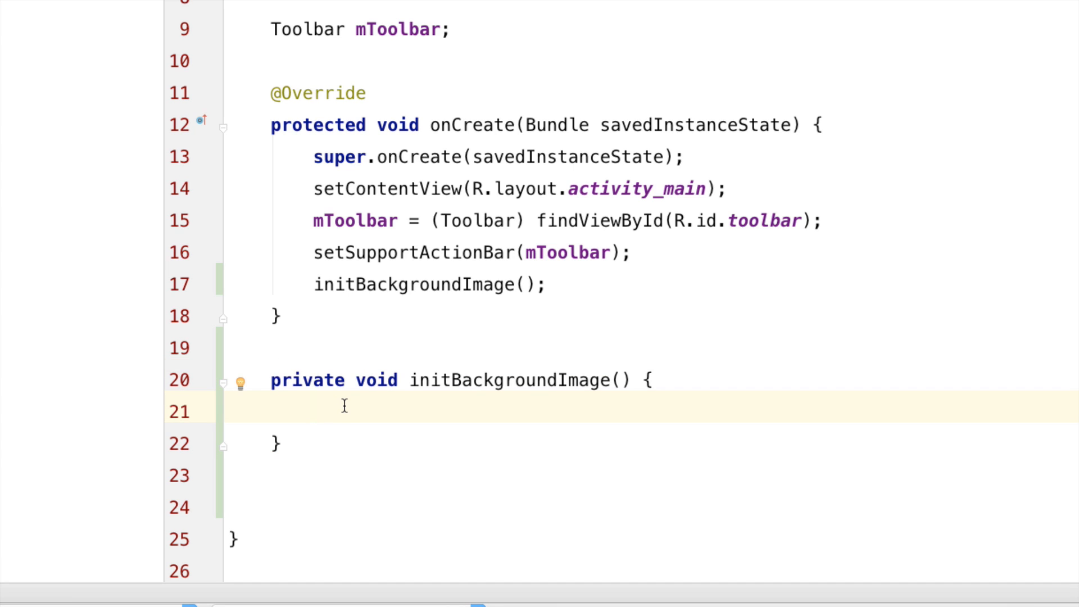
{"action": "type", "text": "ImageView"}
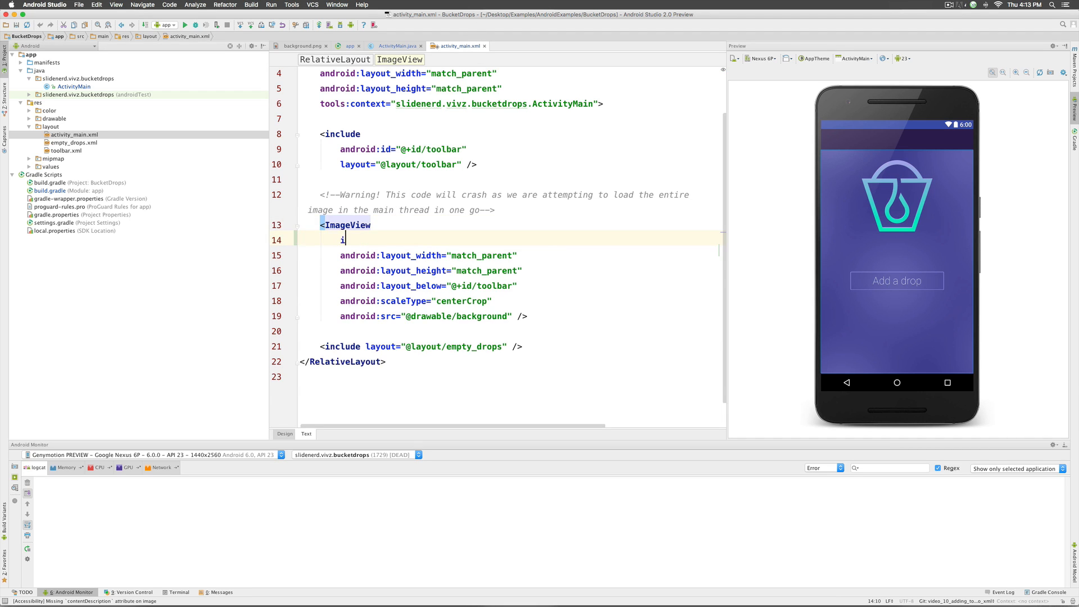
- Add an android:id attribute to the background ImageView in activity_main.xml
{"action": "type", "text": "android:id="}
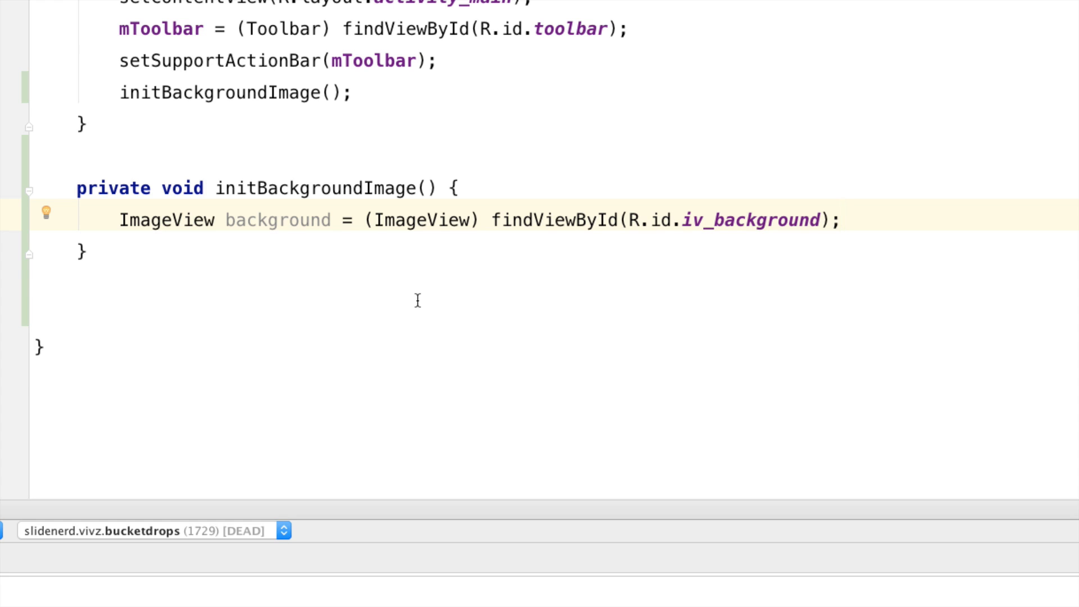
- Write Glide.with(this) inside initBackgroundImage using code completion
{"action": "type", "text": "Glide"}
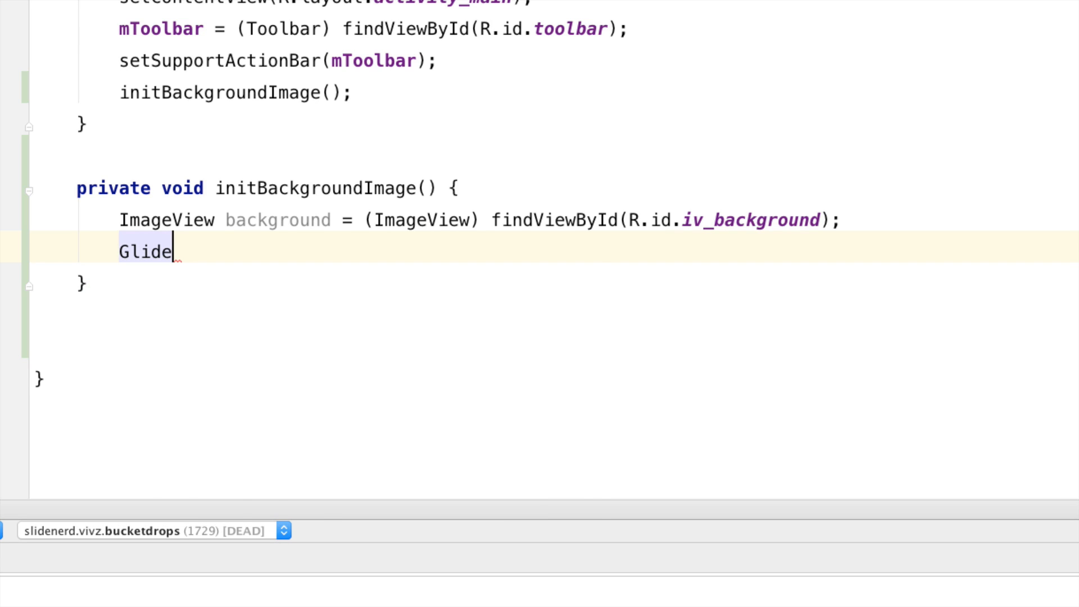
{"action": "type", "text": "."}
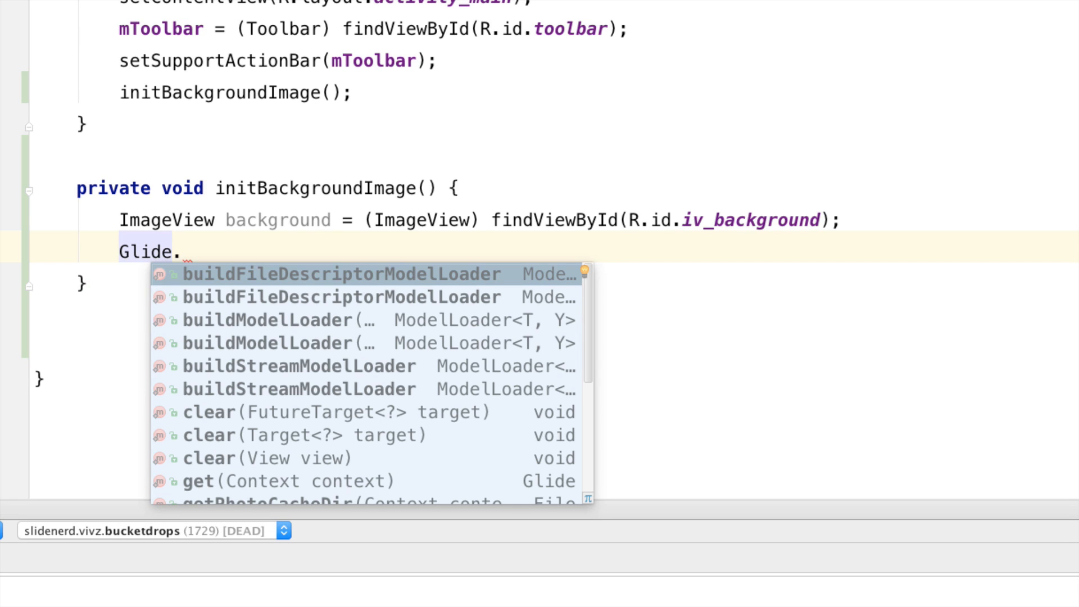
{"action": "type", "text": "wi"}
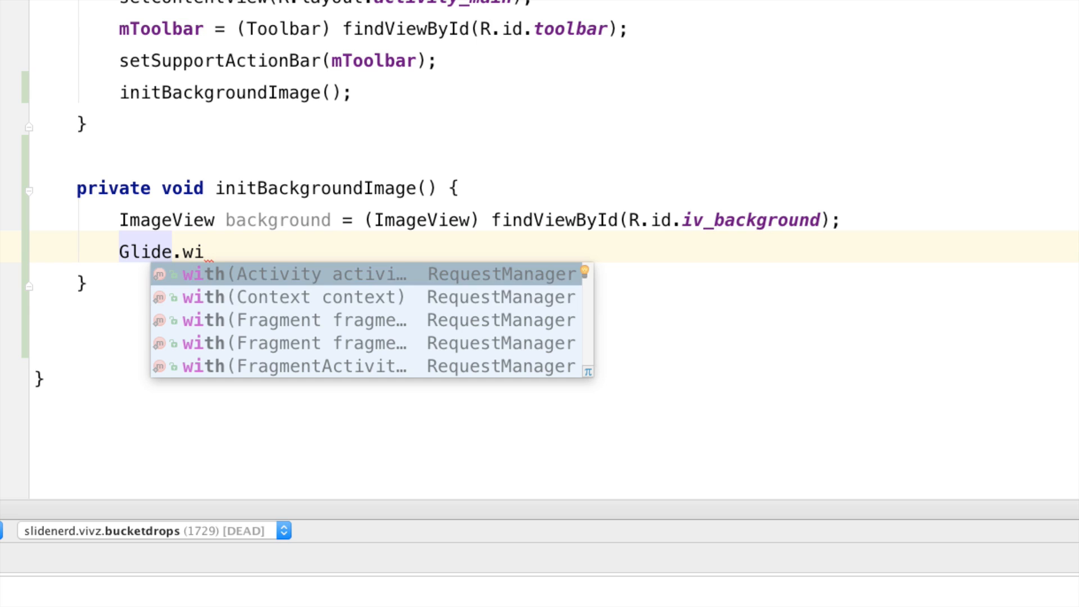
{"action": "left_click", "coordinate": [296, 319]}
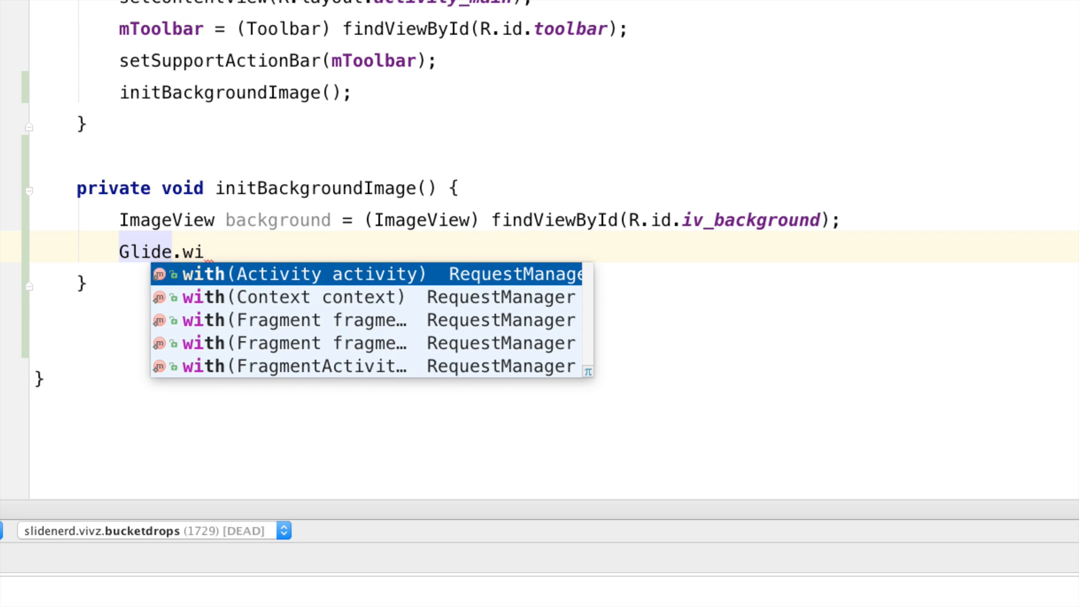
{"action": "left_click", "coordinate": [289, 273]}
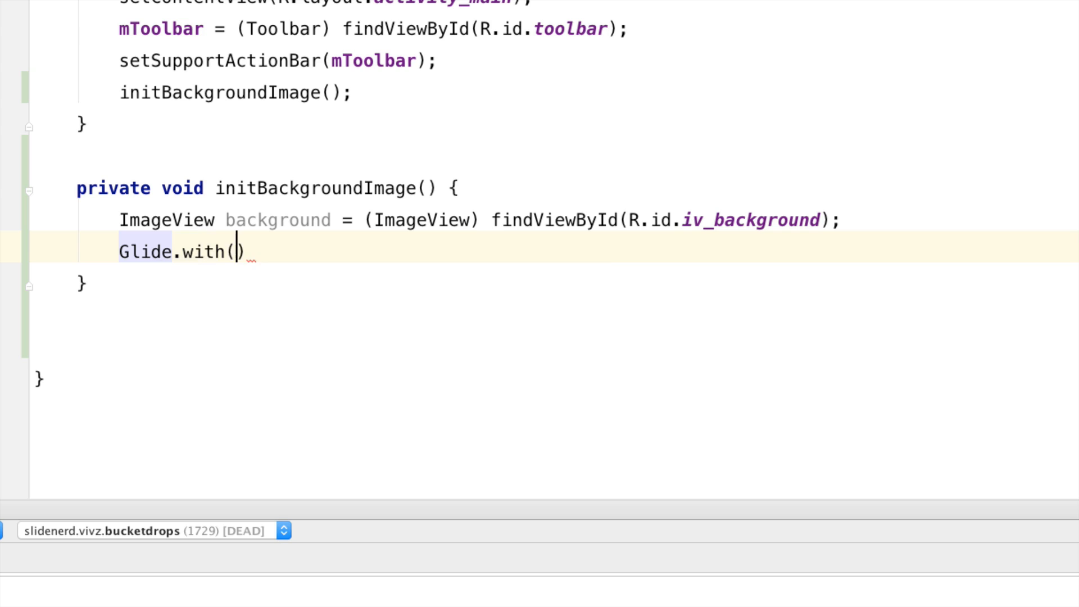
{"action": "type", "text": "this"}
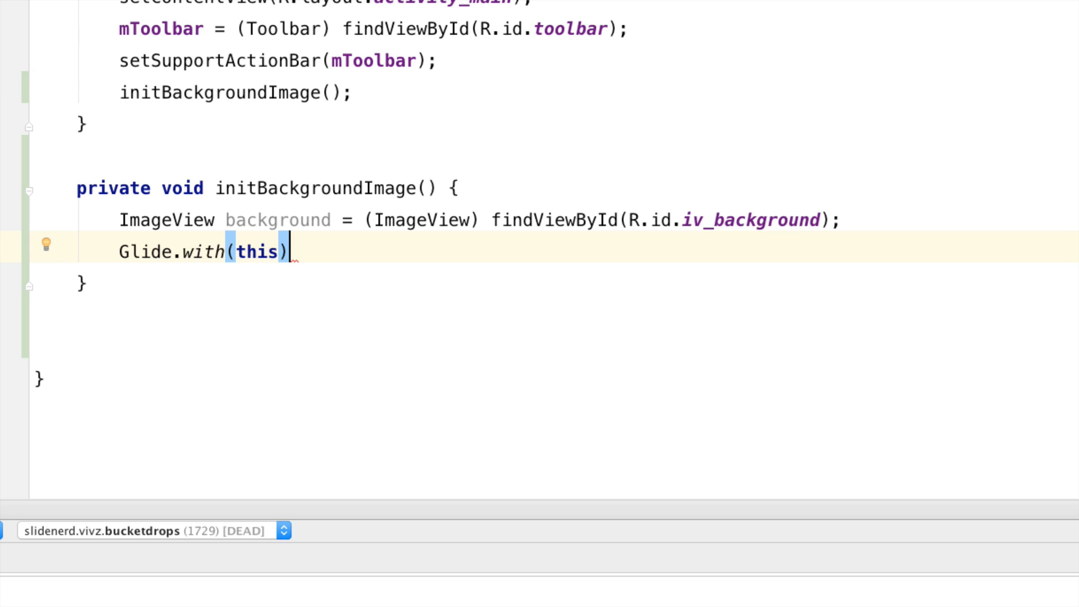
- Chain .load(R.drawable.background).into(background) onto the Glide call
{"action": "type", "text": ".l"}
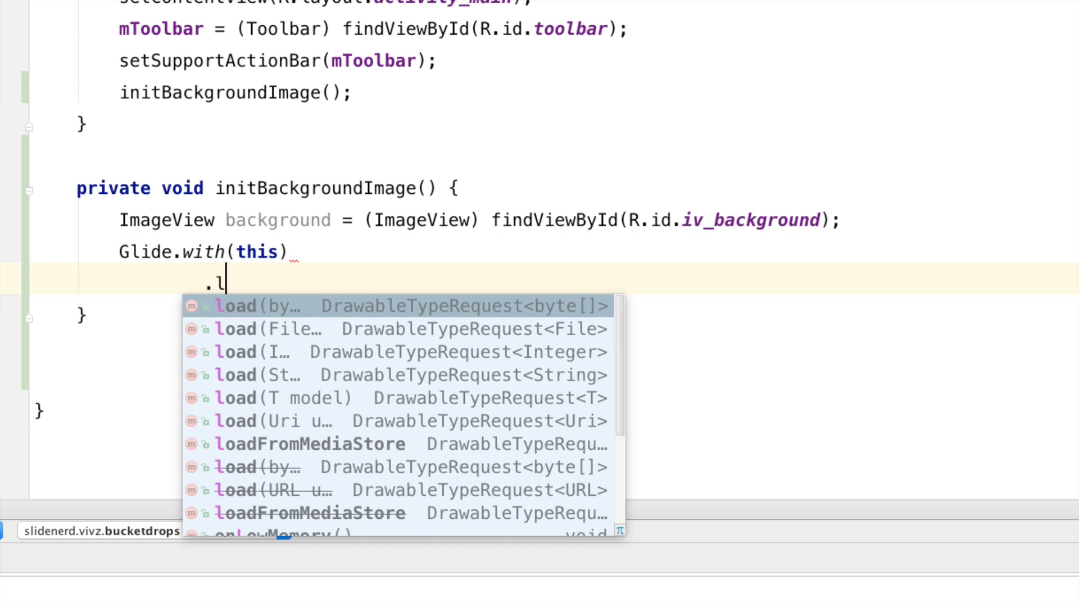
{"action": "type", "text": "oad("}
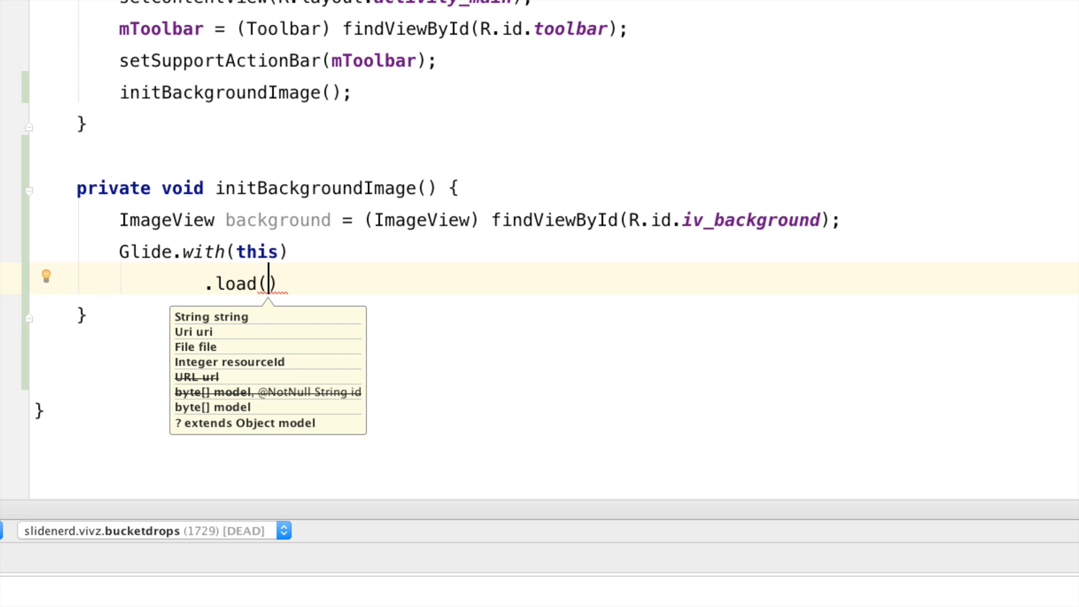
{"action": "mouse_move", "coordinate": [210, 333]}
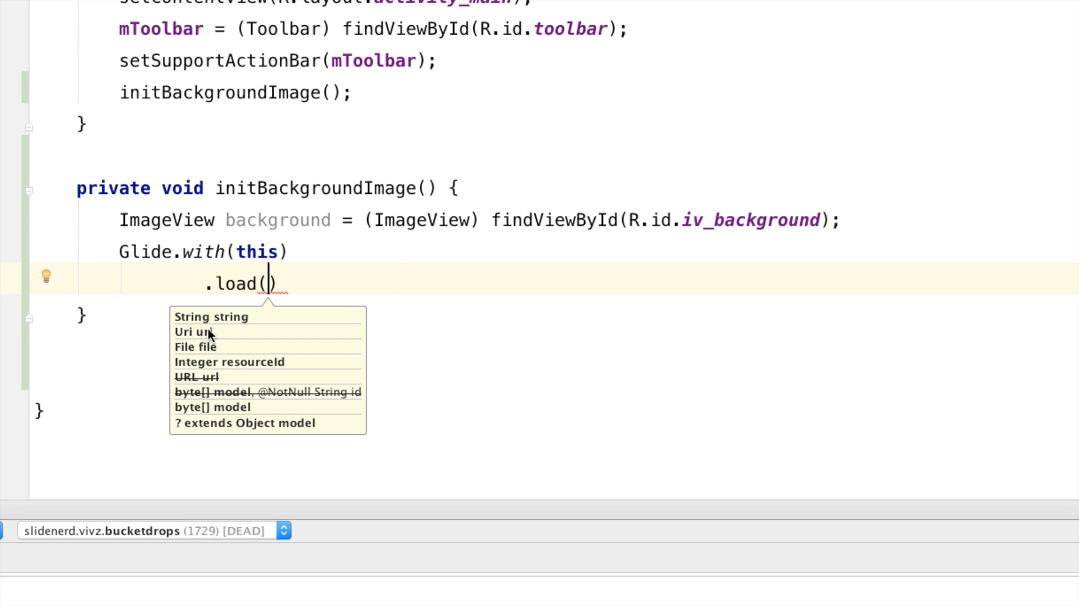
{"action": "mouse_move", "coordinate": [232, 370]}
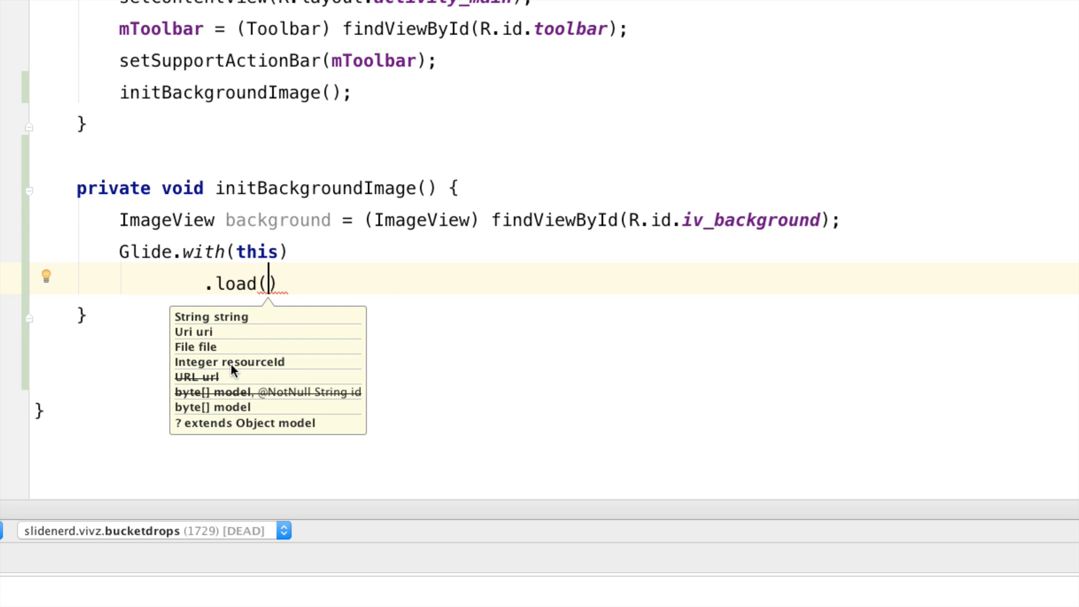
{"action": "mouse_move", "coordinate": [237, 369]}
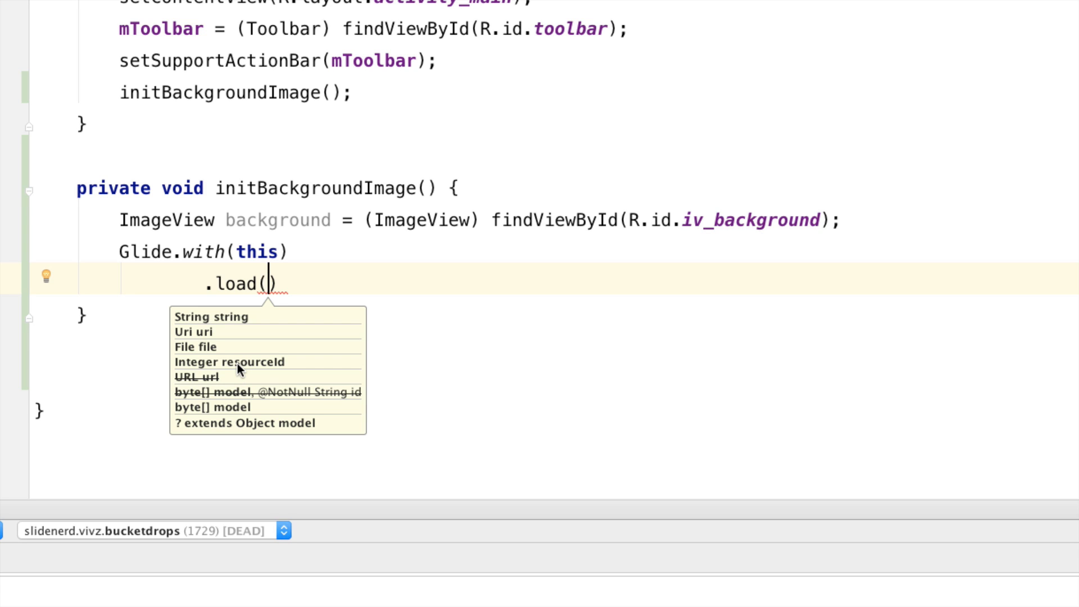
{"action": "type", "text": "R.drawable"}
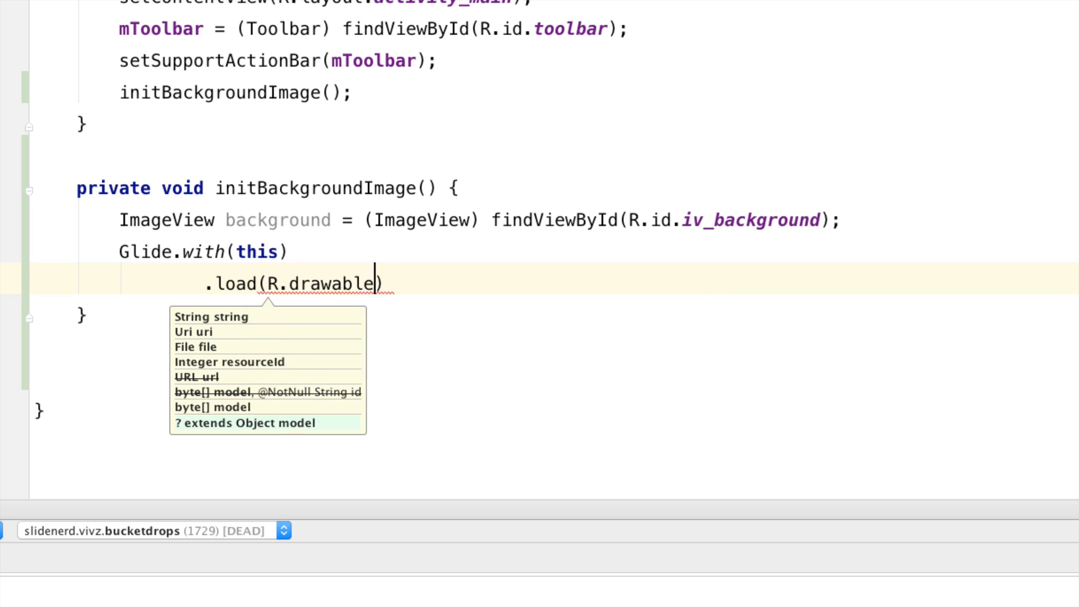
{"action": "type", "text": "background"}
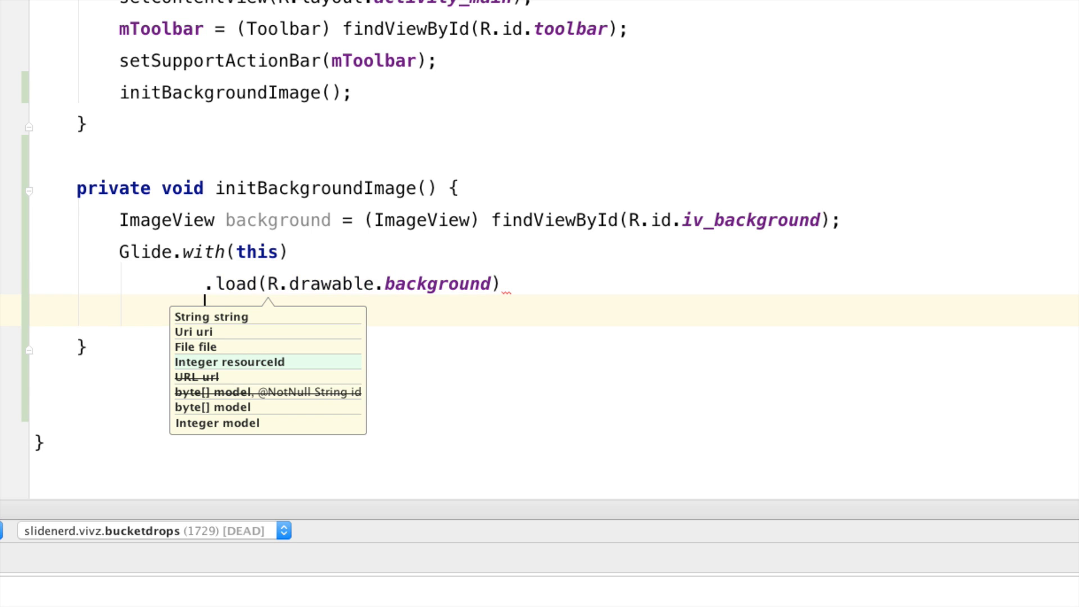
{"action": "type", "text": "."}
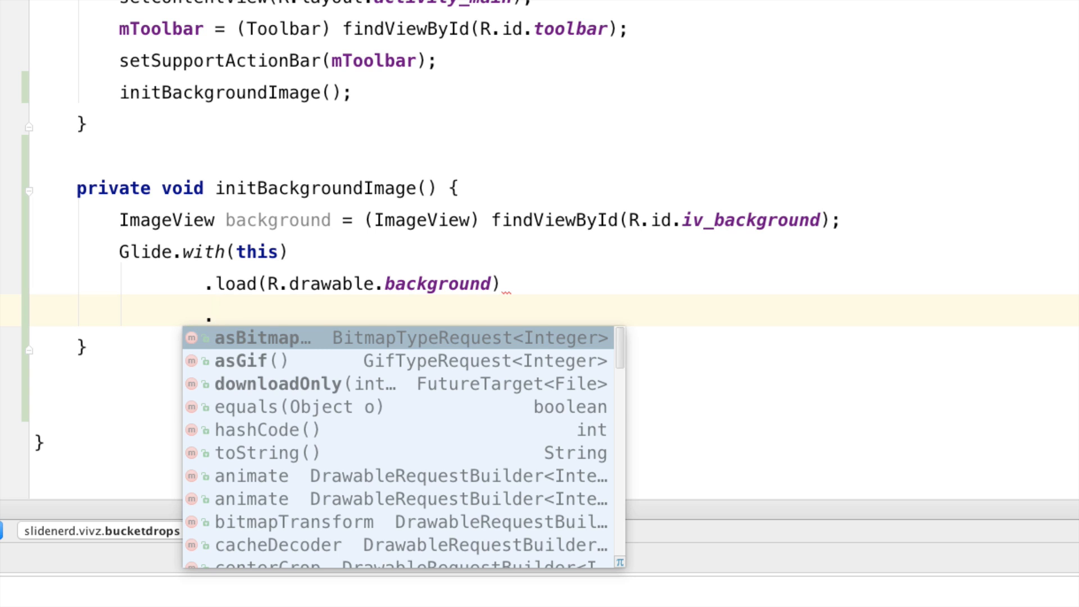
{"action": "type", "text": ".into("}
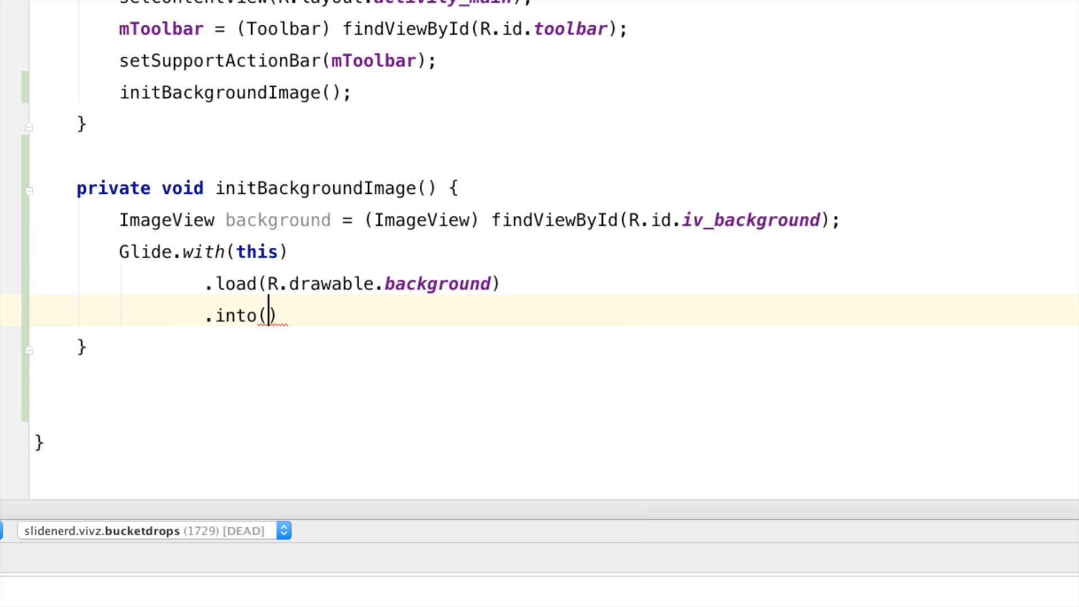
{"action": "type", "text": "bac"}
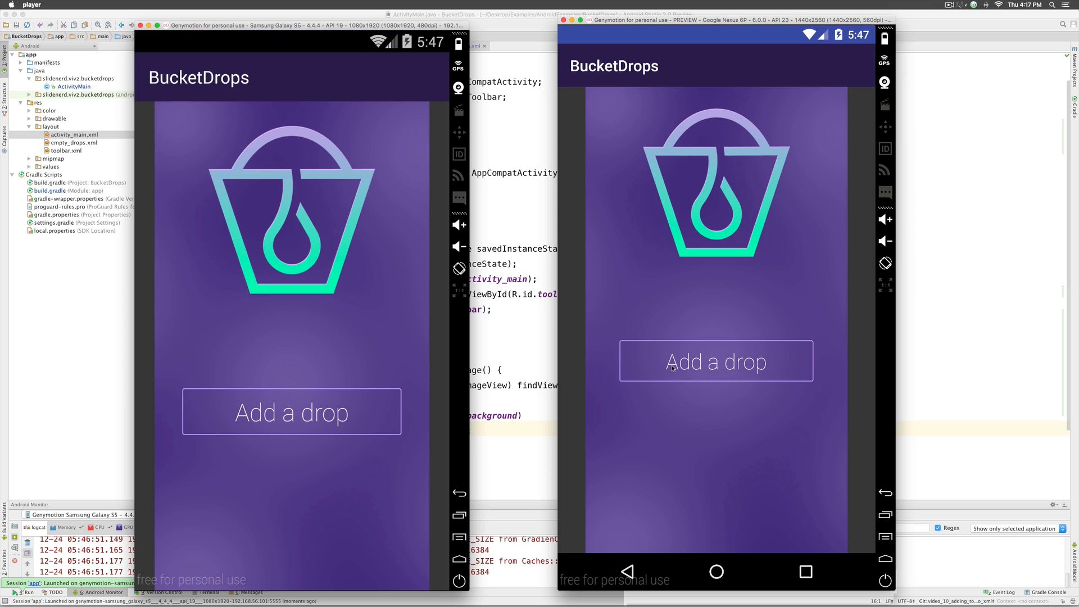
{"action": "mouse_move", "coordinate": [729, 261]}
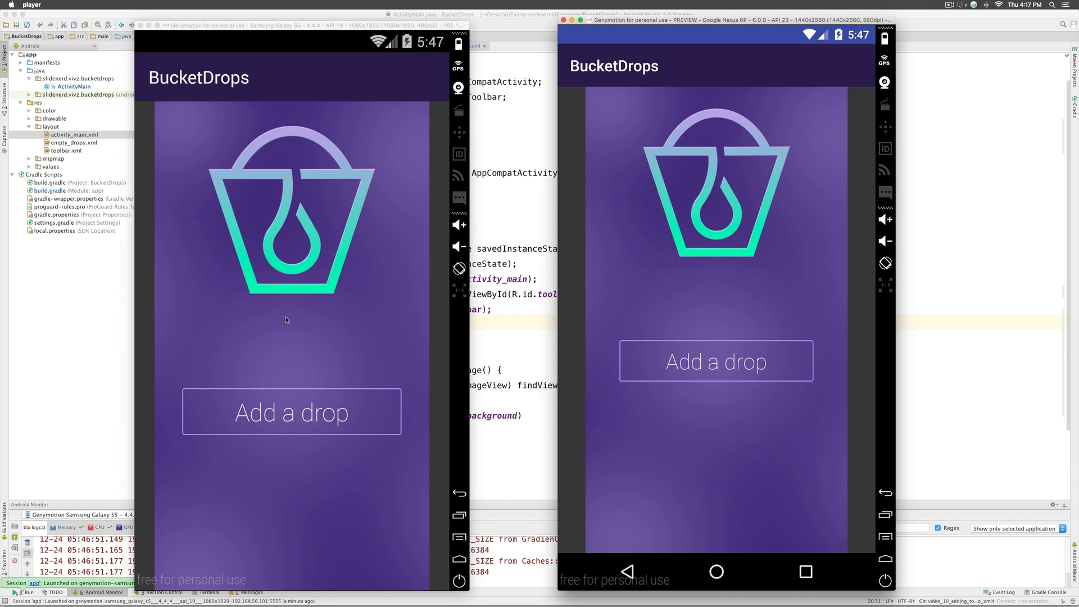
{"action": "mouse_move", "coordinate": [516, 325]}
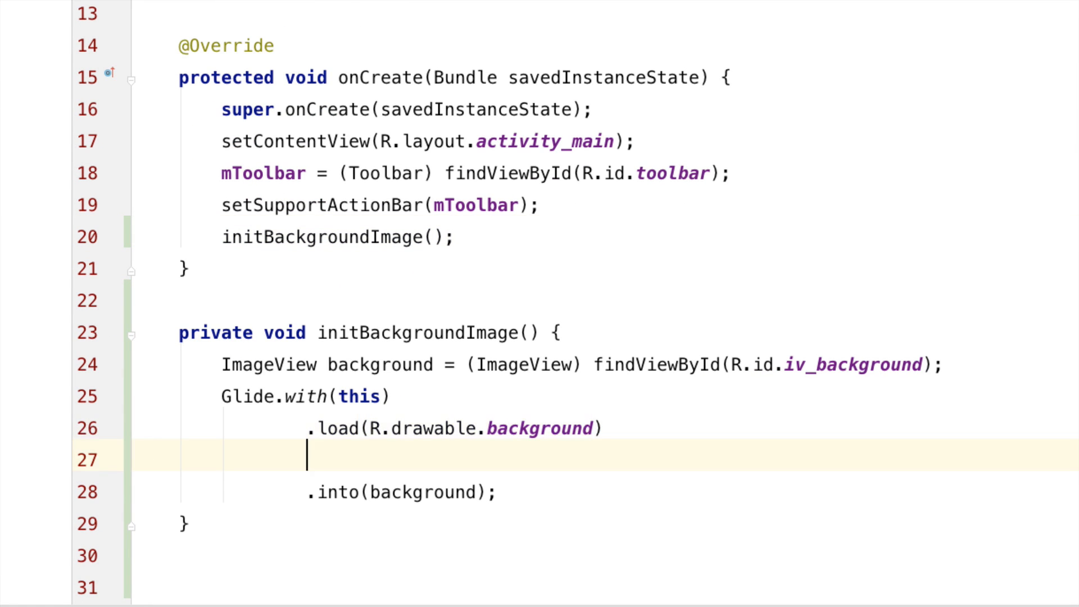
- Begin a Glide scaling call after .load(...), browsing centerCrop and fitCenter completions
{"action": "type", "text": "."}
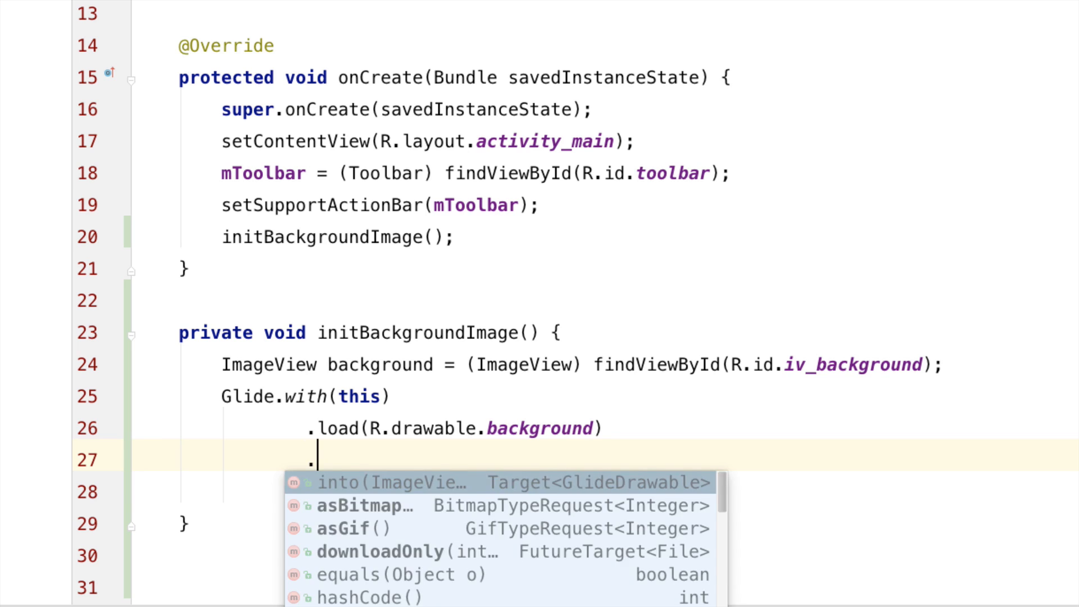
{"action": "type", "text": "ce"}
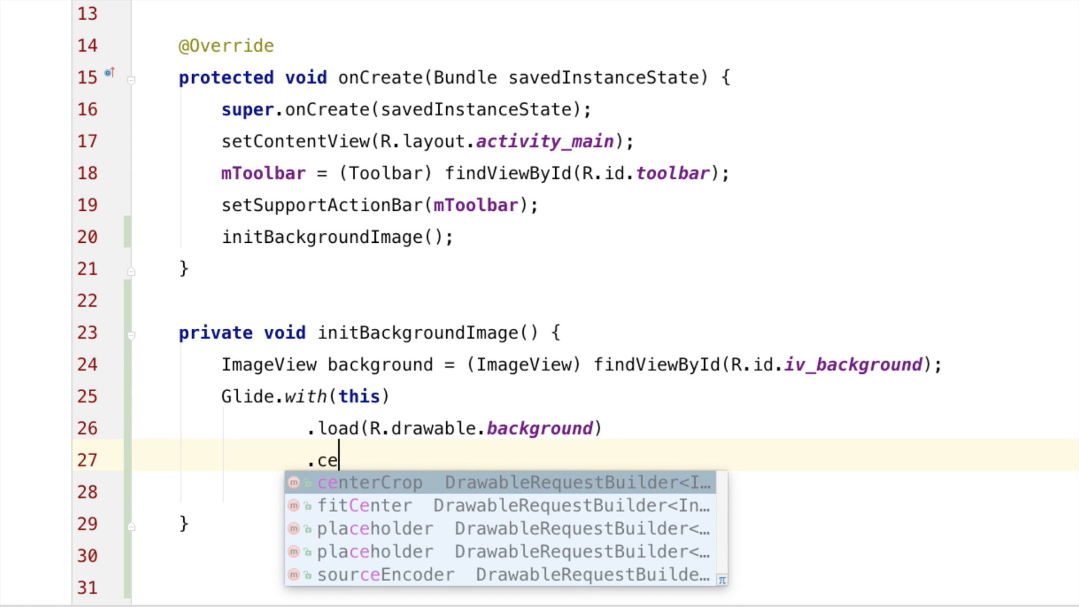
{"action": "key", "text": "backspace"}
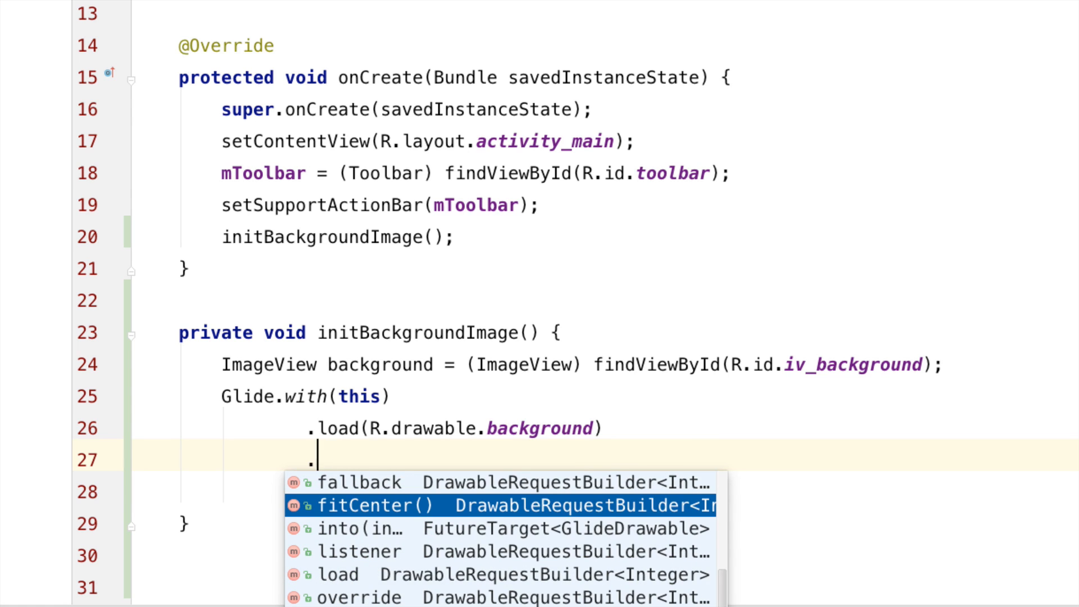
{"action": "type", "text": "fi"}
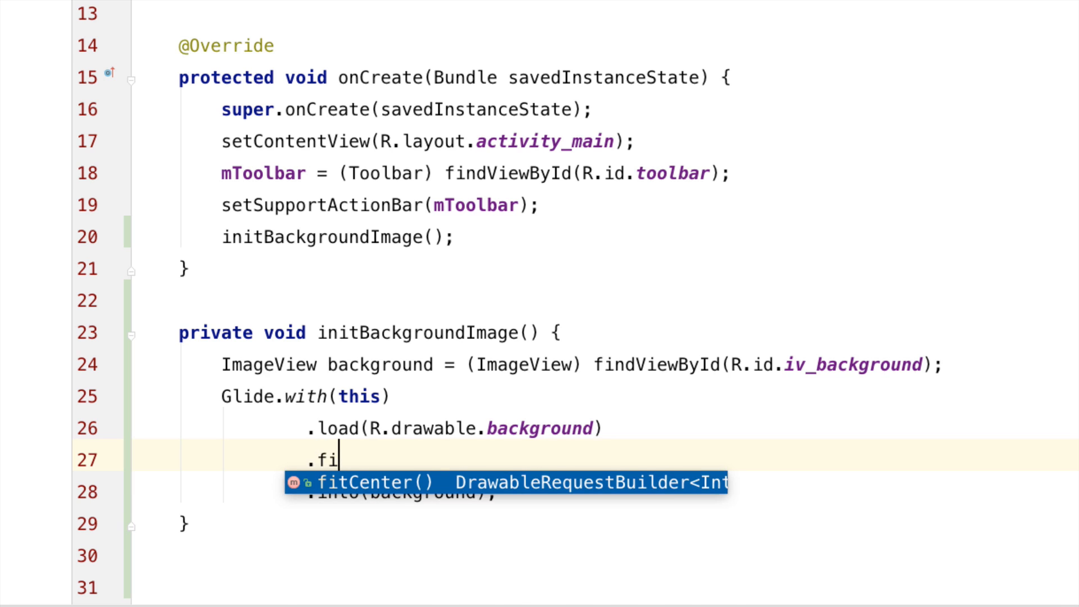
{"action": "type", "text": "ce"}
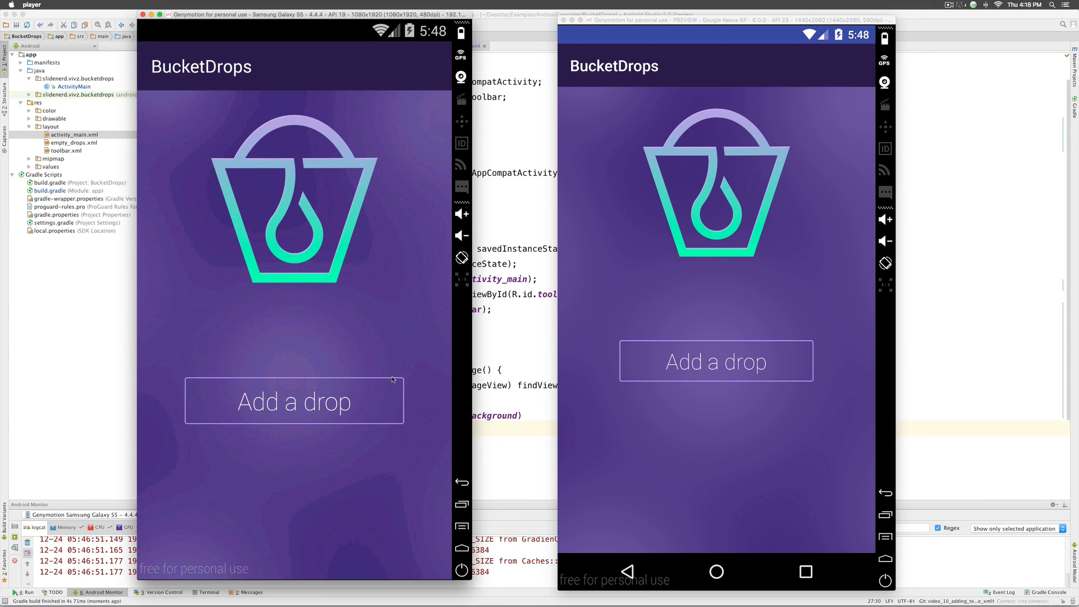
{"action": "mouse_move", "coordinate": [307, 328]}
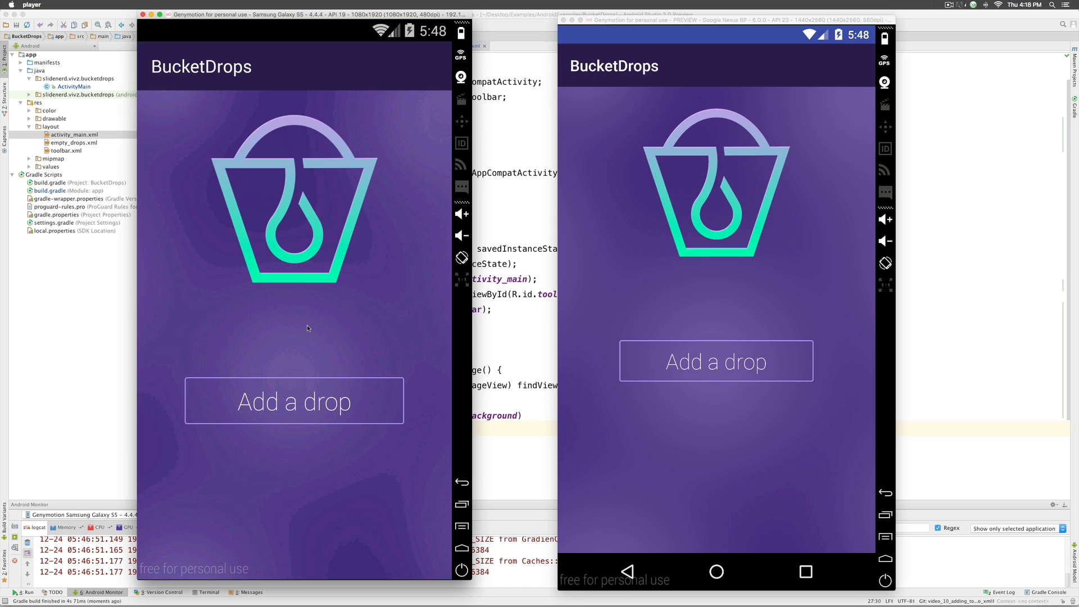
{"action": "mouse_move", "coordinate": [750, 282]}
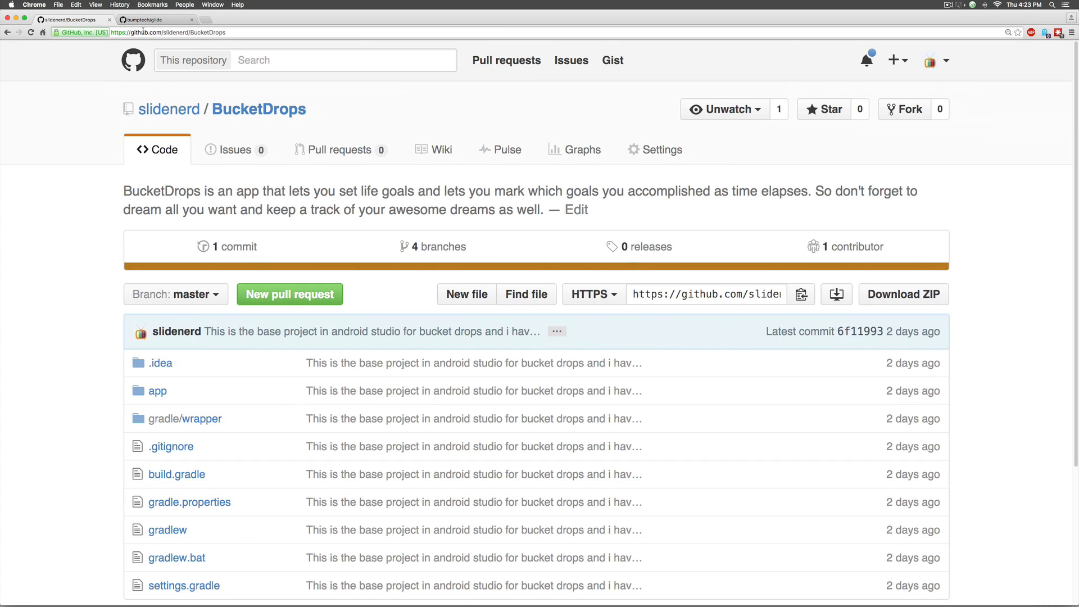
{"action": "mouse_move", "coordinate": [440, 246]}
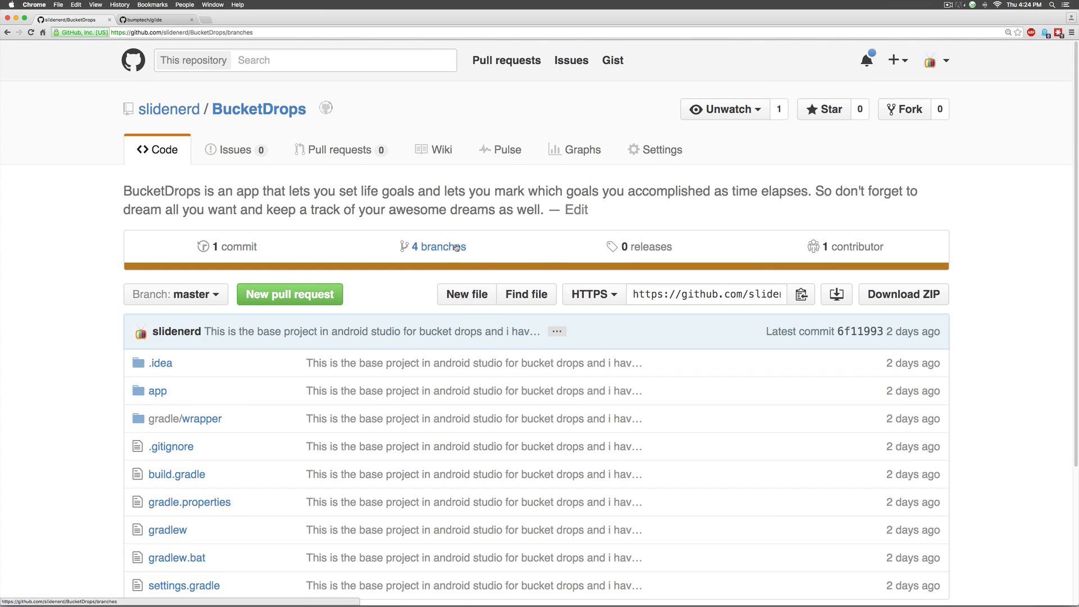
- Open the '4 branches' list of the BucketDrops GitHub repository
{"action": "left_click", "coordinate": [441, 246]}
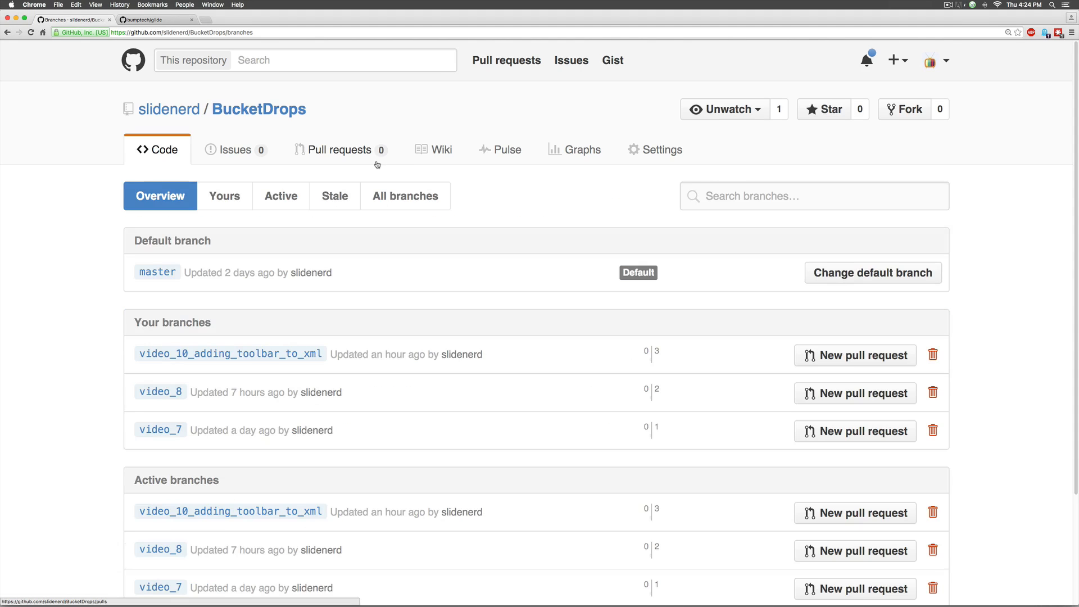